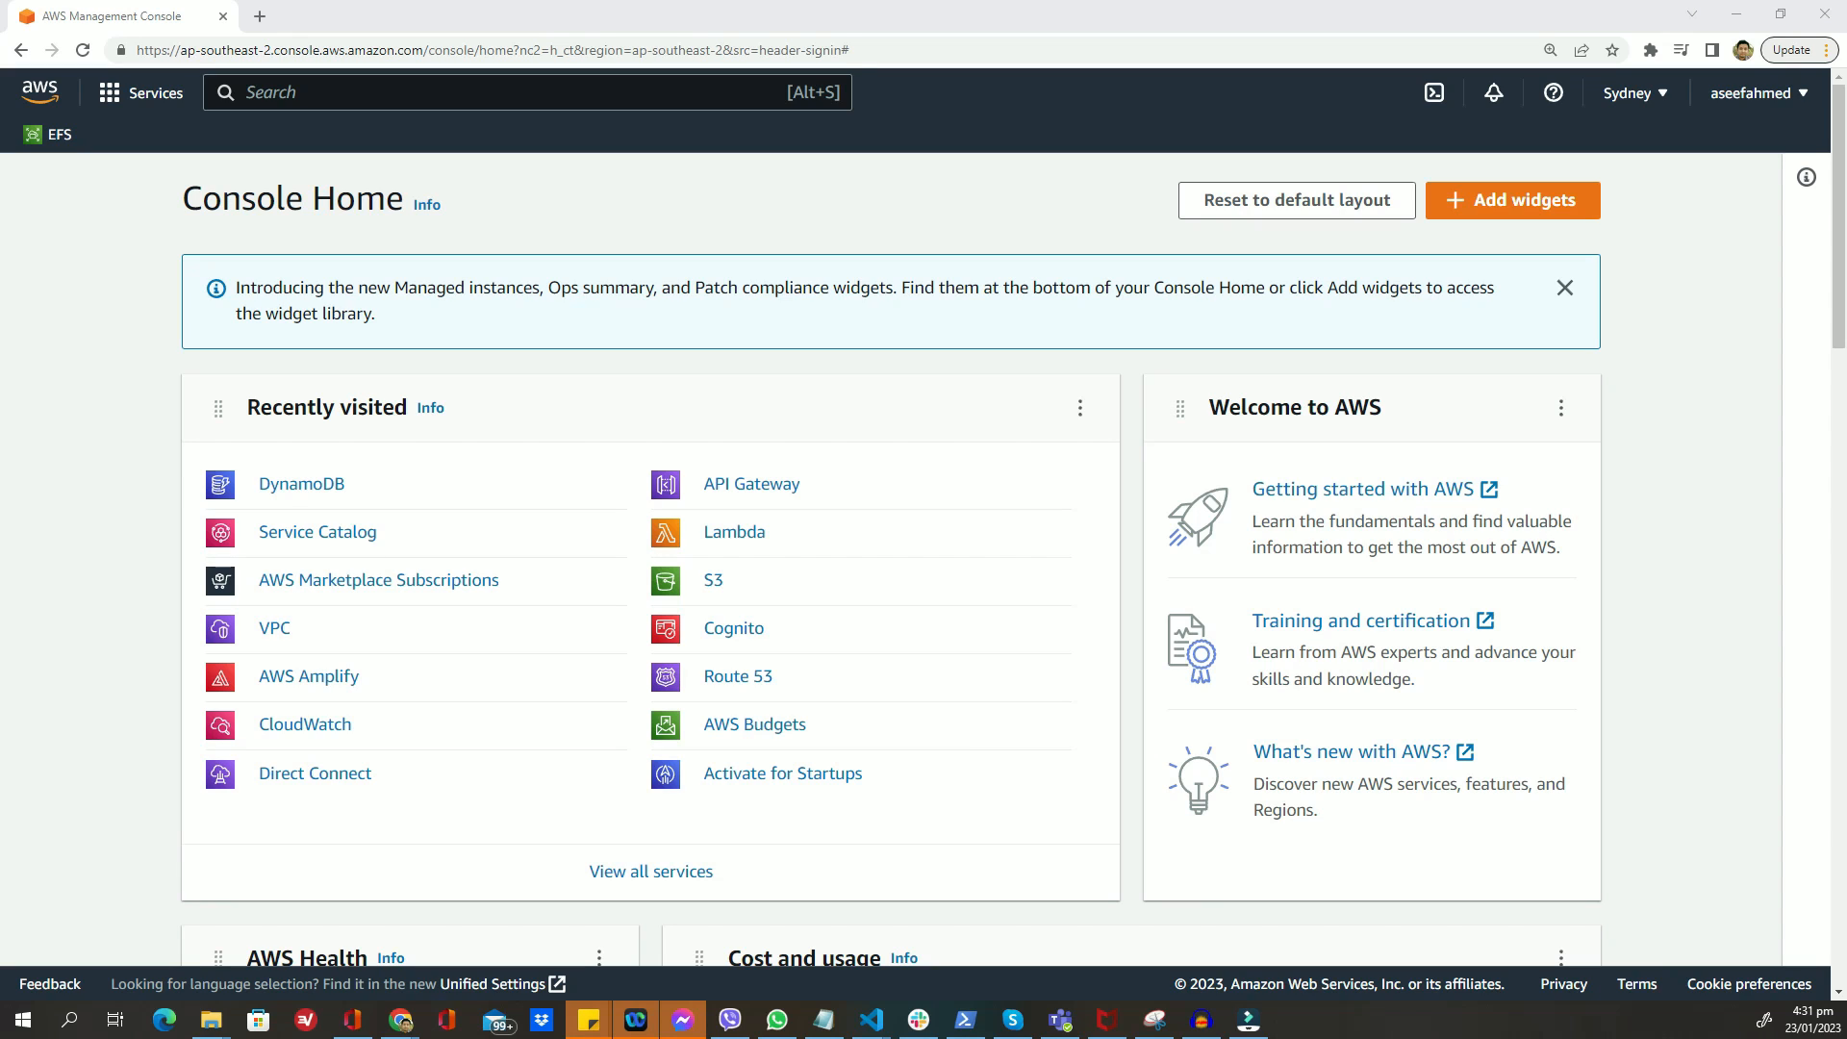
- Search the console for 'vpc' and open the VPC dashboard
{"action": "type", "text": "v"}
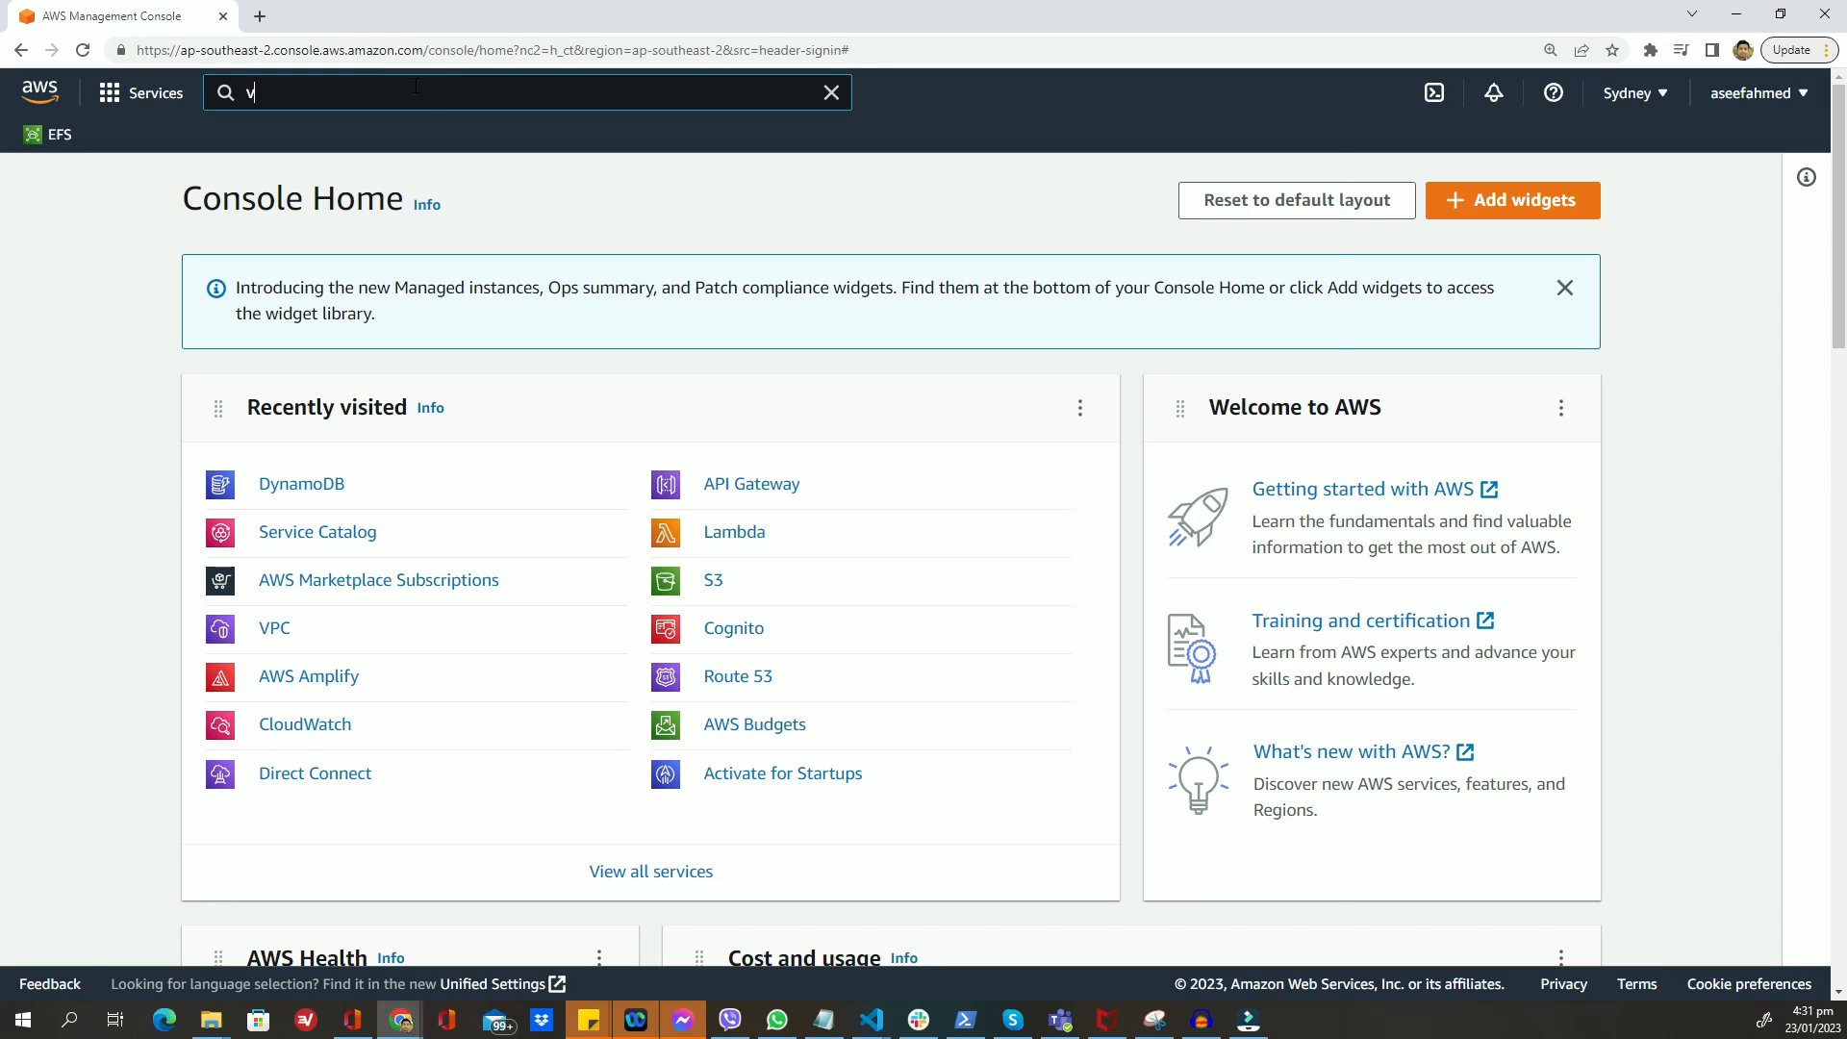
{"action": "type", "text": "pc"}
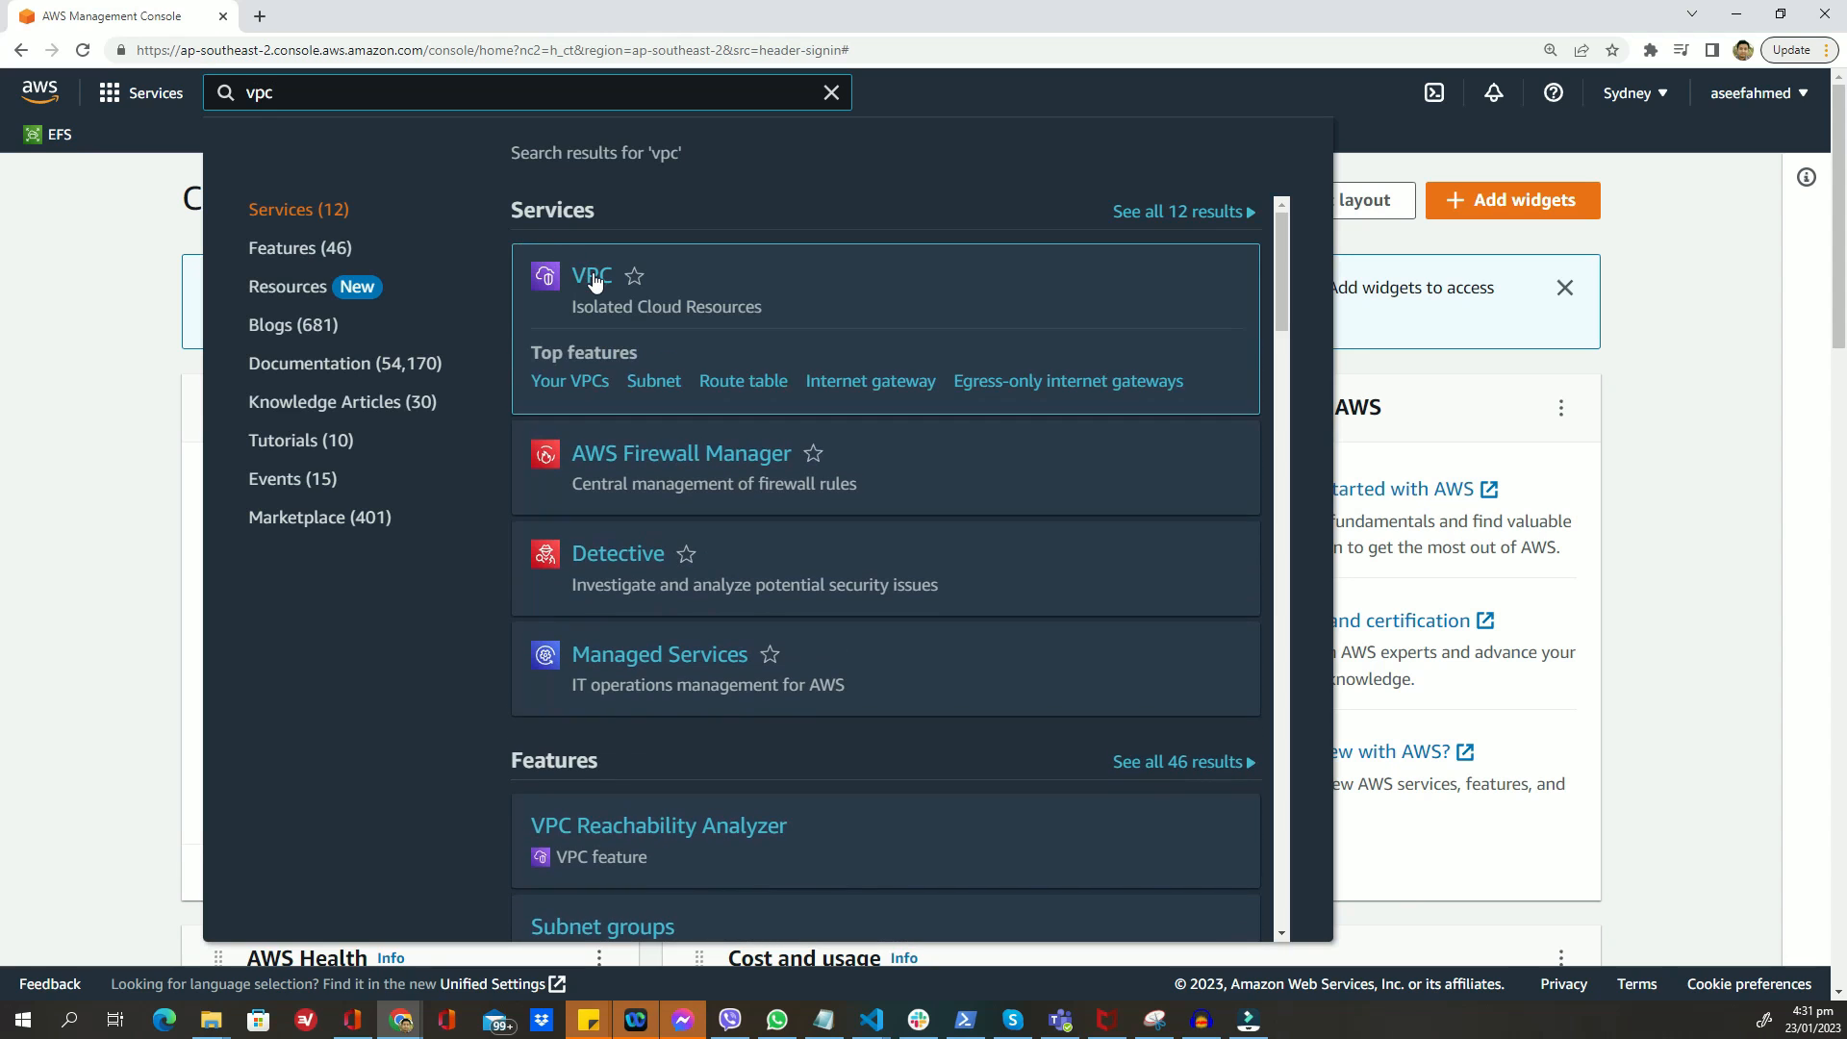
{"action": "left_click", "coordinate": [592, 277]}
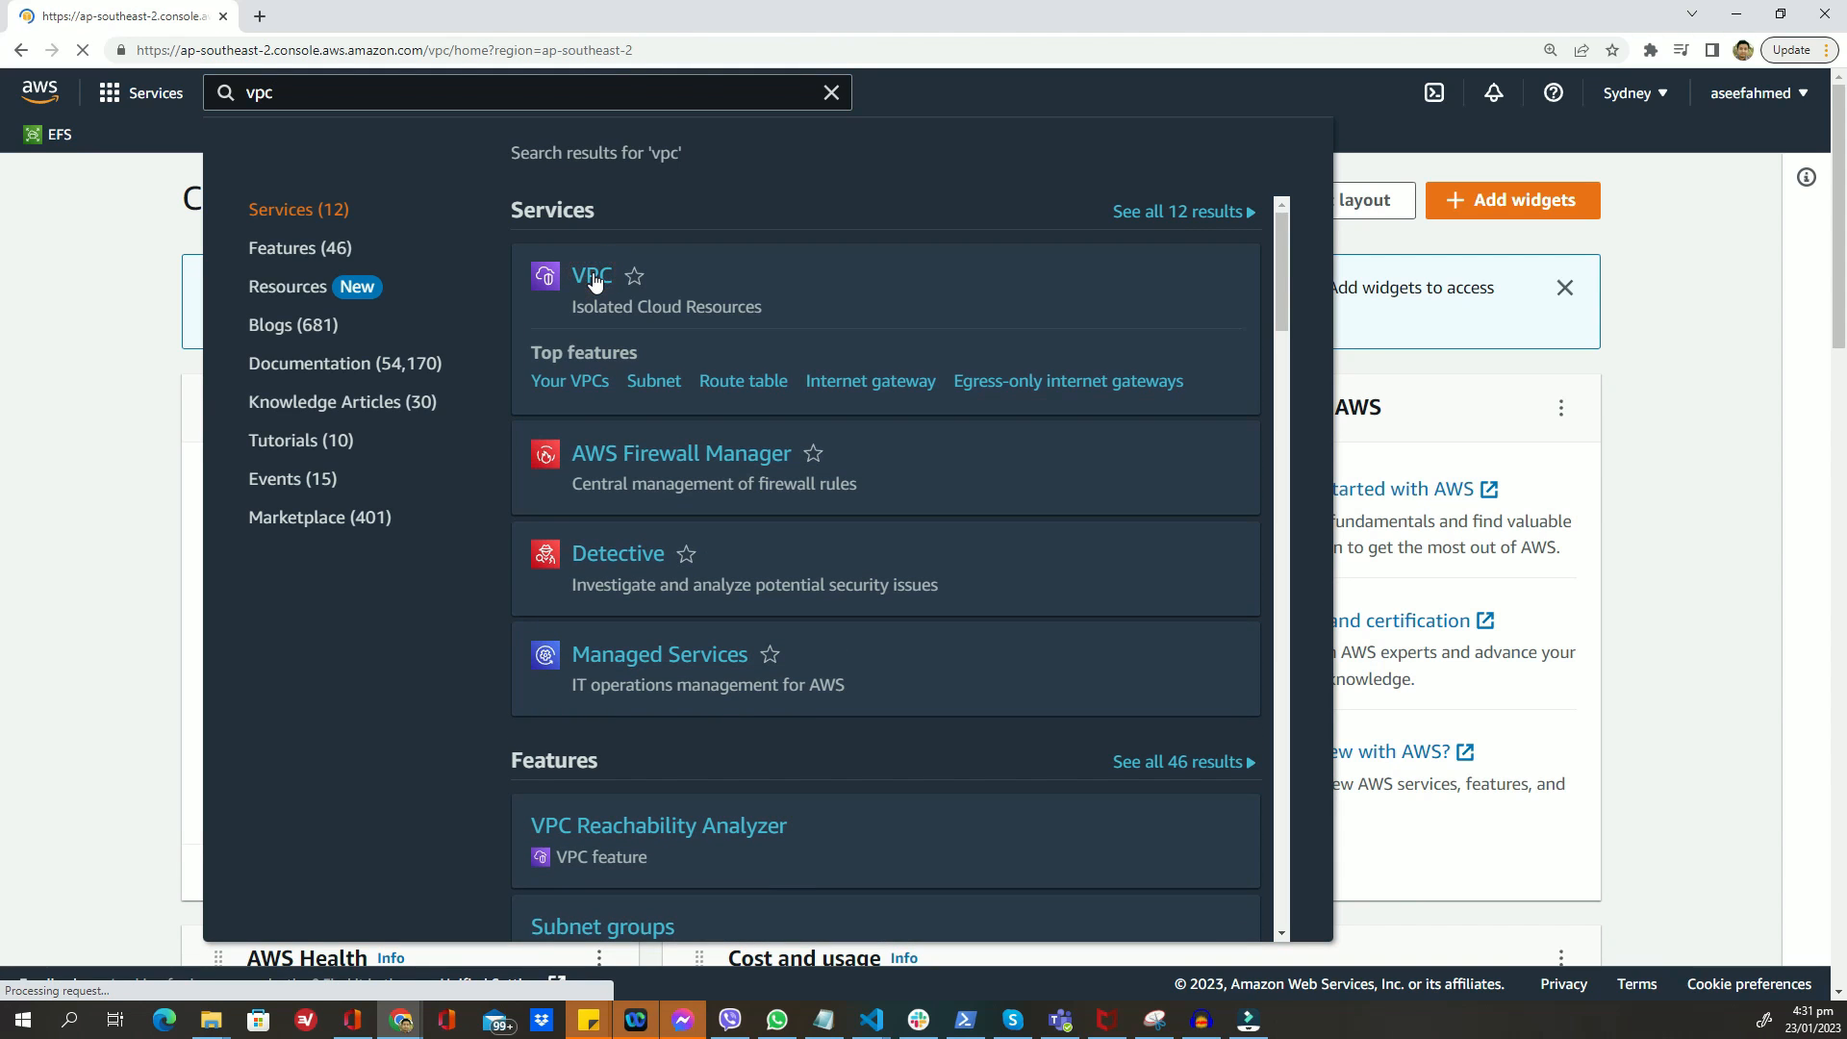
{"action": "left_click", "coordinate": [590, 276]}
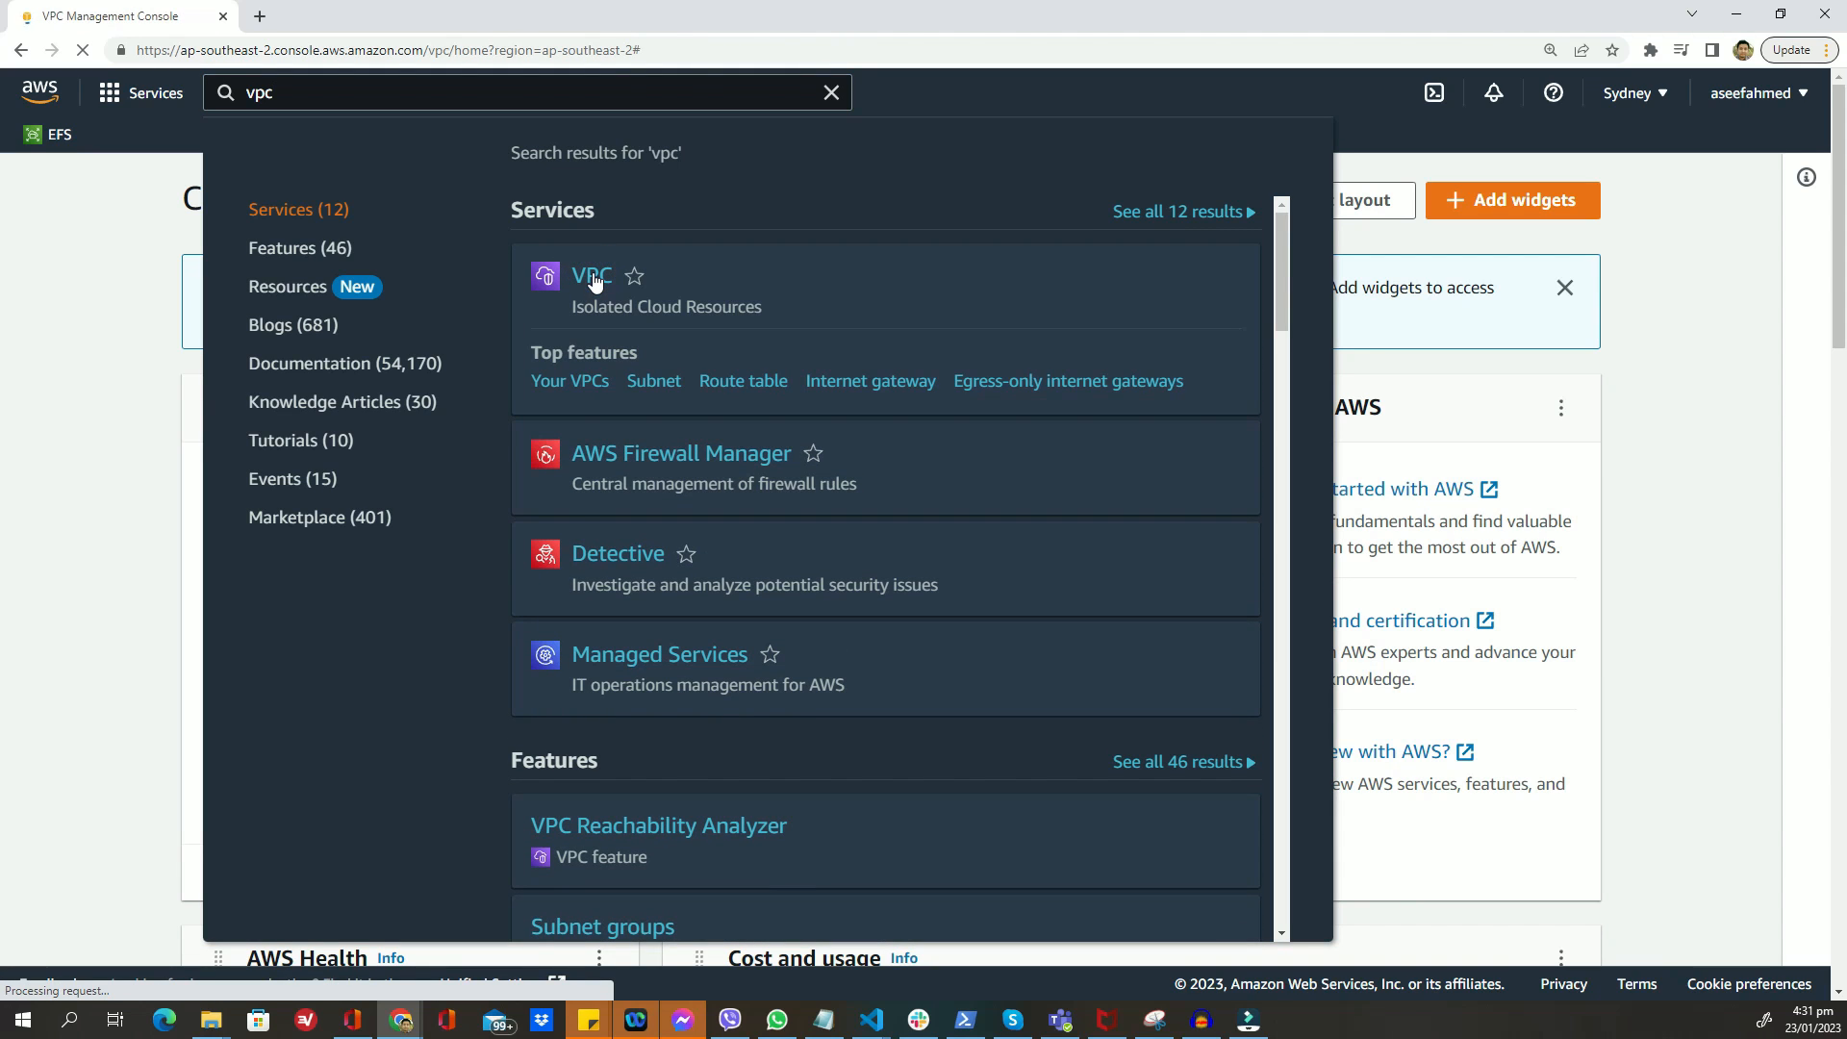
{"action": "left_click", "coordinate": [592, 276]}
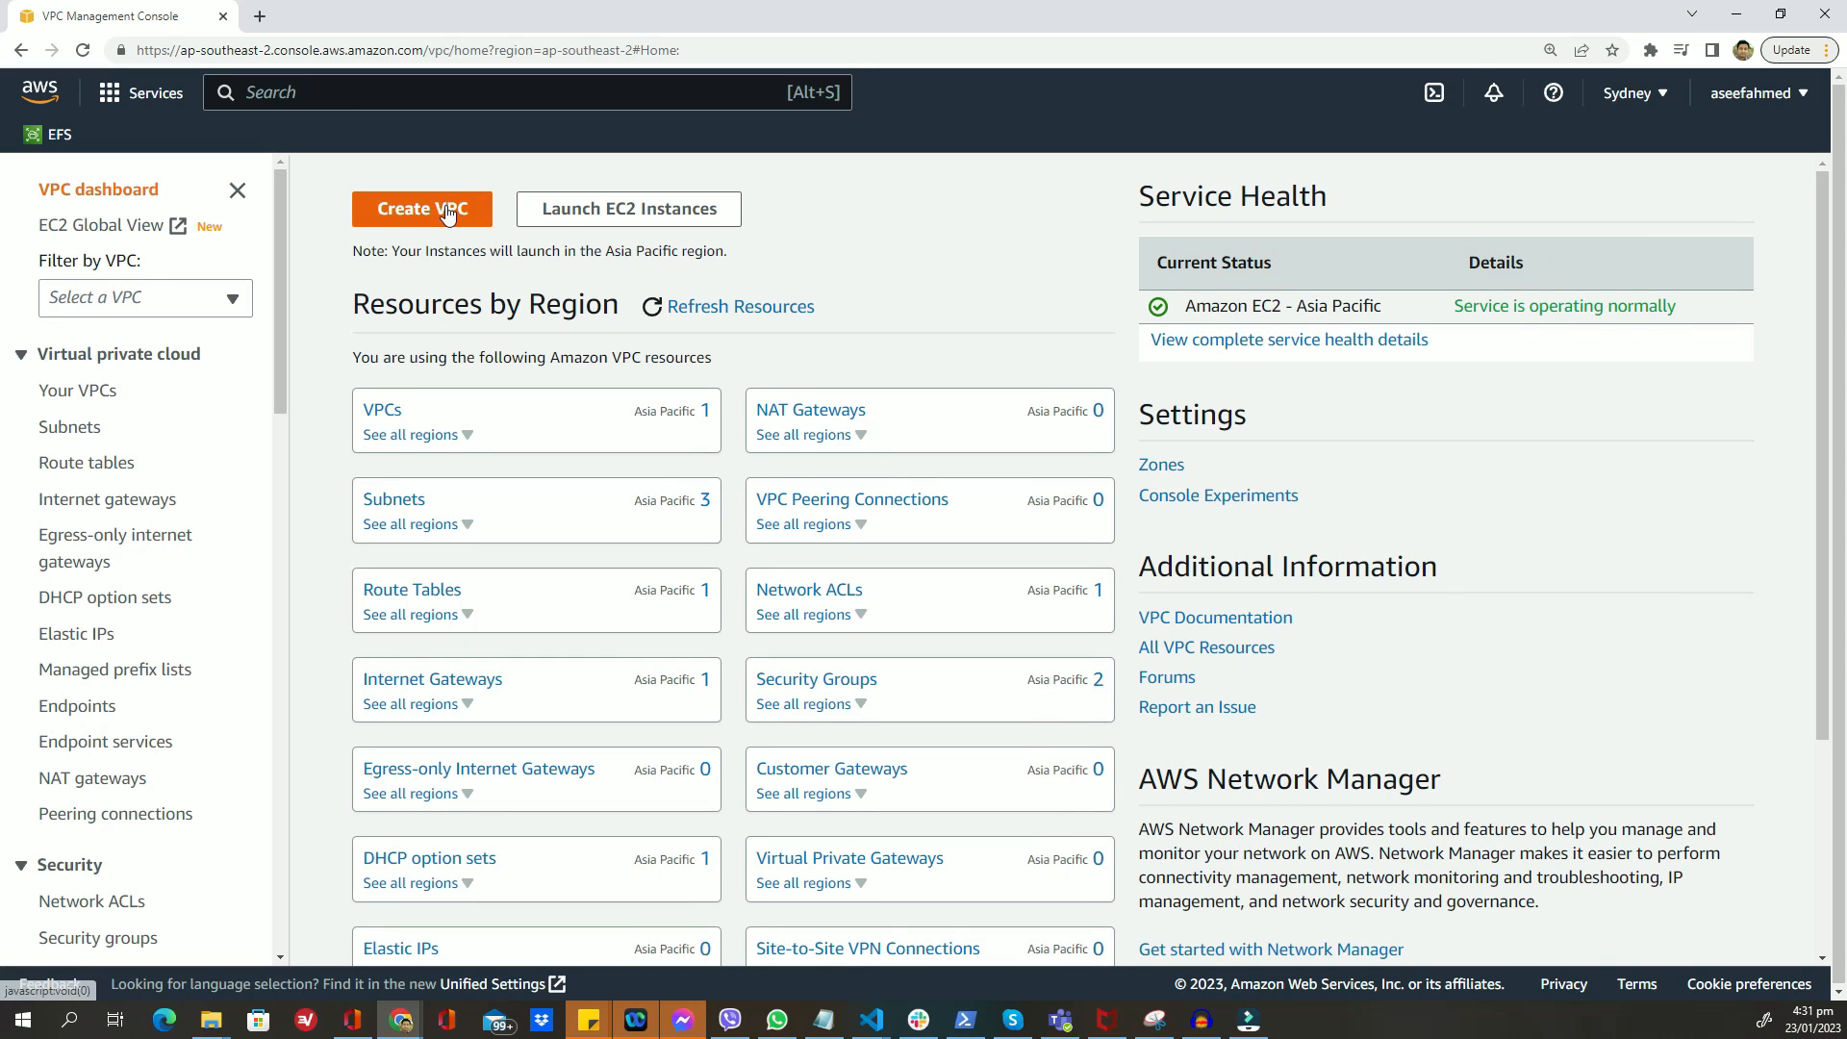
- Create a VPC-only network named my-vpc with IPv4 CIDR 10.0.0.0/16
{"action": "left_click", "coordinate": [420, 209]}
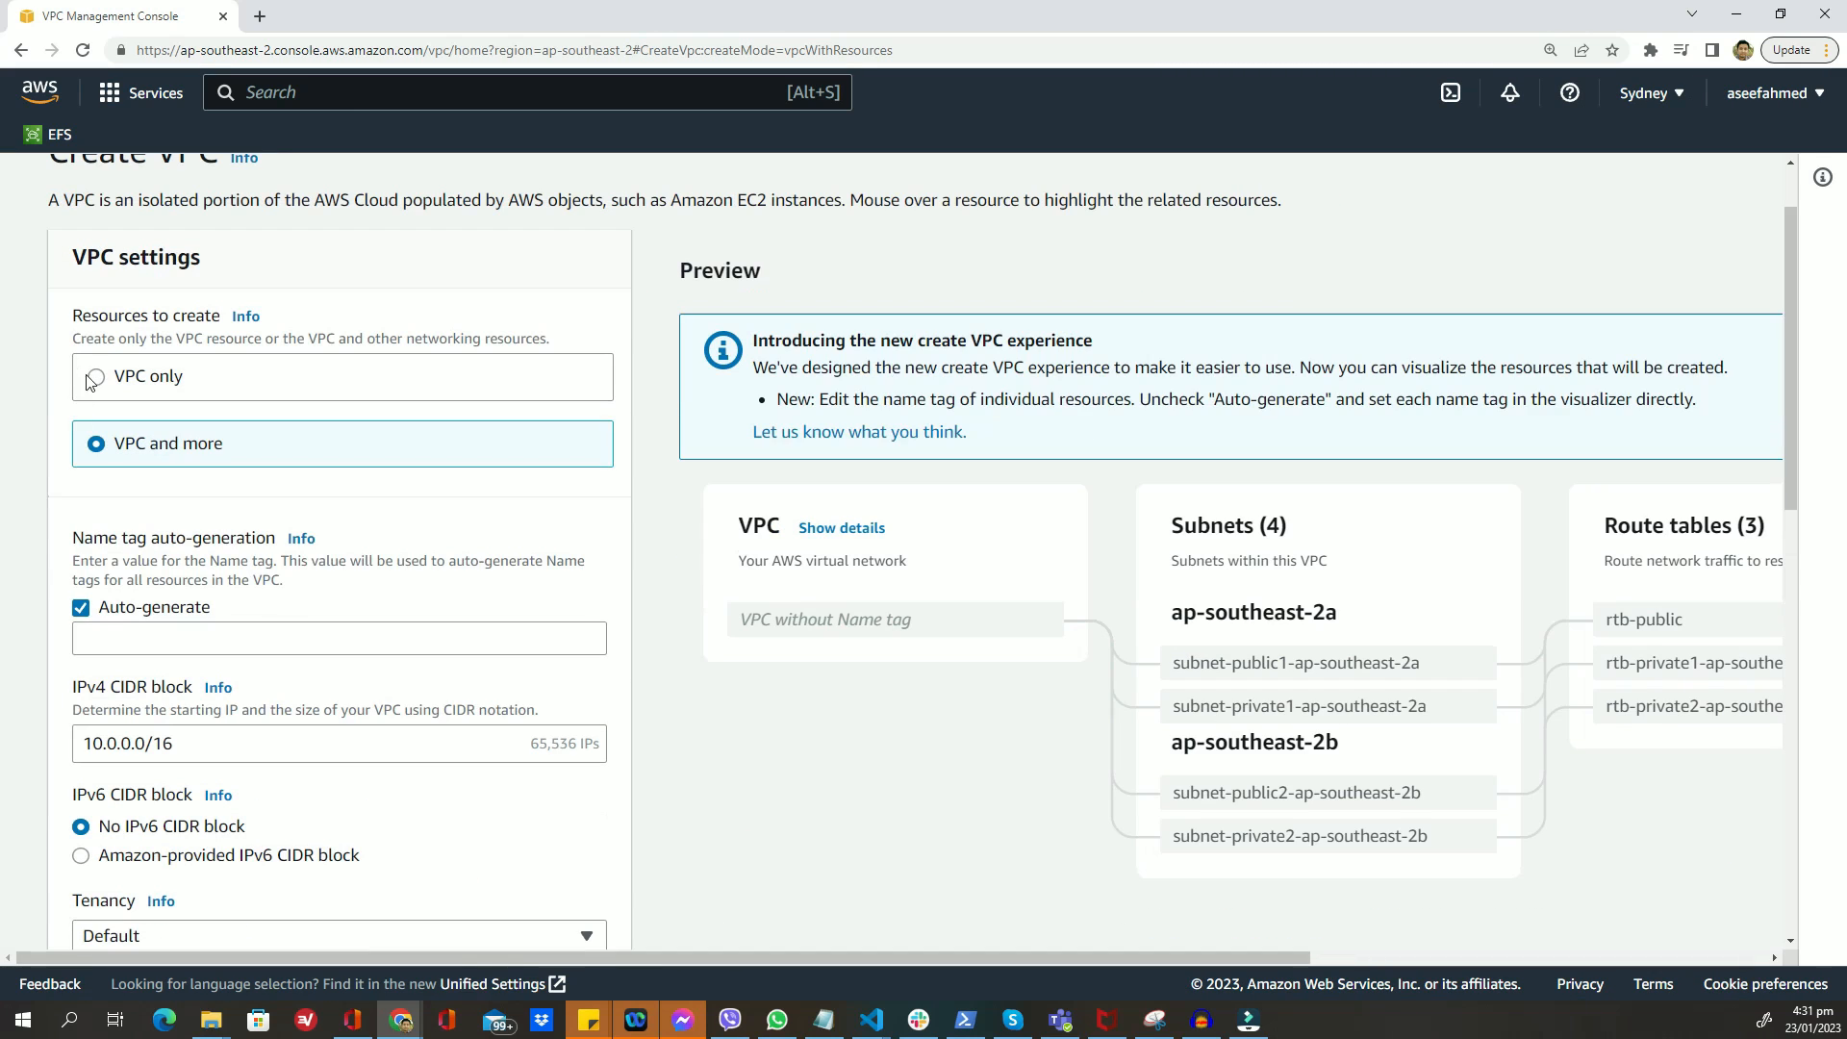
{"action": "left_click", "coordinate": [148, 376]}
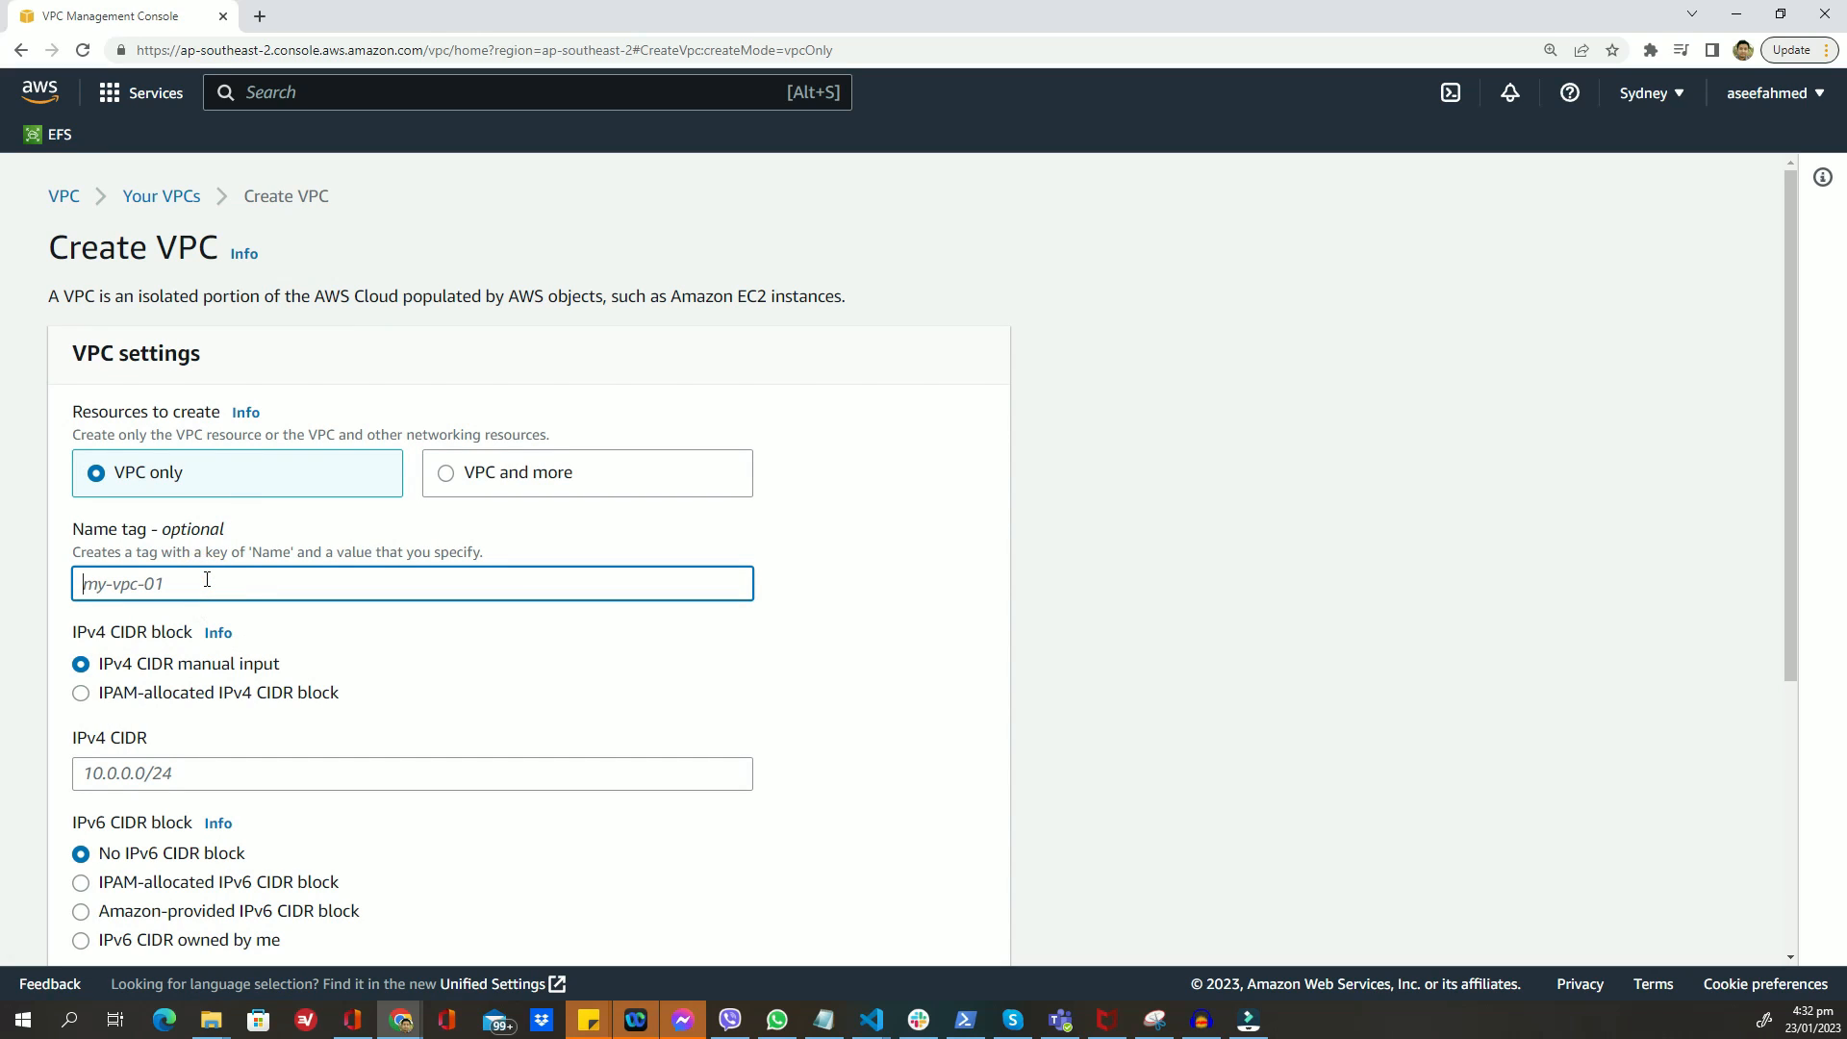
{"action": "type", "text": "myh-"}
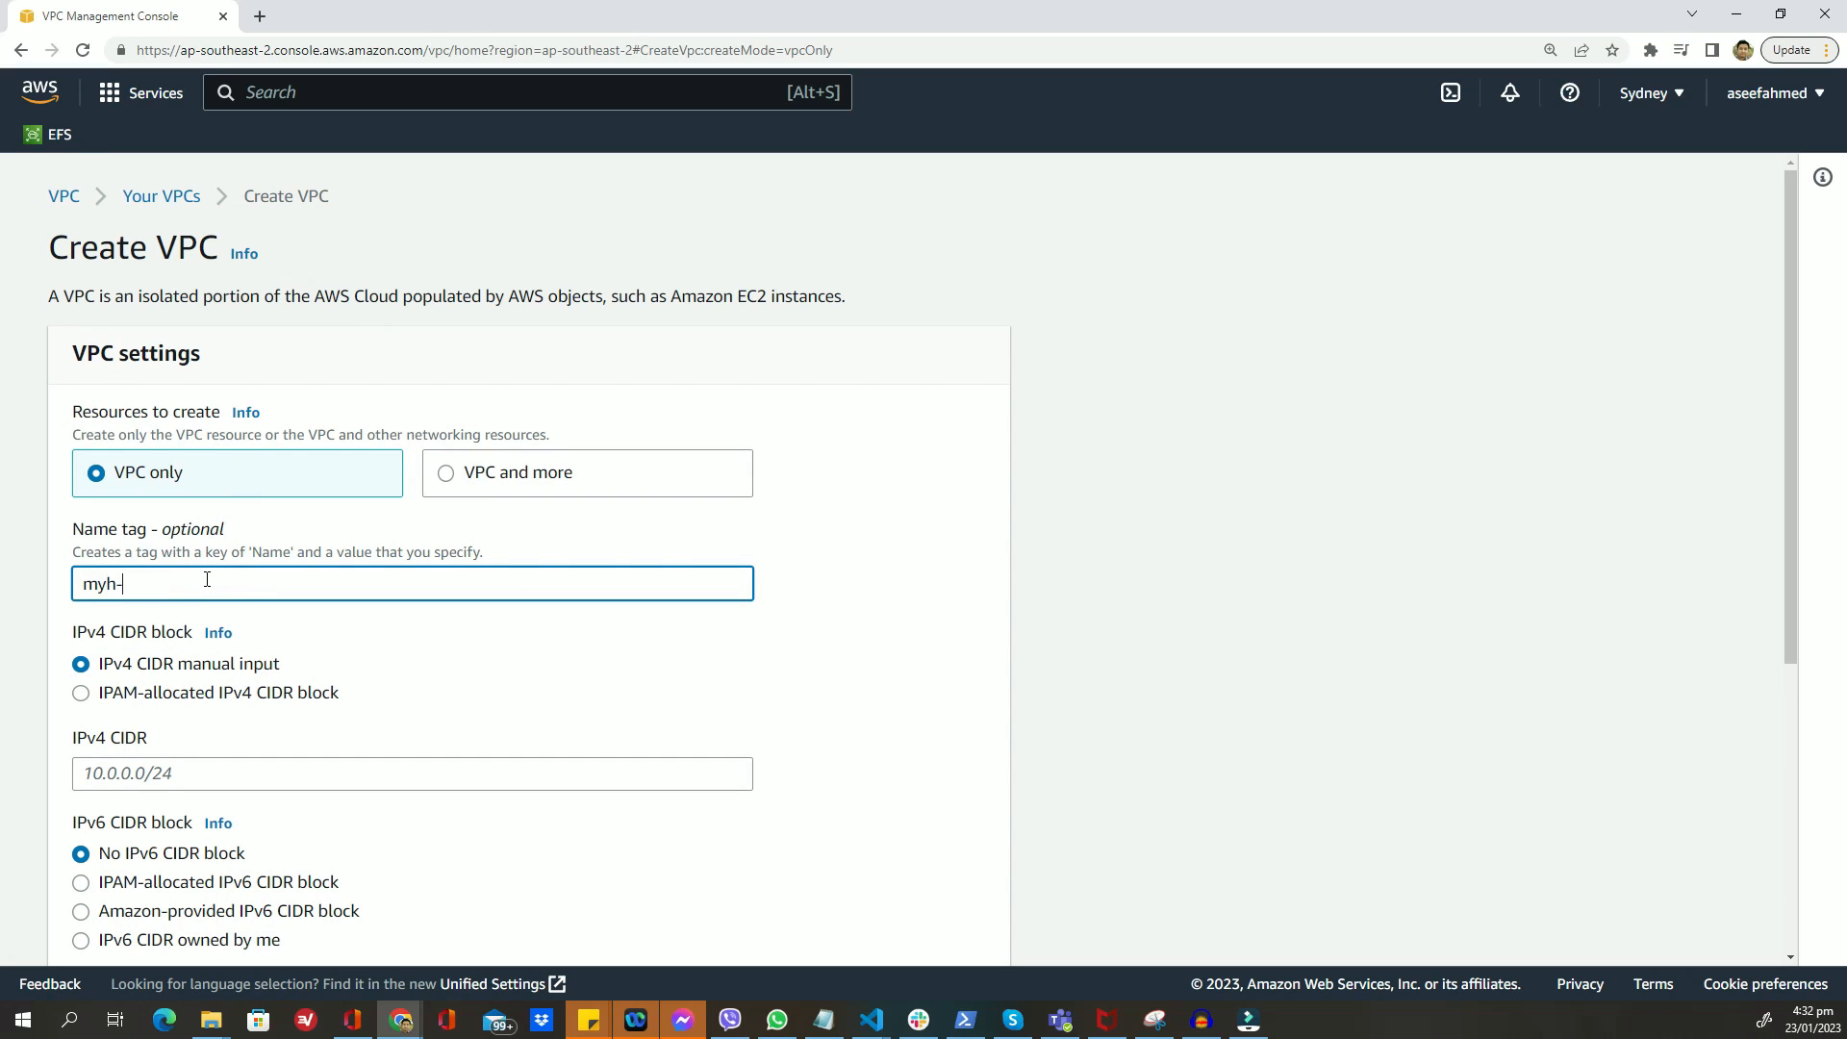
{"action": "type", "text": "my-vpc"}
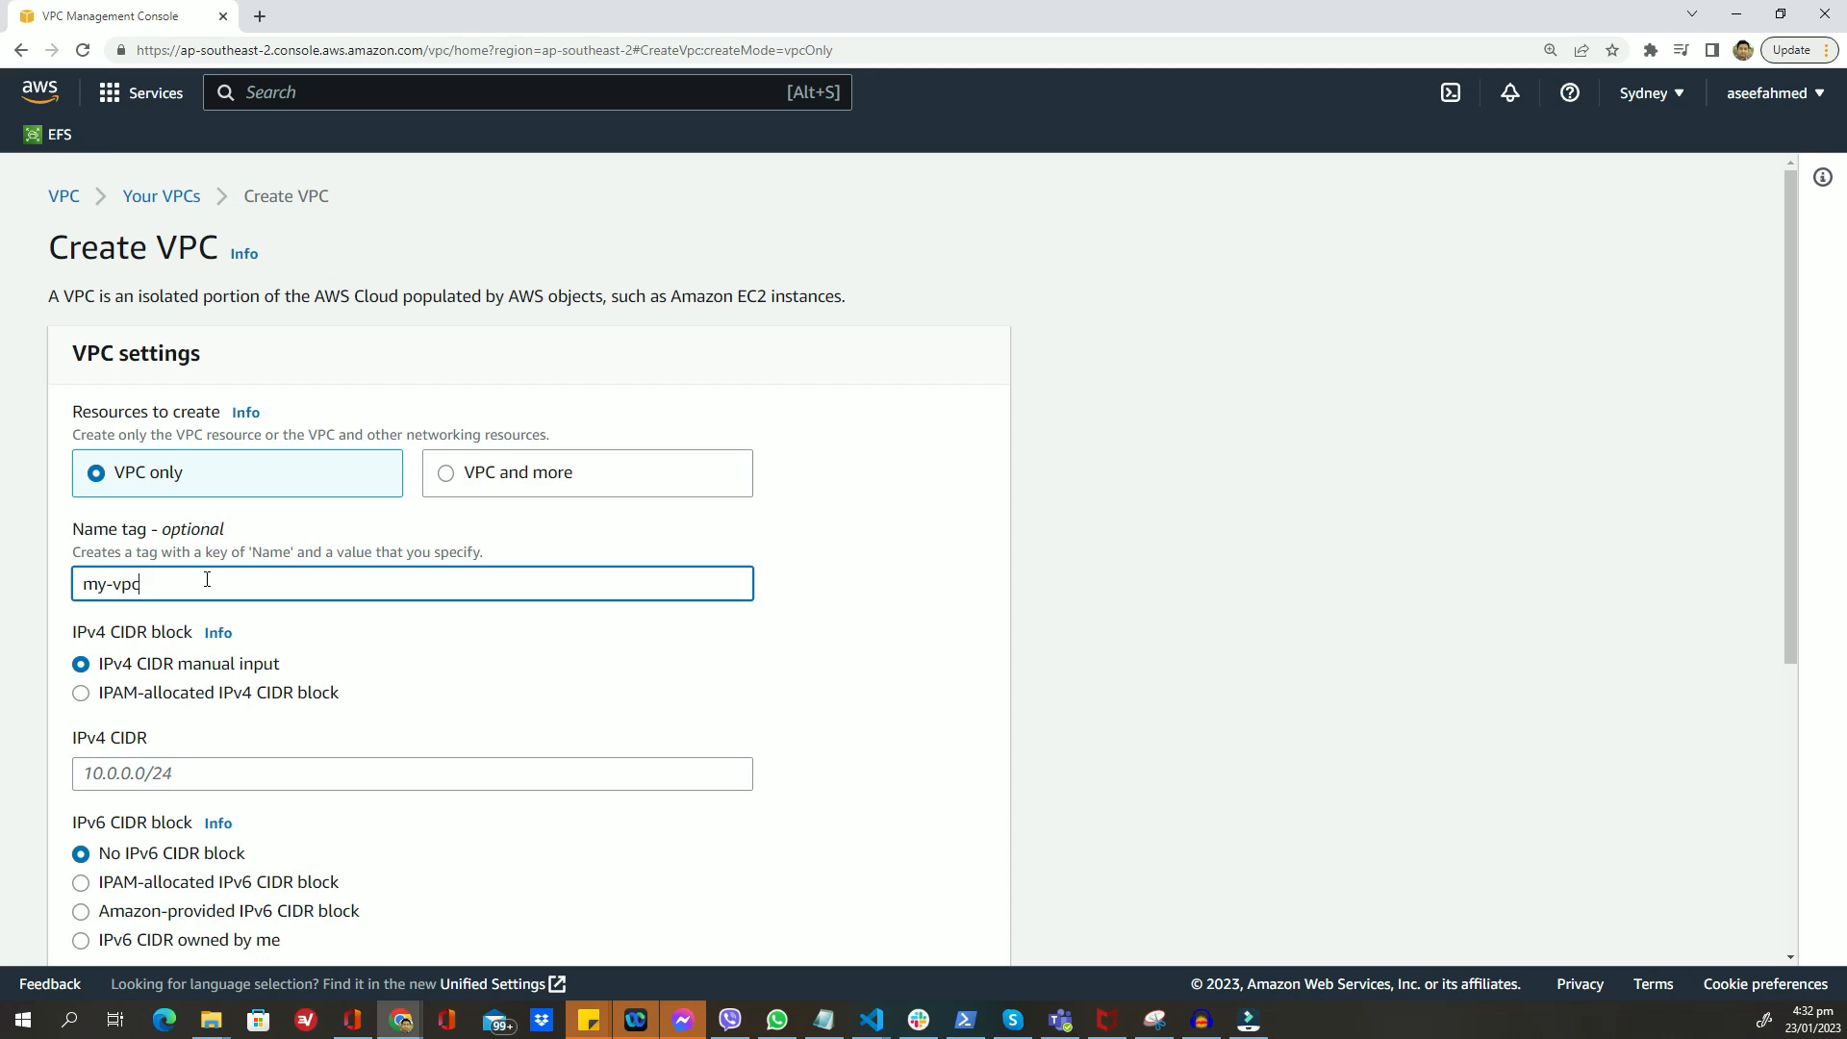
{"action": "left_click", "coordinate": [410, 774]}
{"action": "type", "text": "10.0.0.0/"}
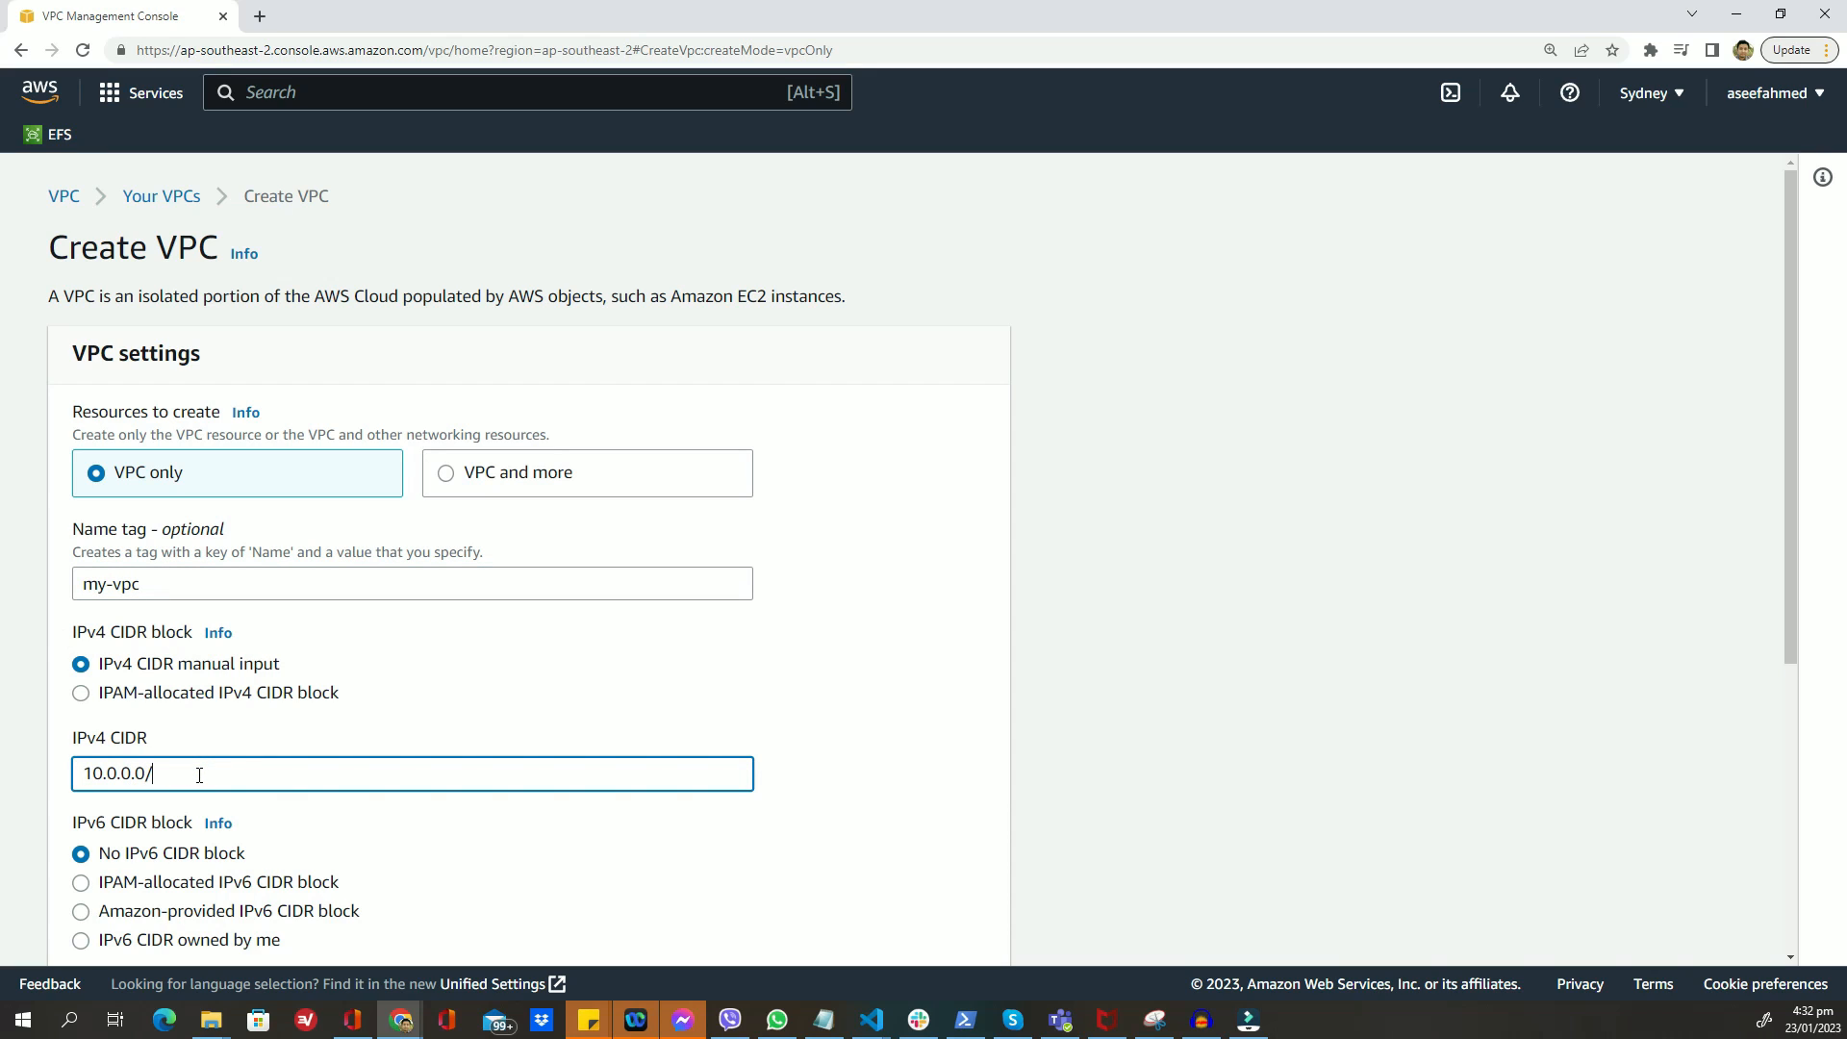
{"action": "type", "text": "16"}
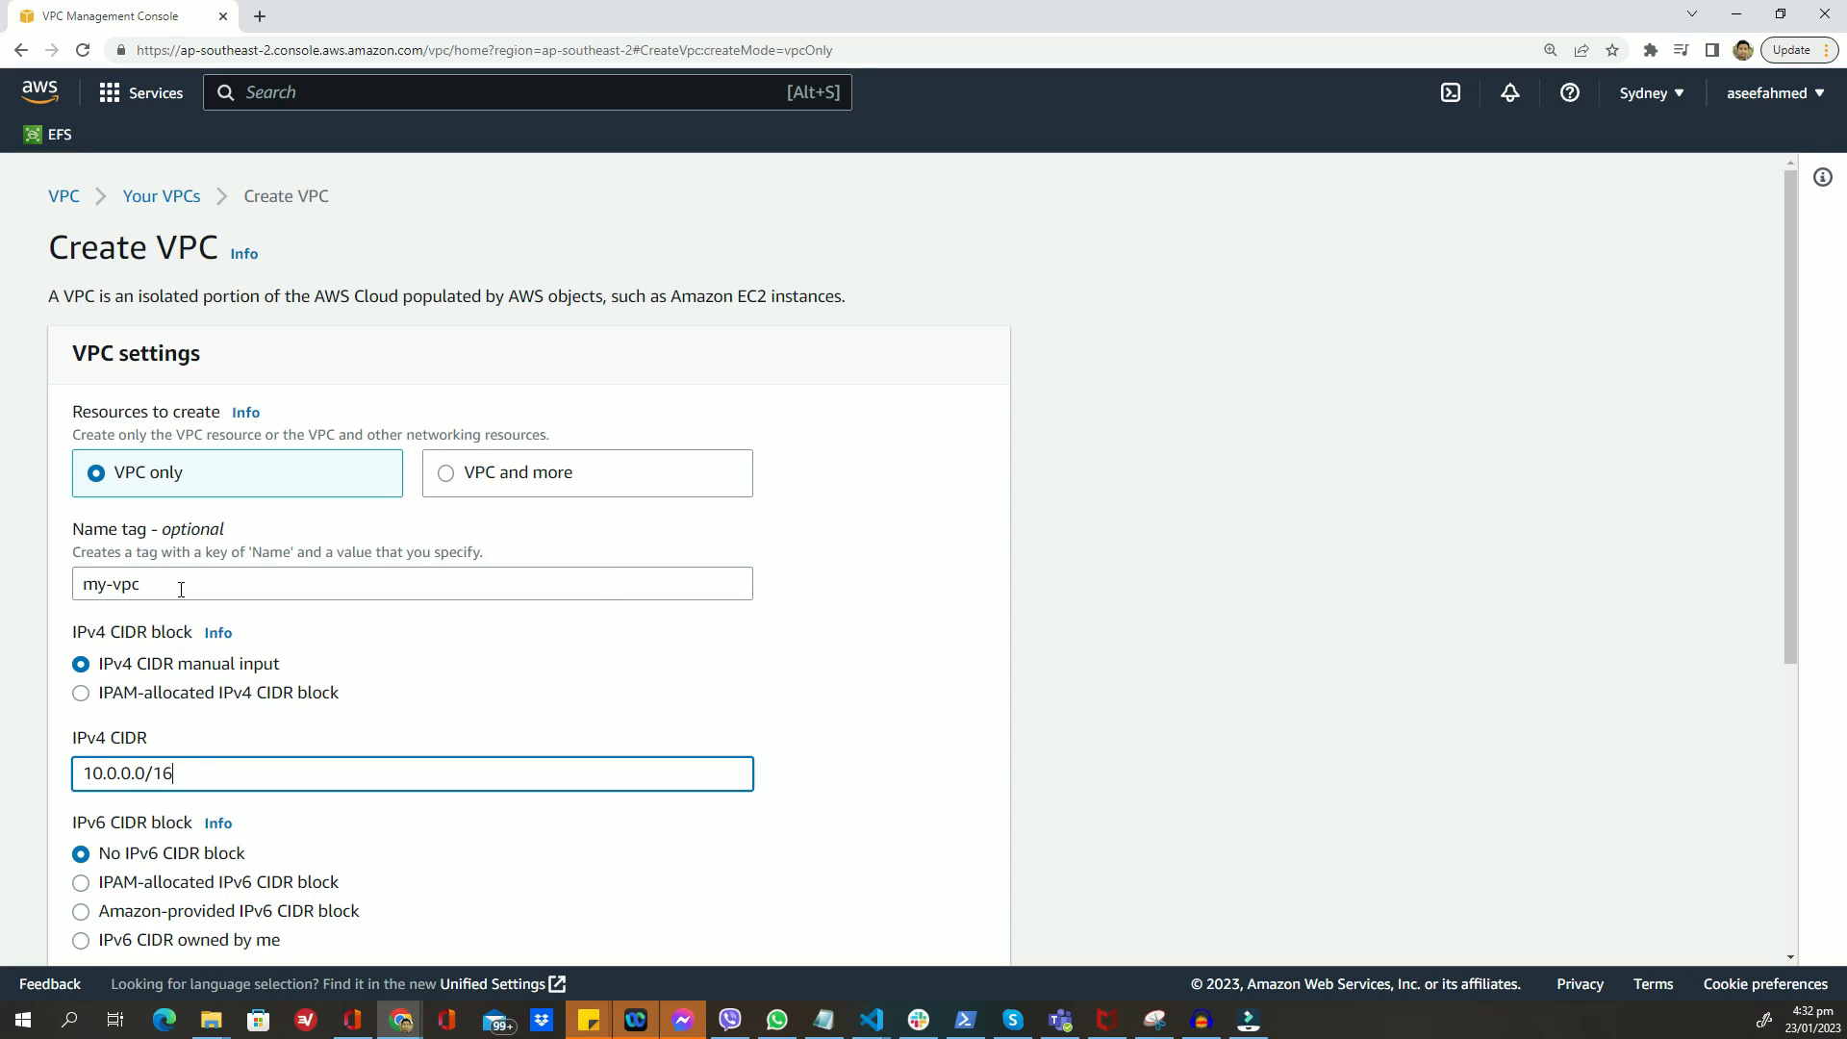
{"action": "scroll", "scroll_direction": "down", "scroll_amount": 3}
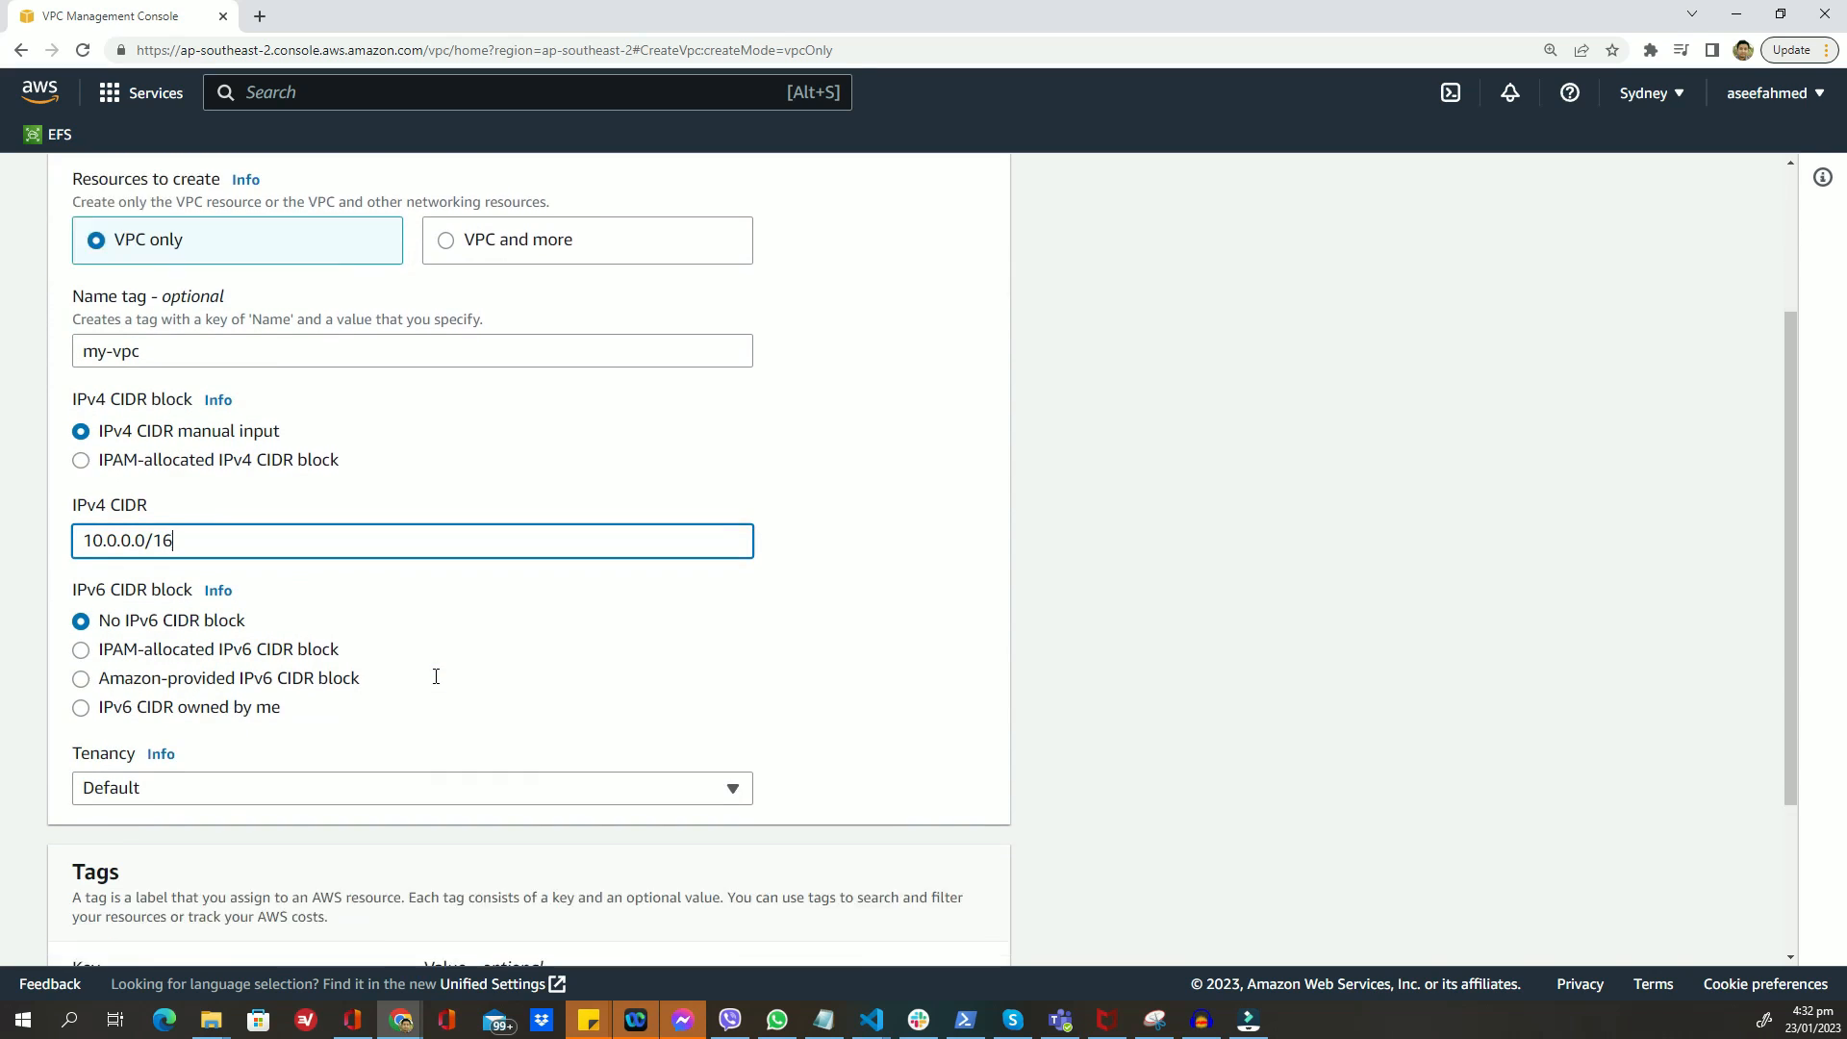
{"action": "scroll", "scroll_direction": "down", "scroll_amount": 3}
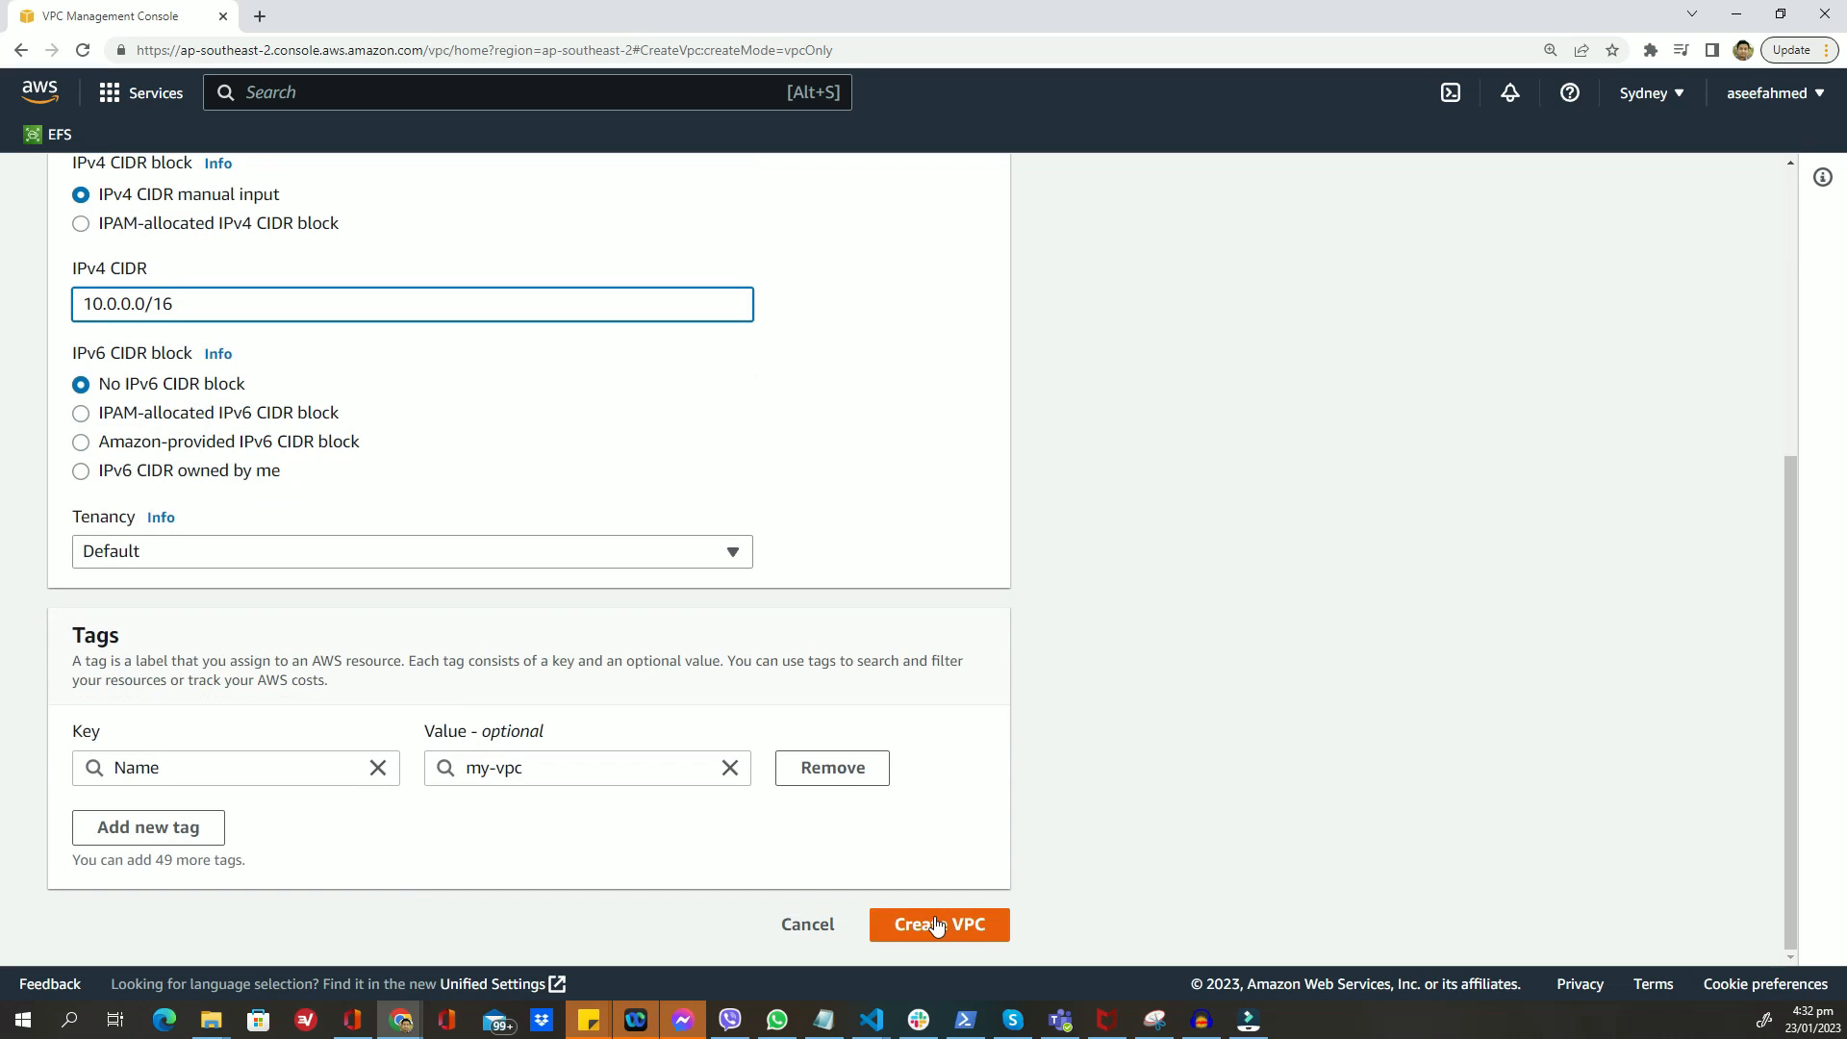
{"action": "left_click", "coordinate": [939, 924]}
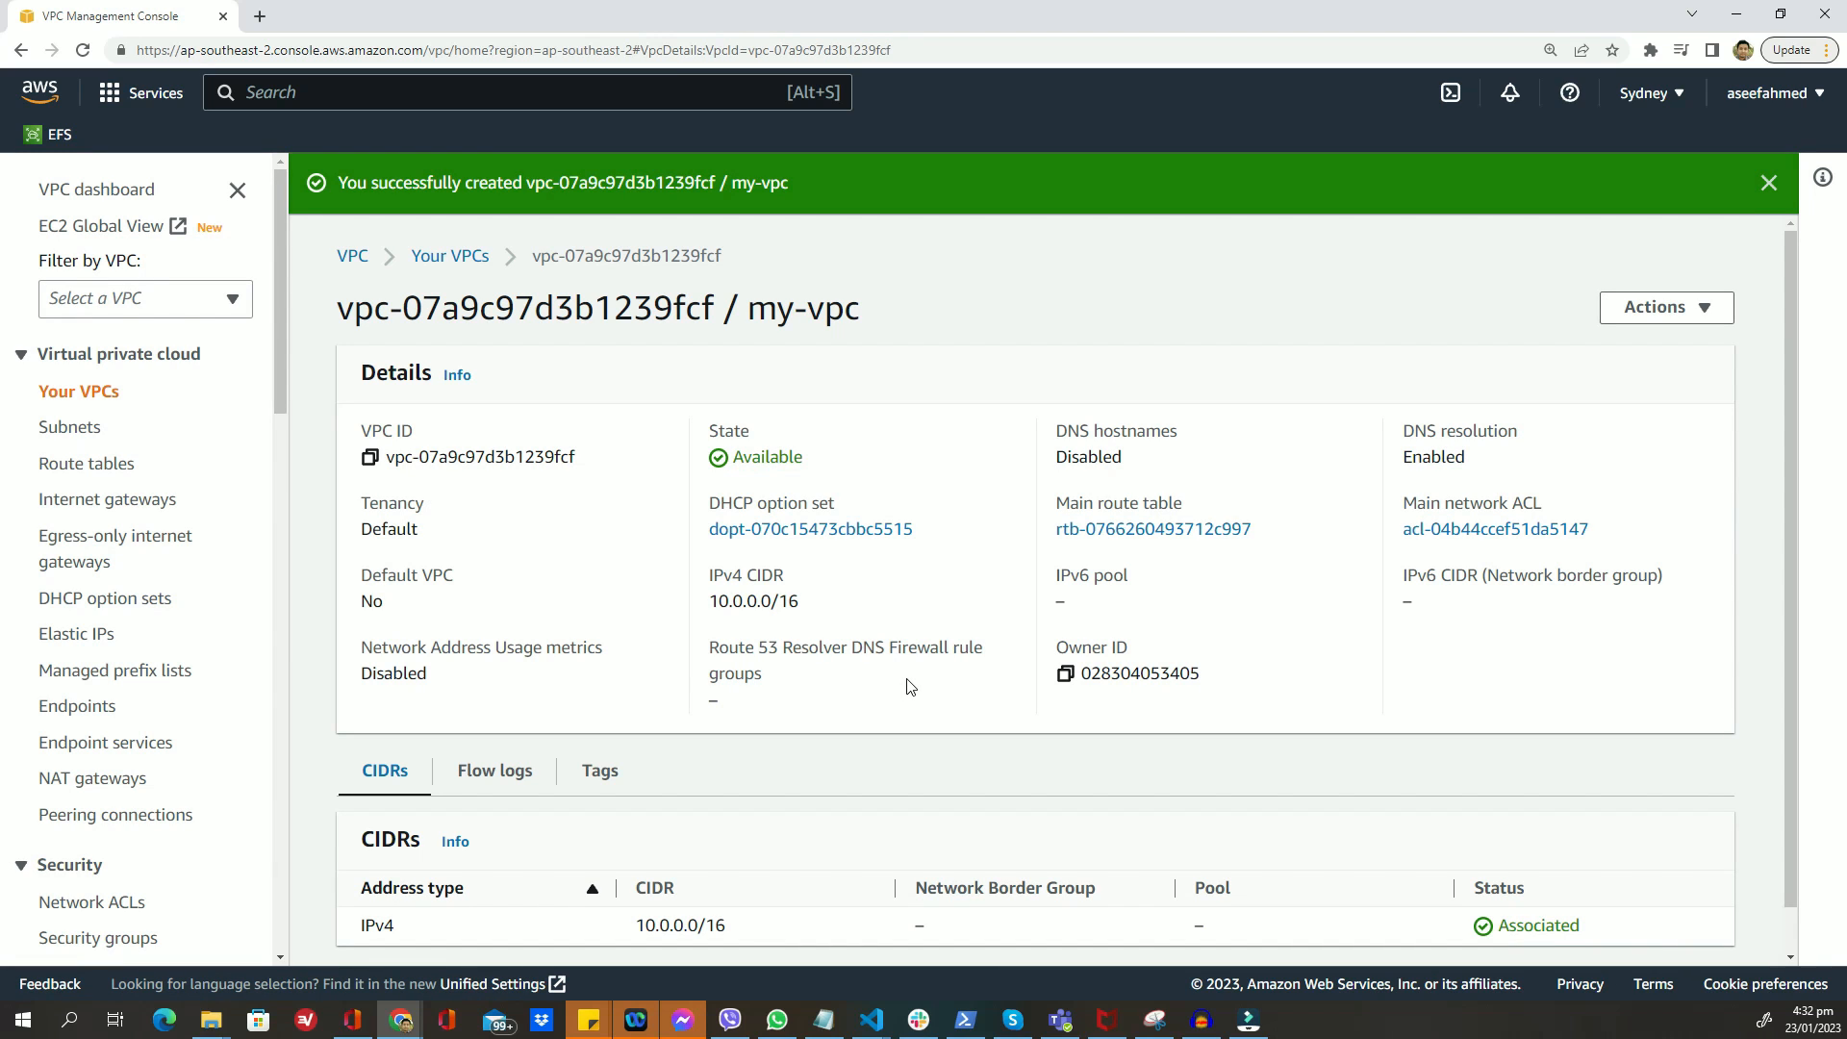
{"action": "mouse_move", "coordinate": [328, 613]}
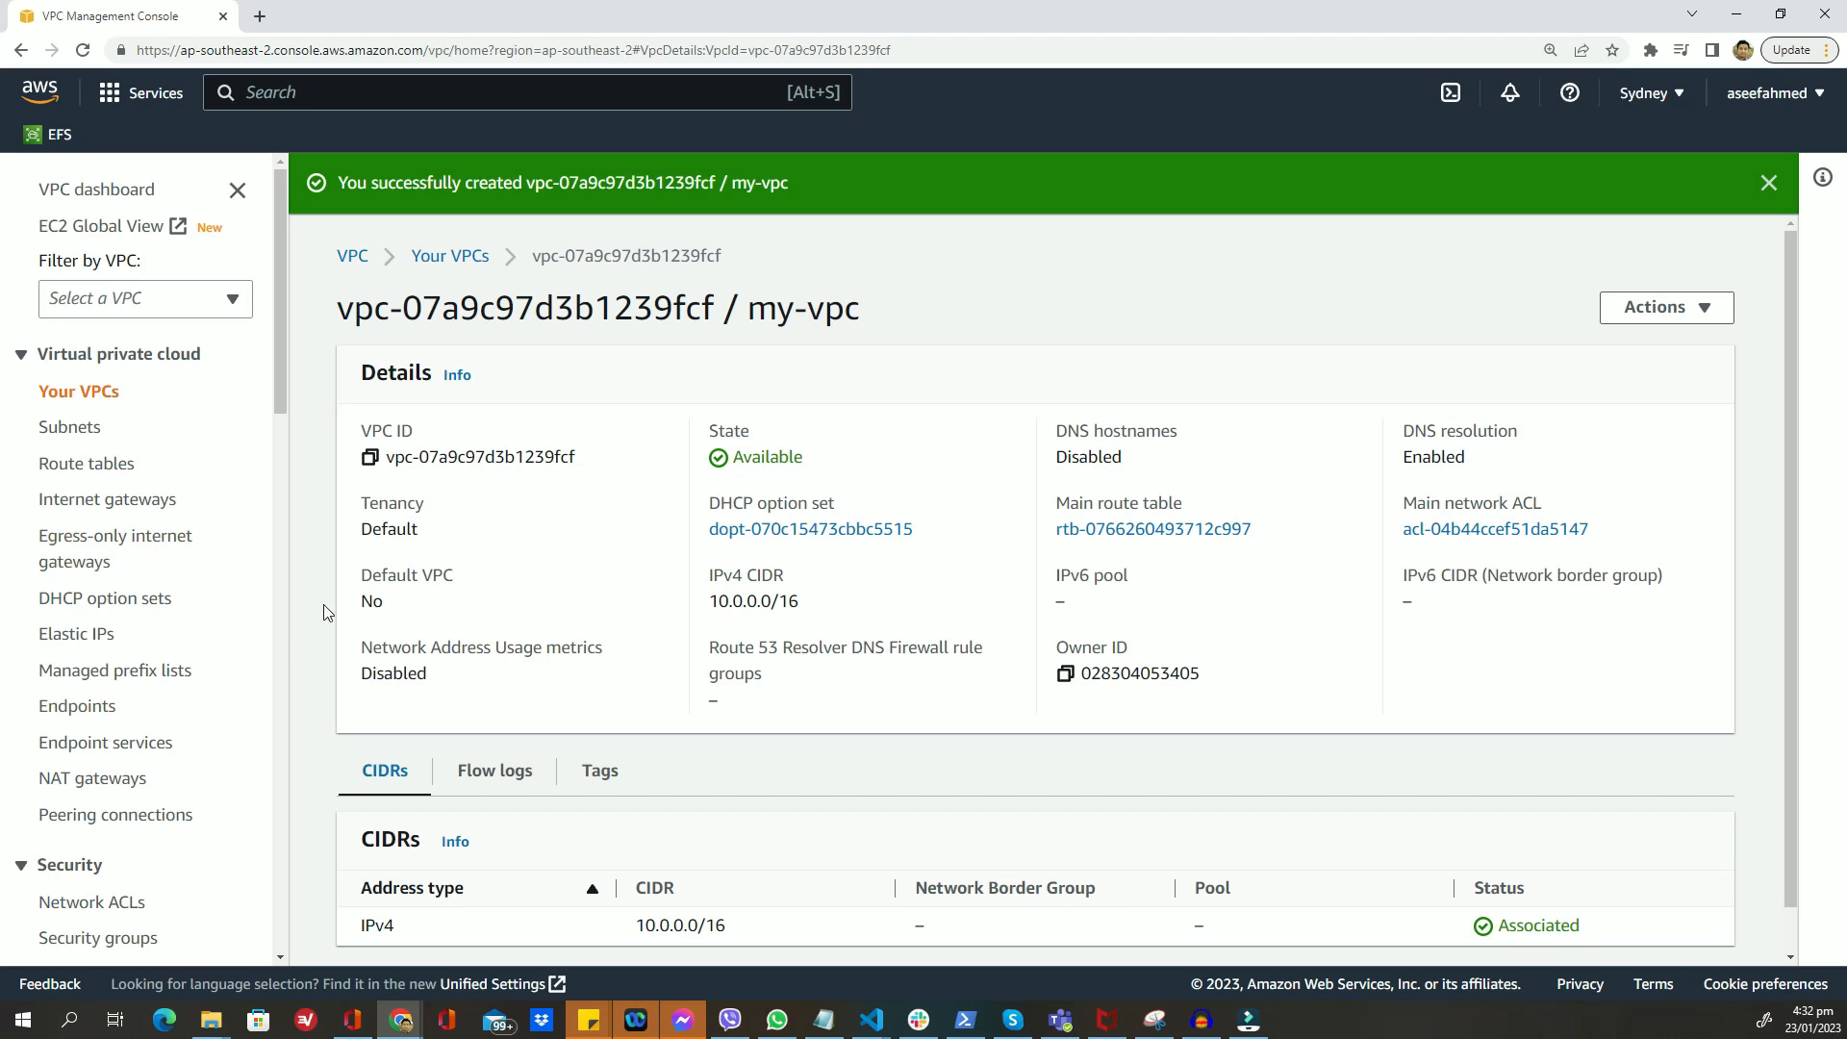
{"action": "mouse_move", "coordinate": [70, 426]}
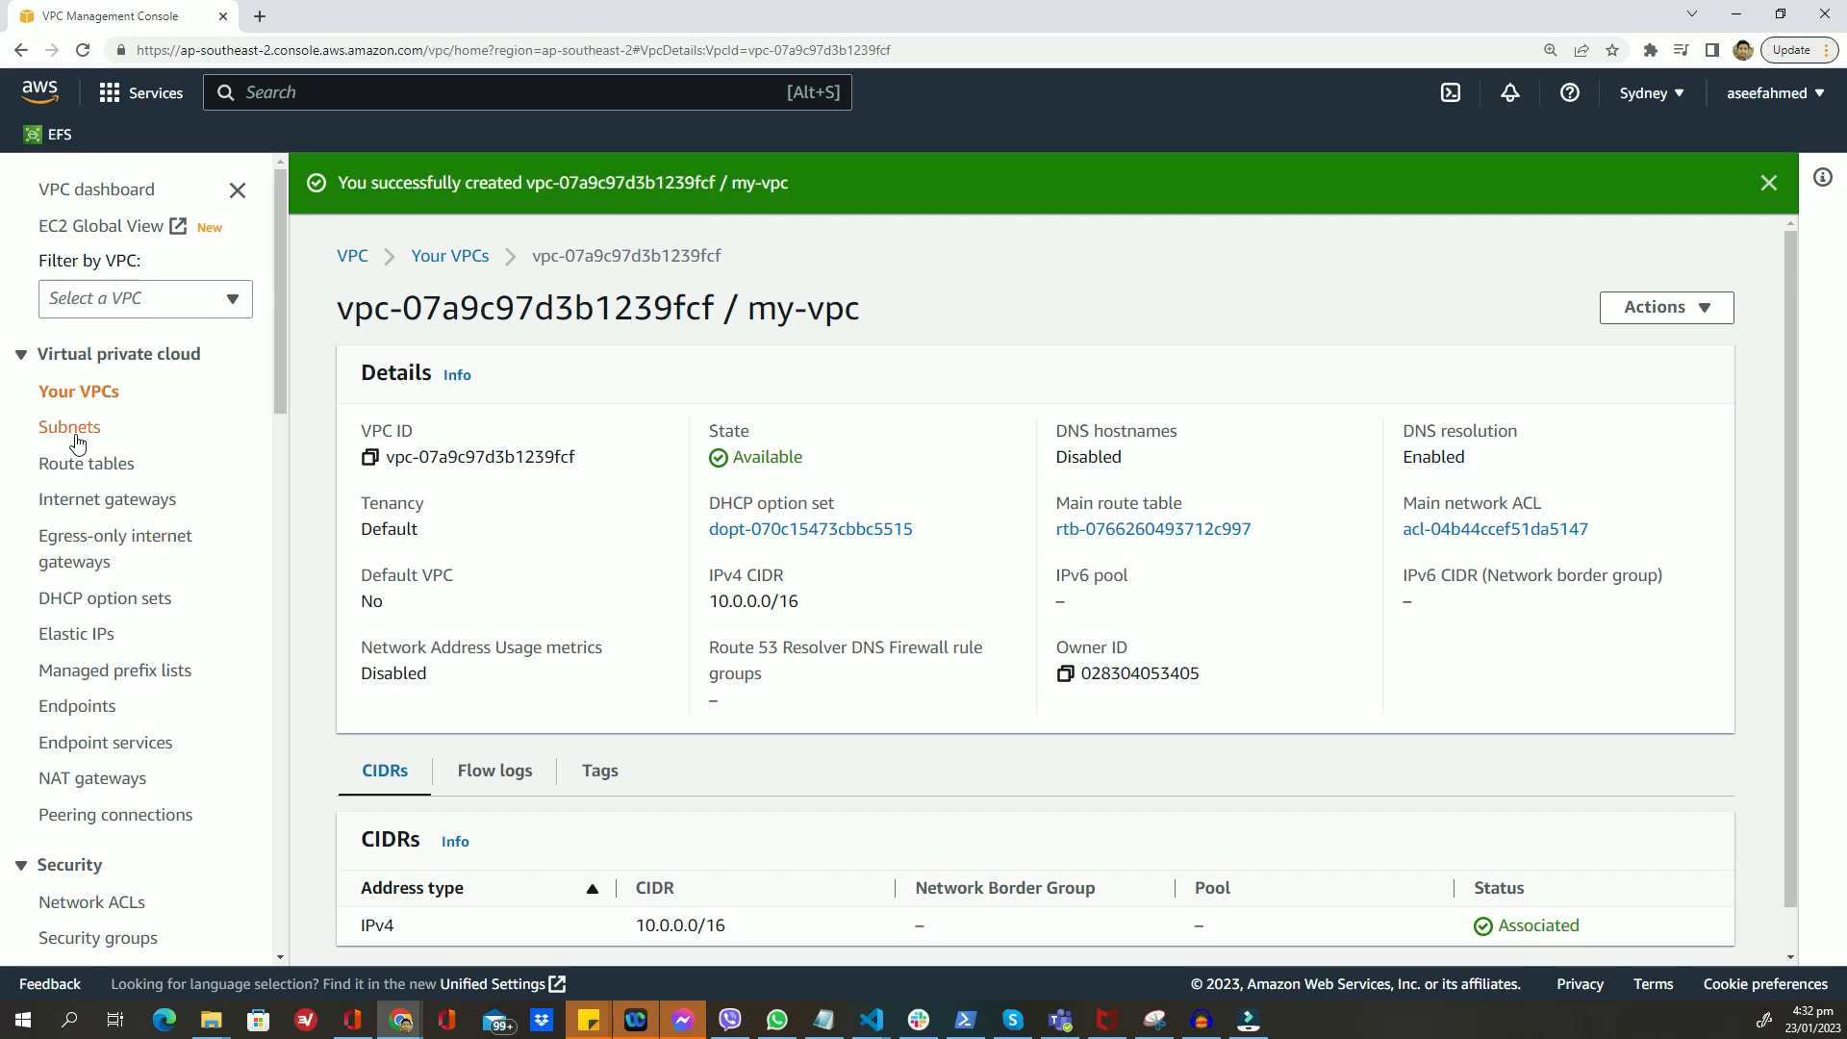
- Create subnet my-subnet in my-vpc with IPv4 CIDR block 10.0.1.0/24
{"action": "left_click", "coordinate": [70, 426]}
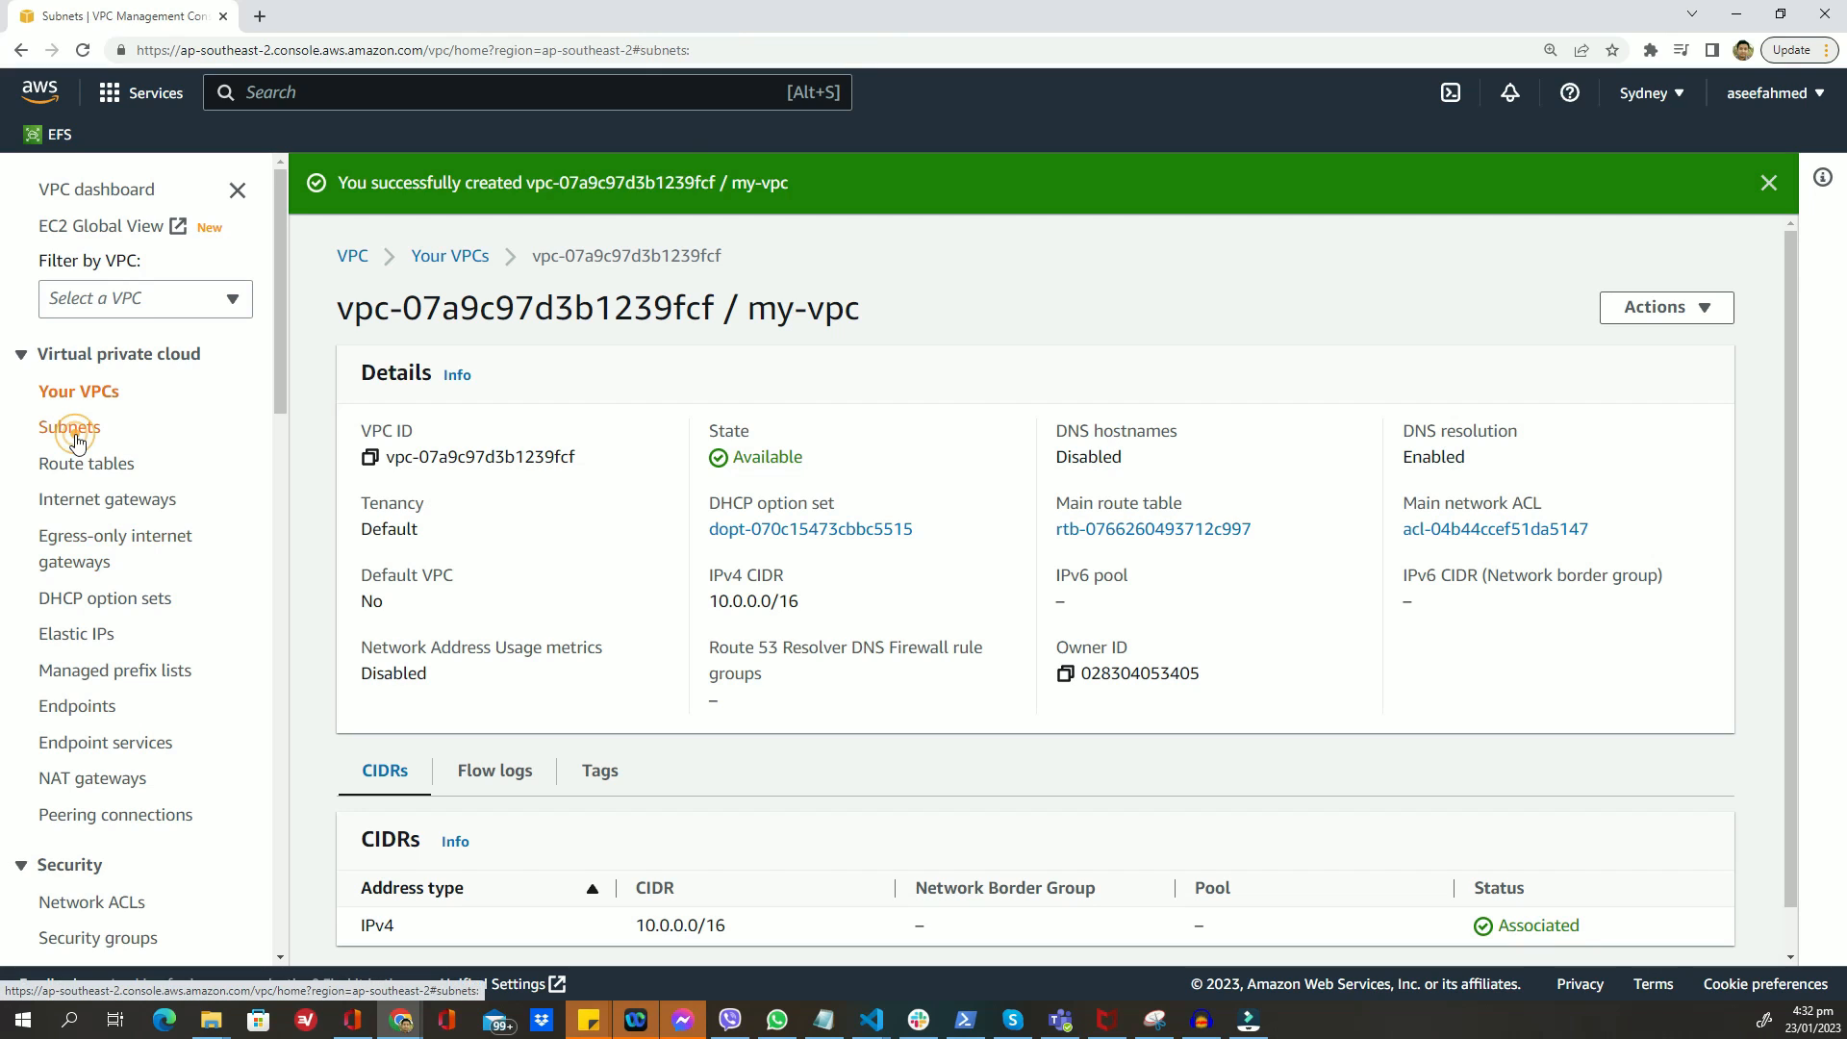
{"action": "left_click", "coordinate": [69, 426]}
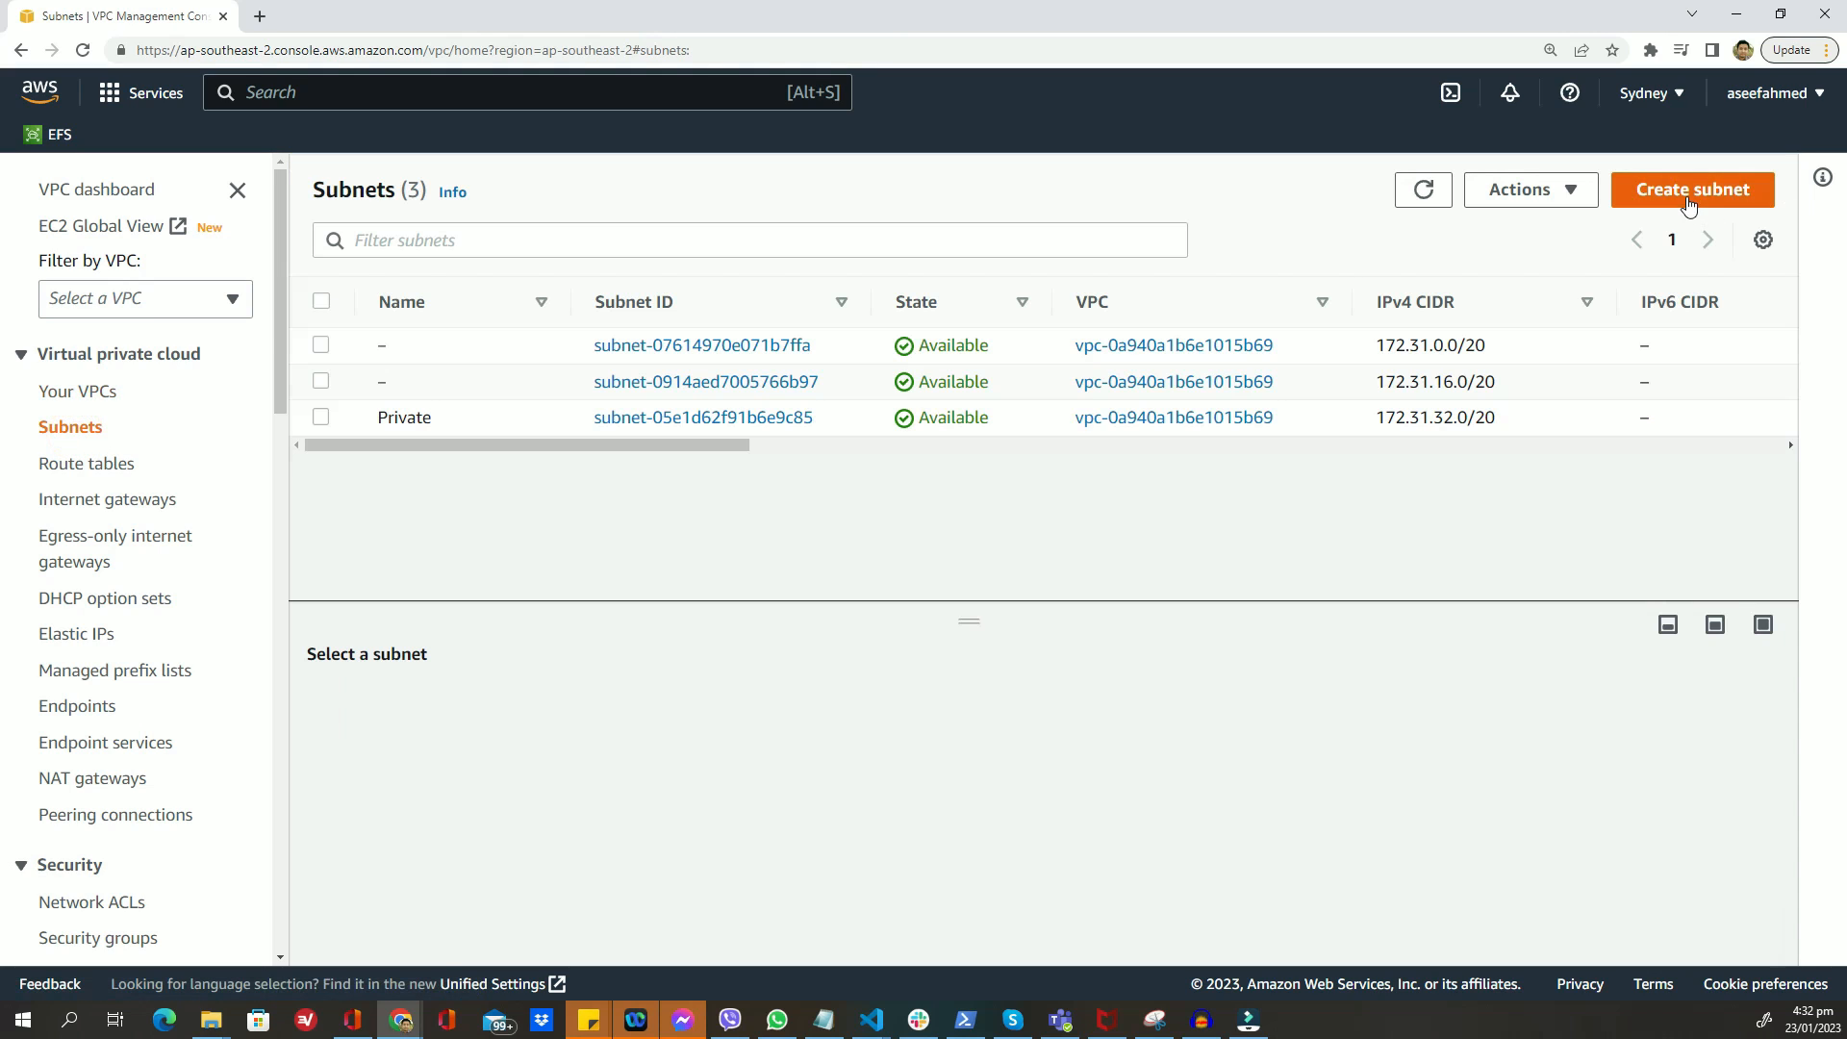
{"action": "left_click", "coordinate": [1691, 188]}
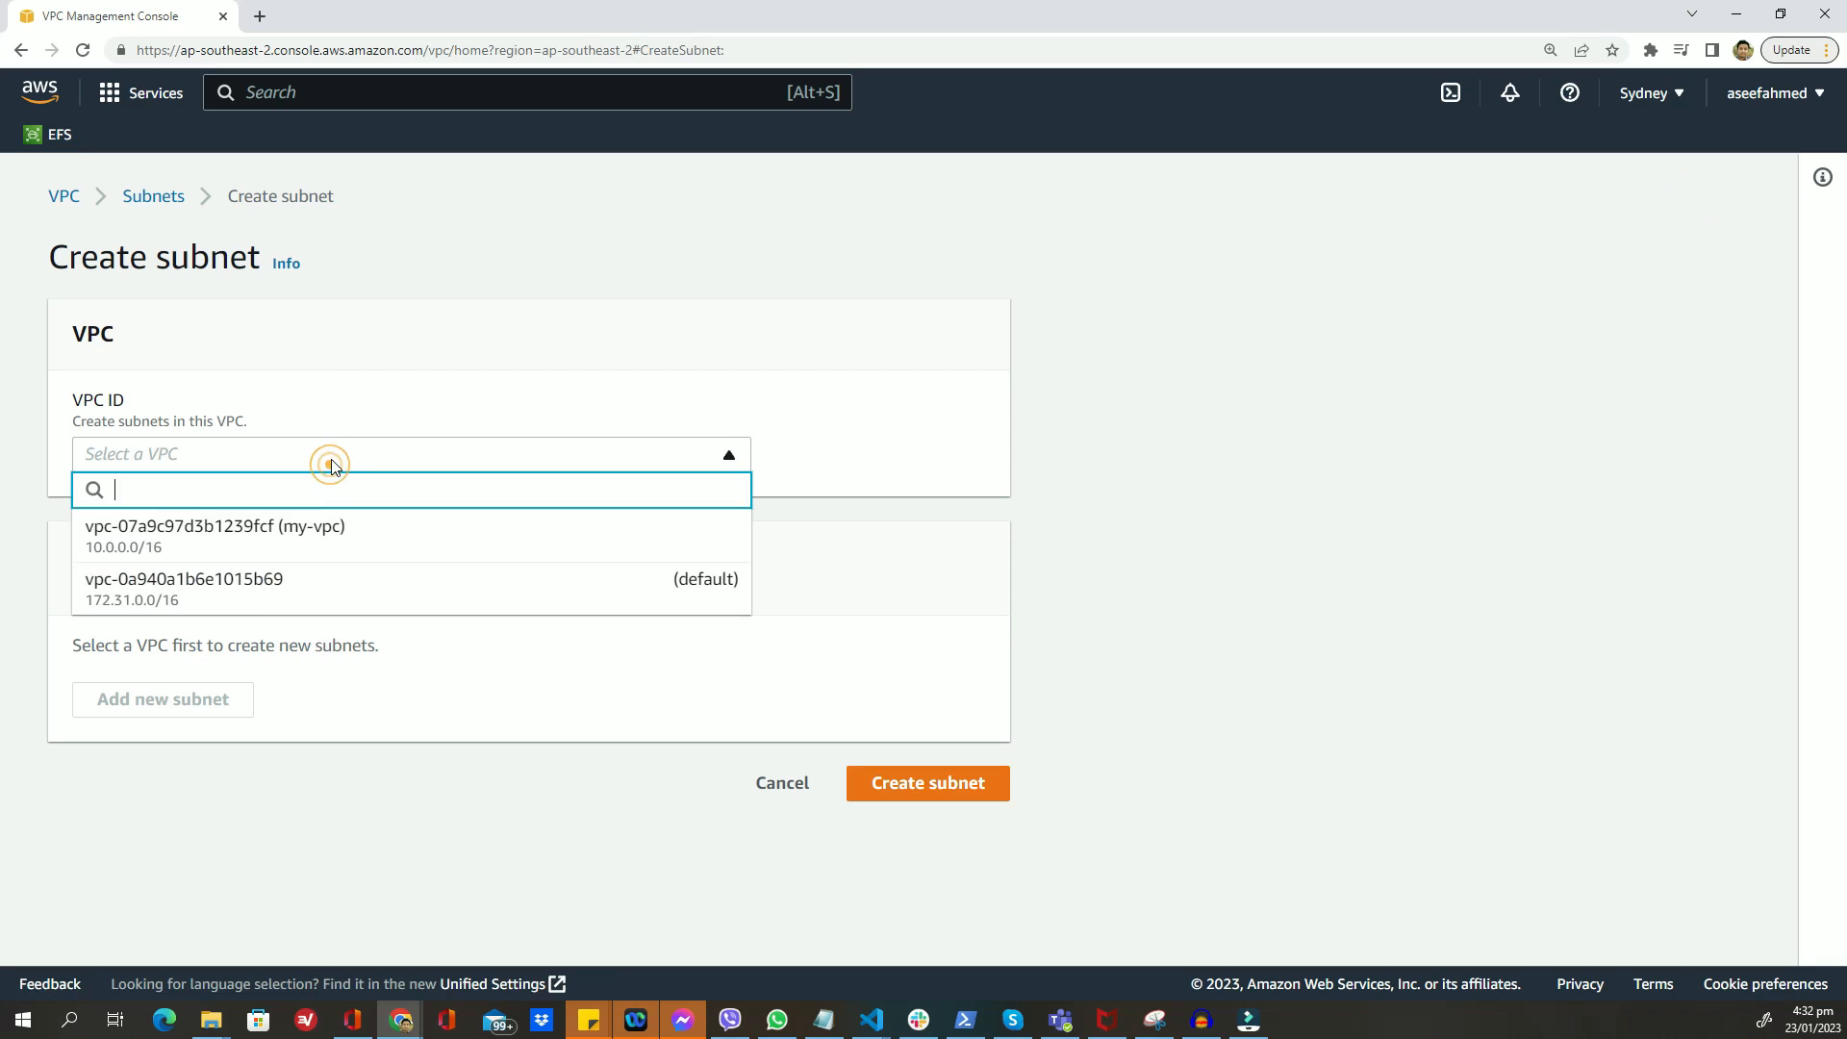
{"action": "left_click", "coordinate": [216, 526]}
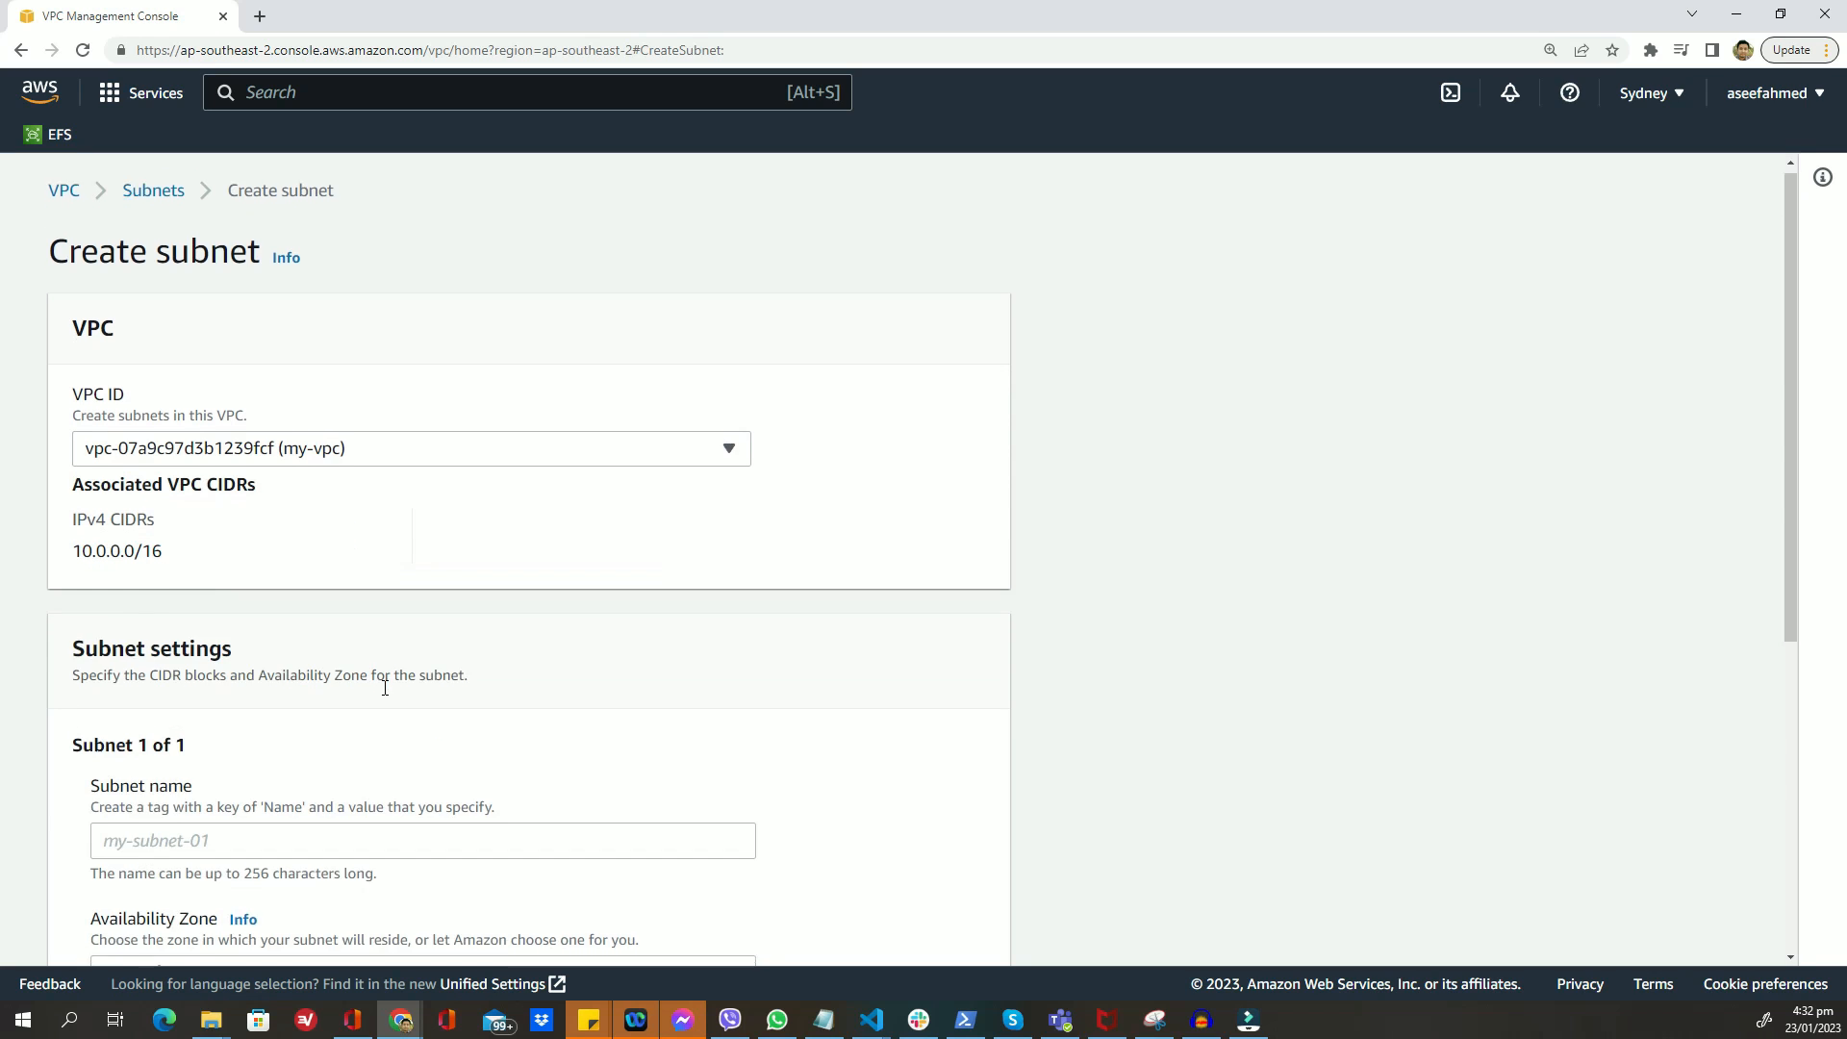
{"action": "type", "text": "my-subnet"}
{"action": "type", "text": "10.0.1.0"}
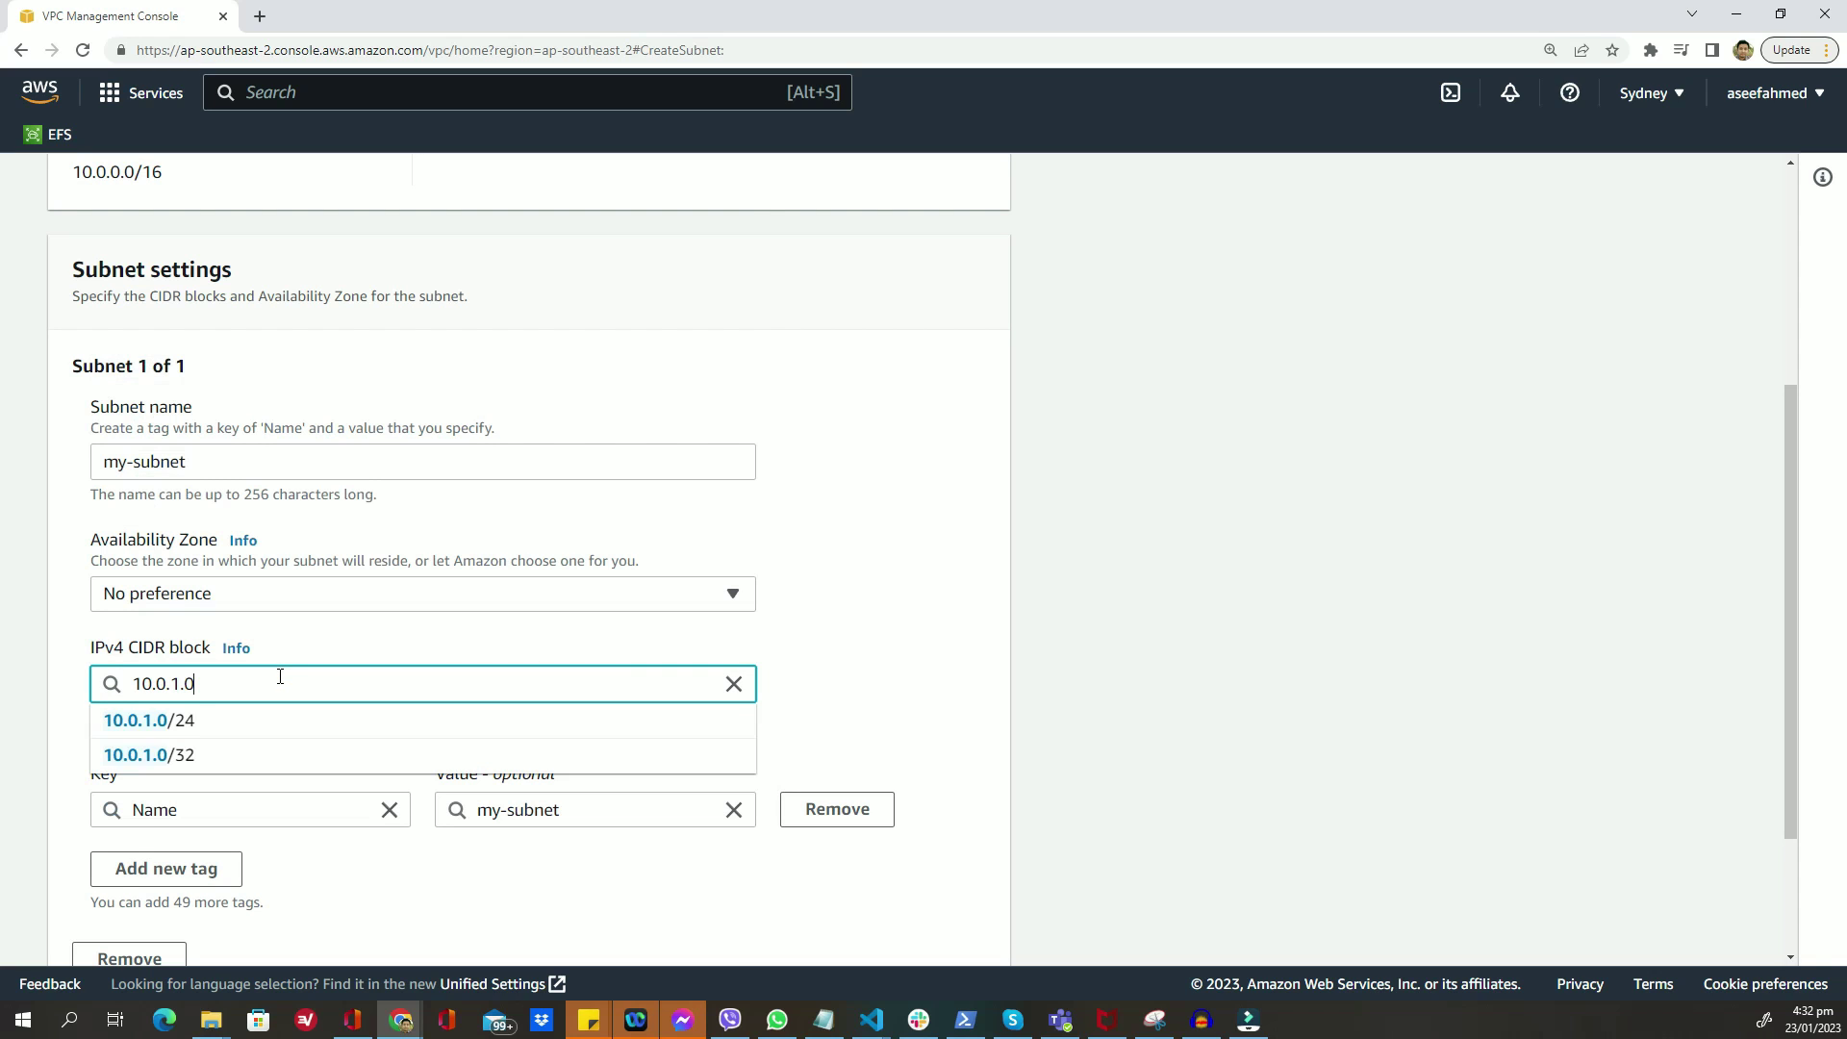
{"action": "left_click", "coordinate": [135, 720]}
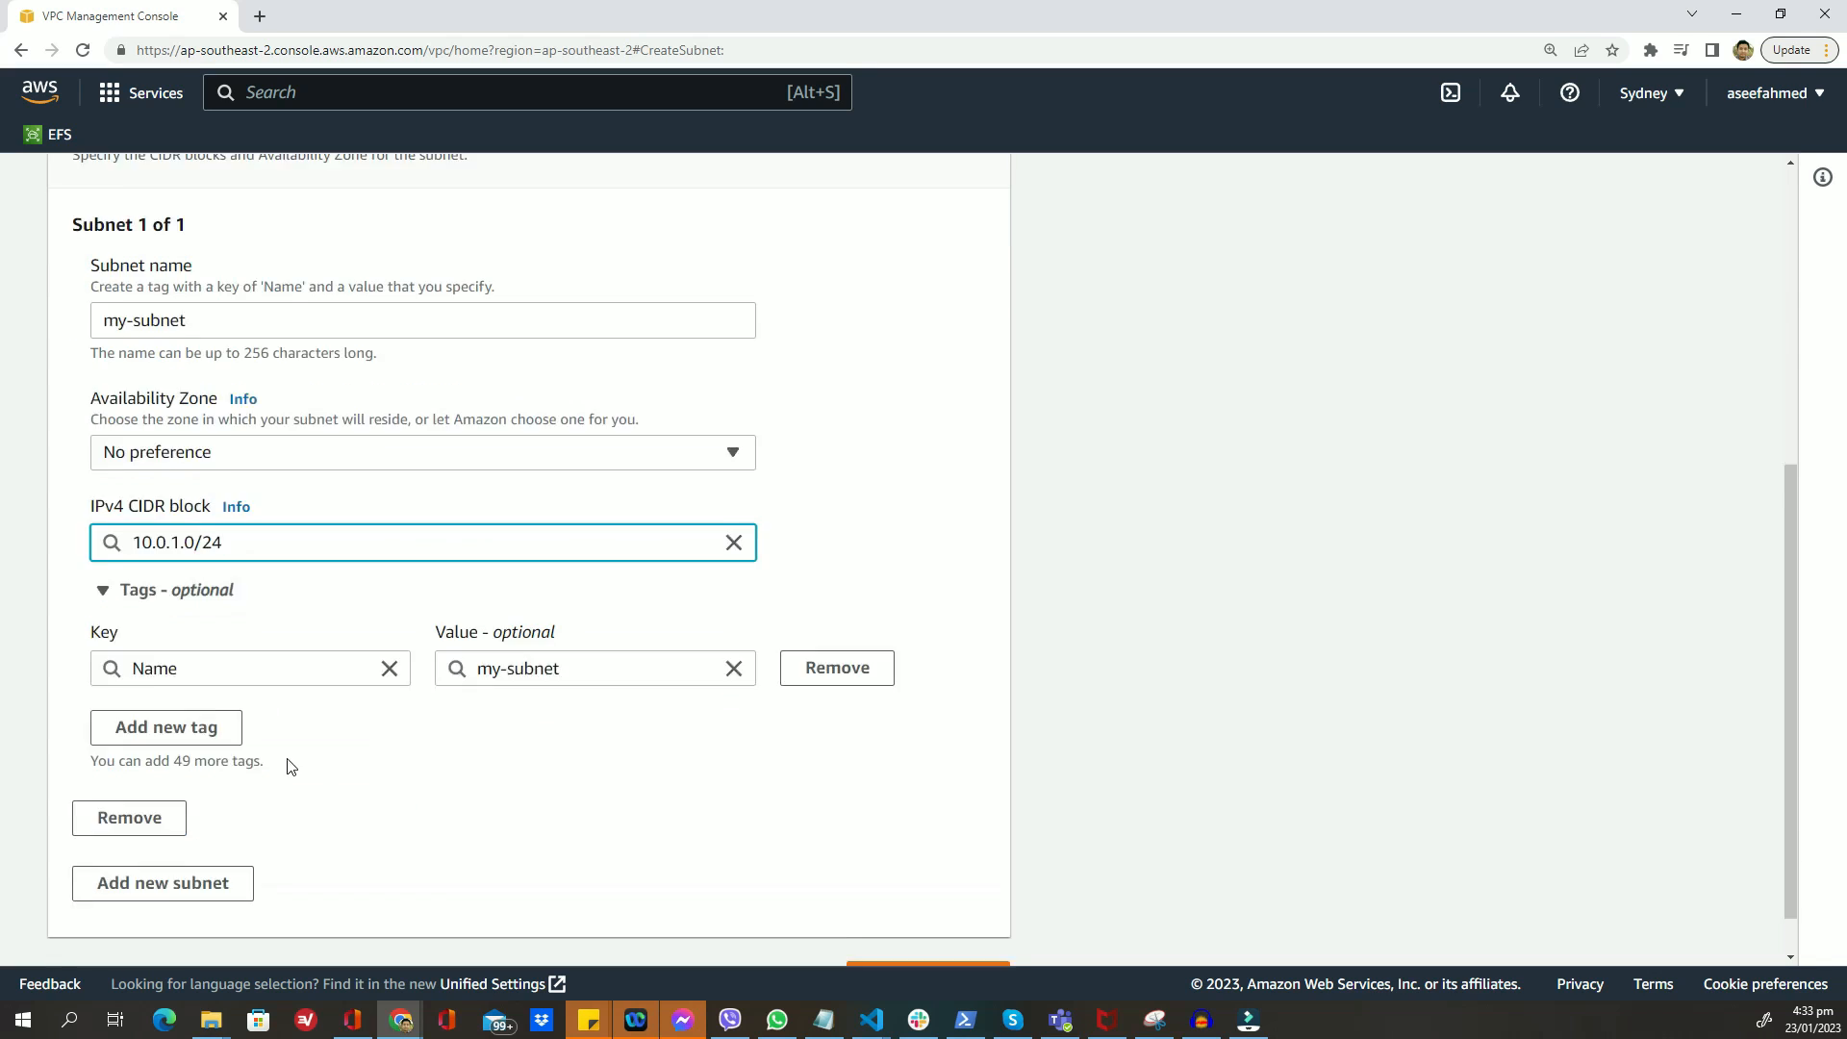
{"action": "left_click", "coordinate": [929, 964]}
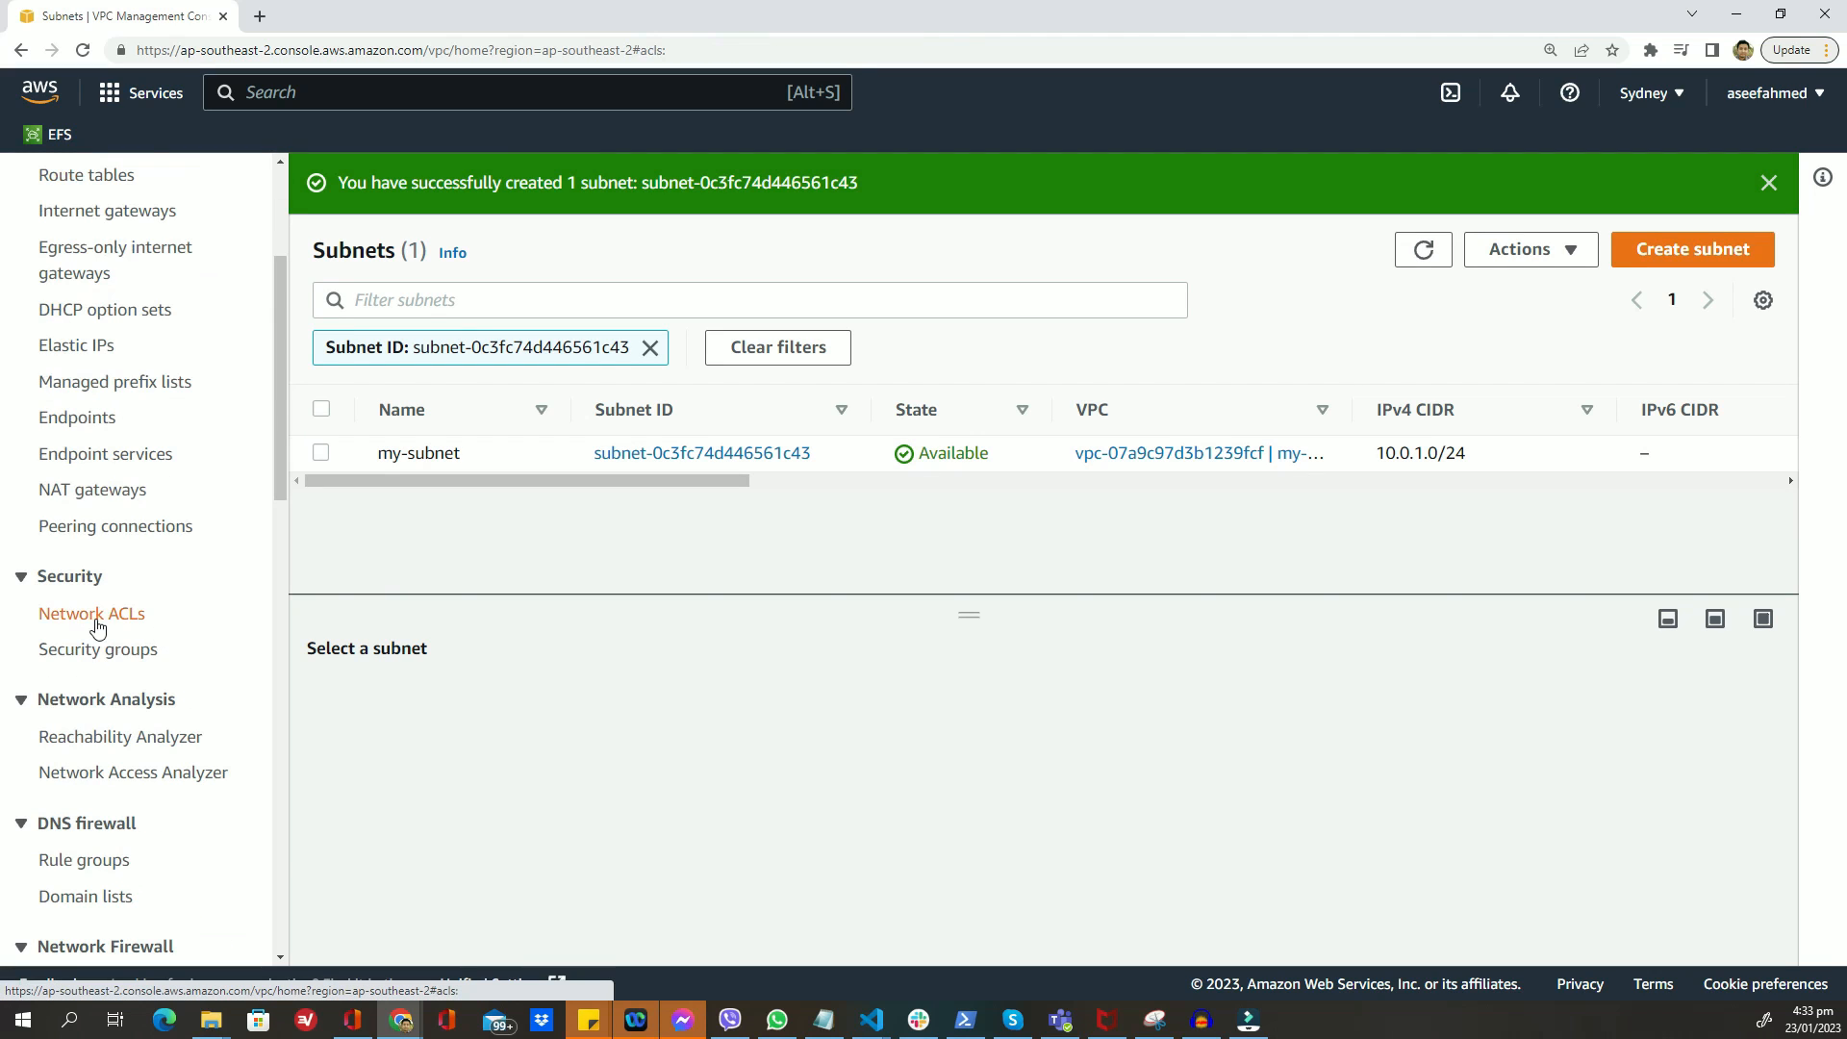
- Start security group my-sec-group, described 'my security group', in VPC vpc-07a9c97d3b1239fcf
{"action": "left_click", "coordinate": [101, 649]}
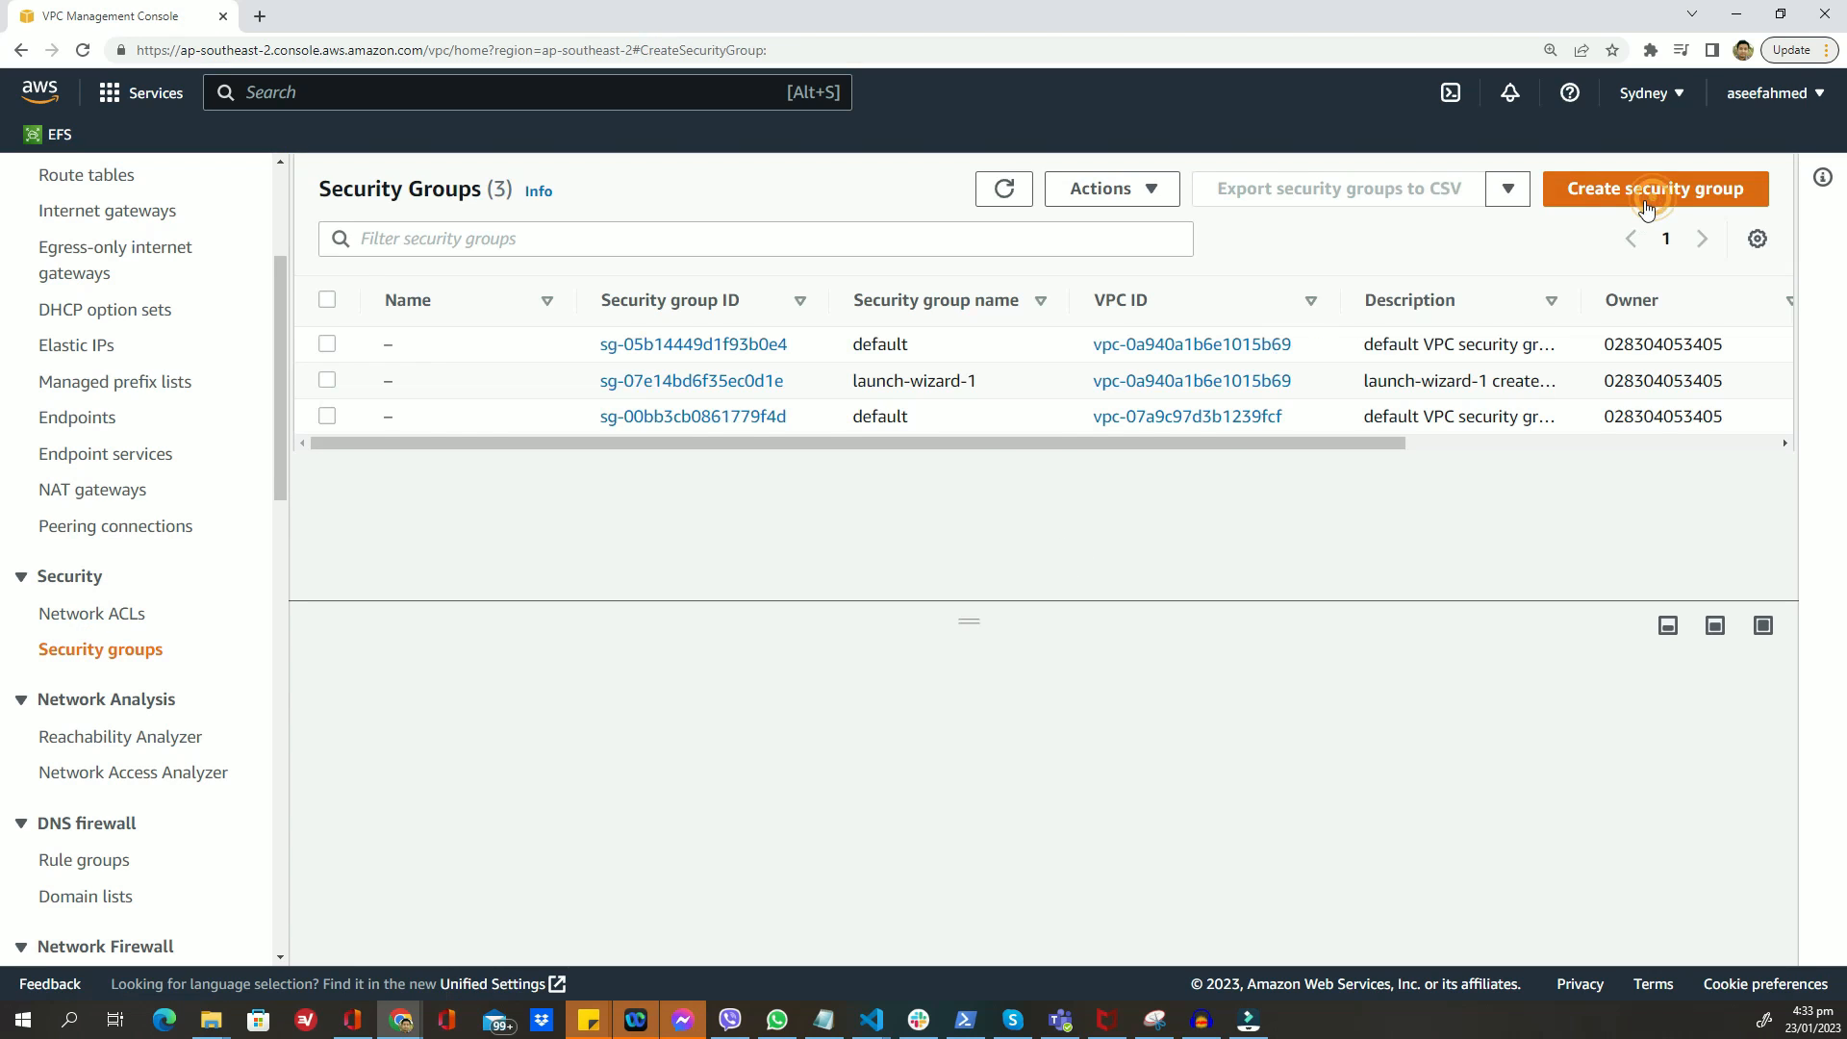
{"action": "left_click", "coordinate": [1654, 189]}
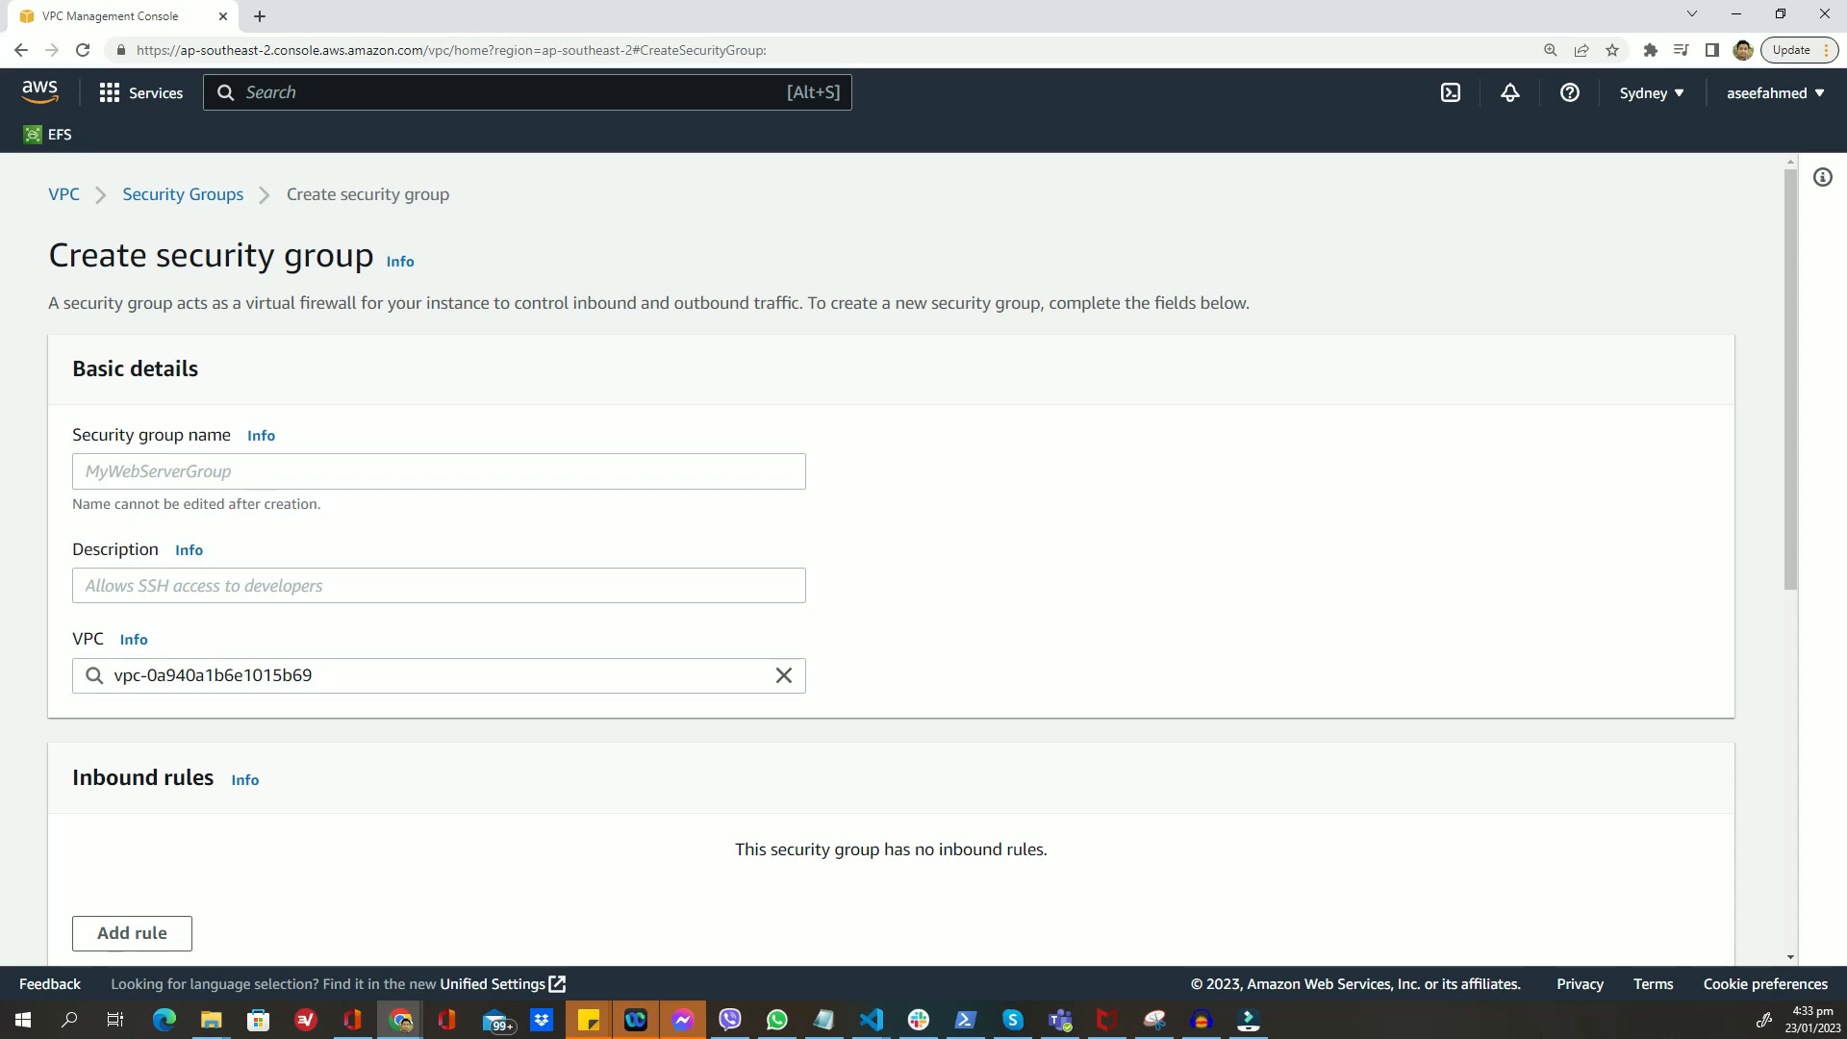
{"action": "type", "text": "my-sec-group"}
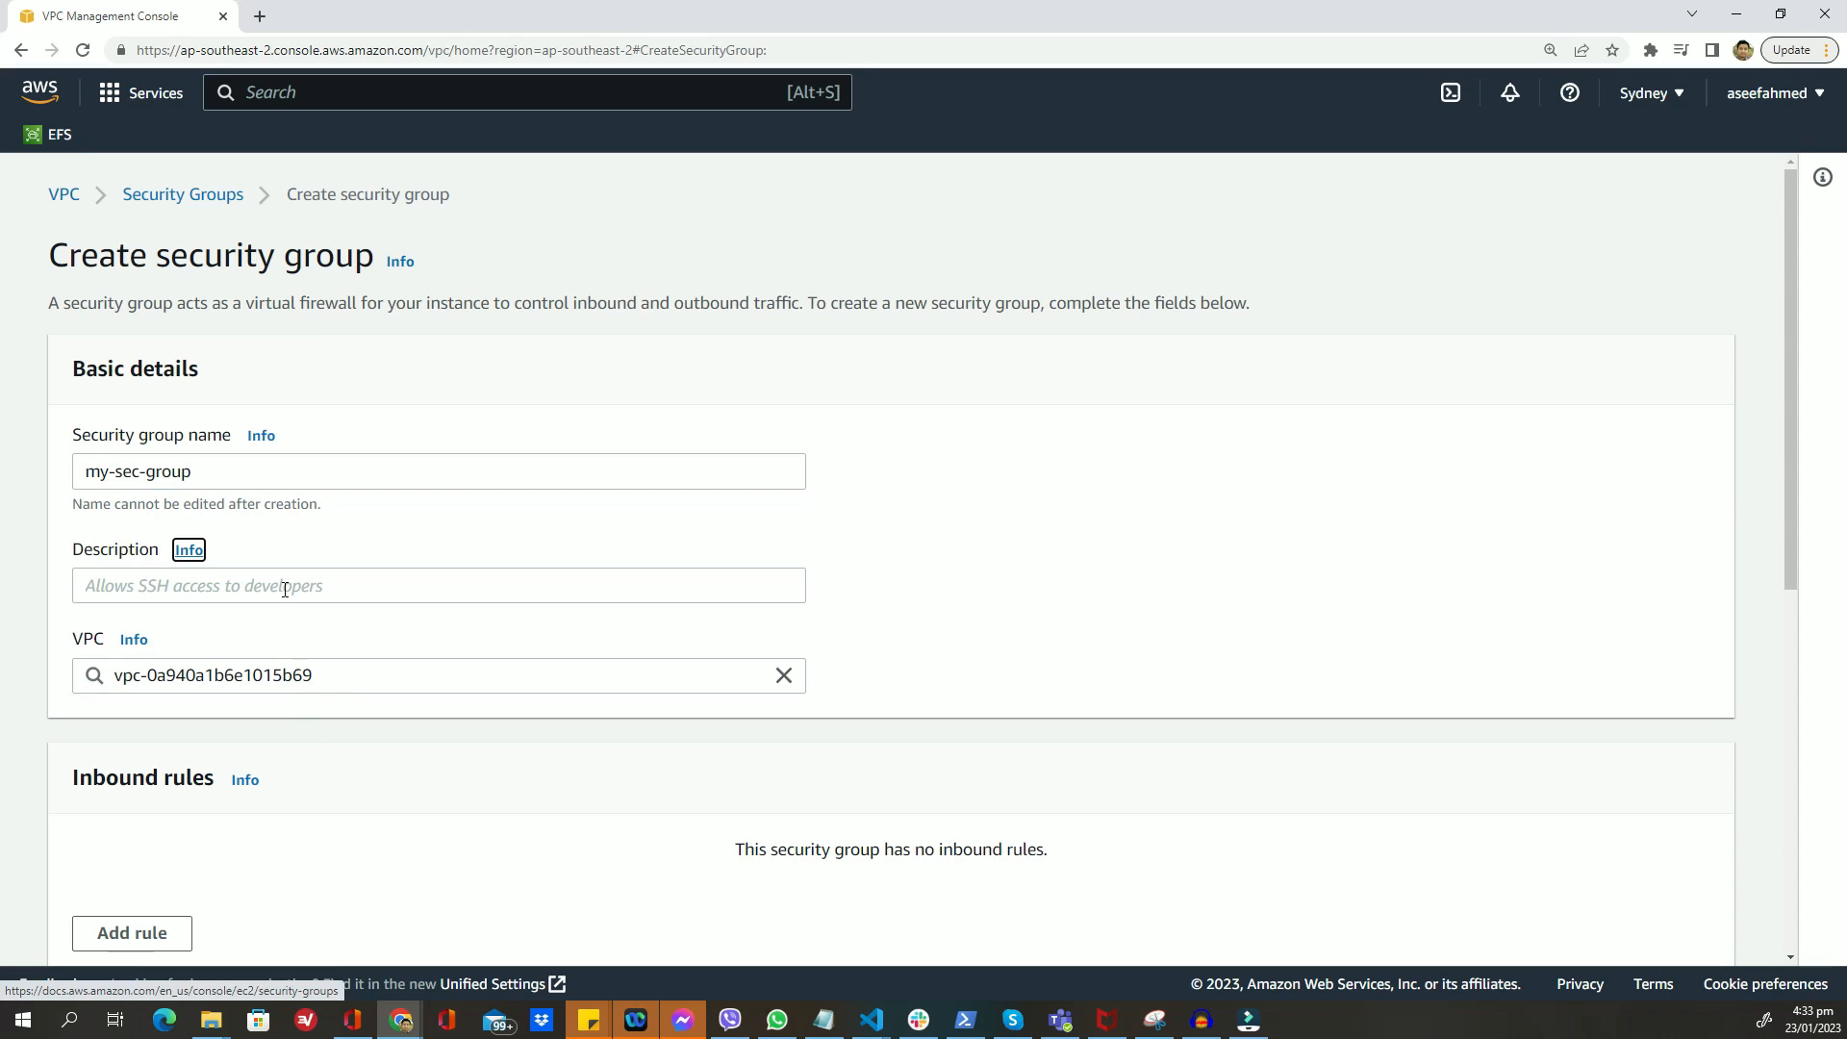
{"action": "type", "text": "my security group"}
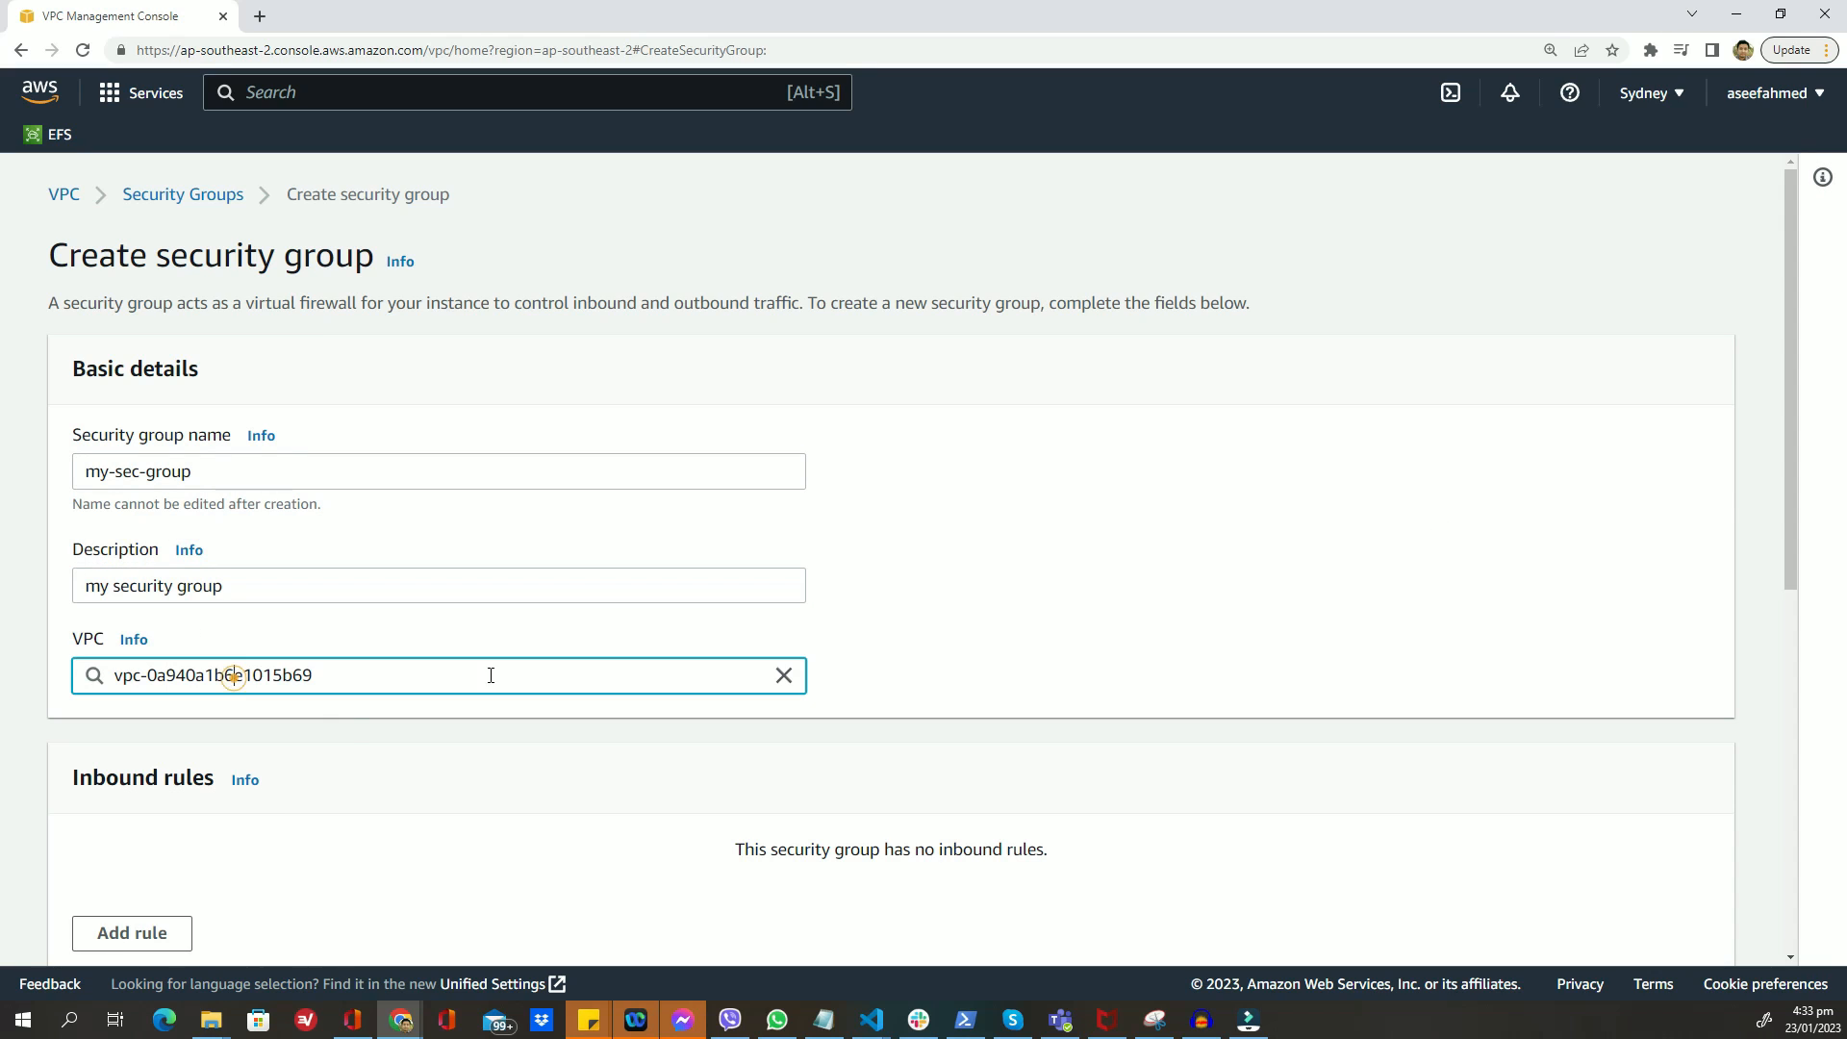
{"action": "type", "text": "vpc-07a9c97d3b1239fcf"}
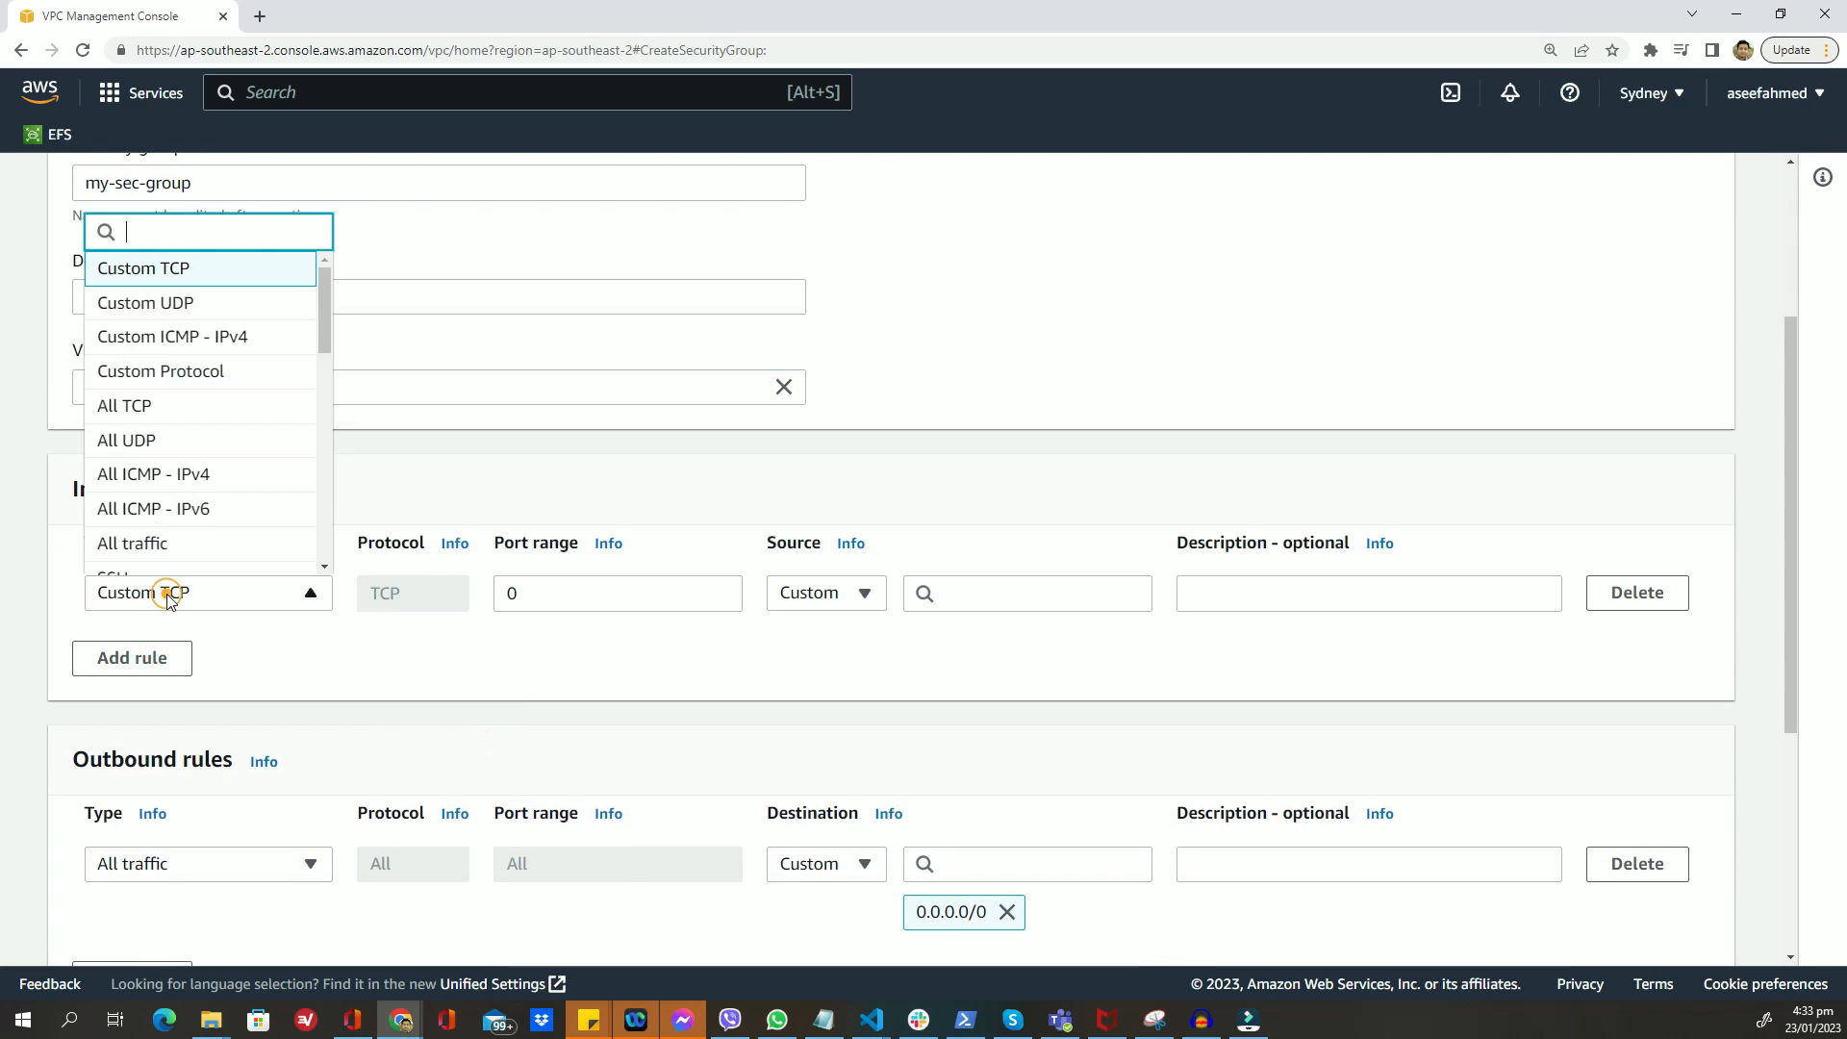
- Add inbound SSH and HTTP rules from anywhere and create the security group
{"action": "left_click", "coordinate": [112, 577]}
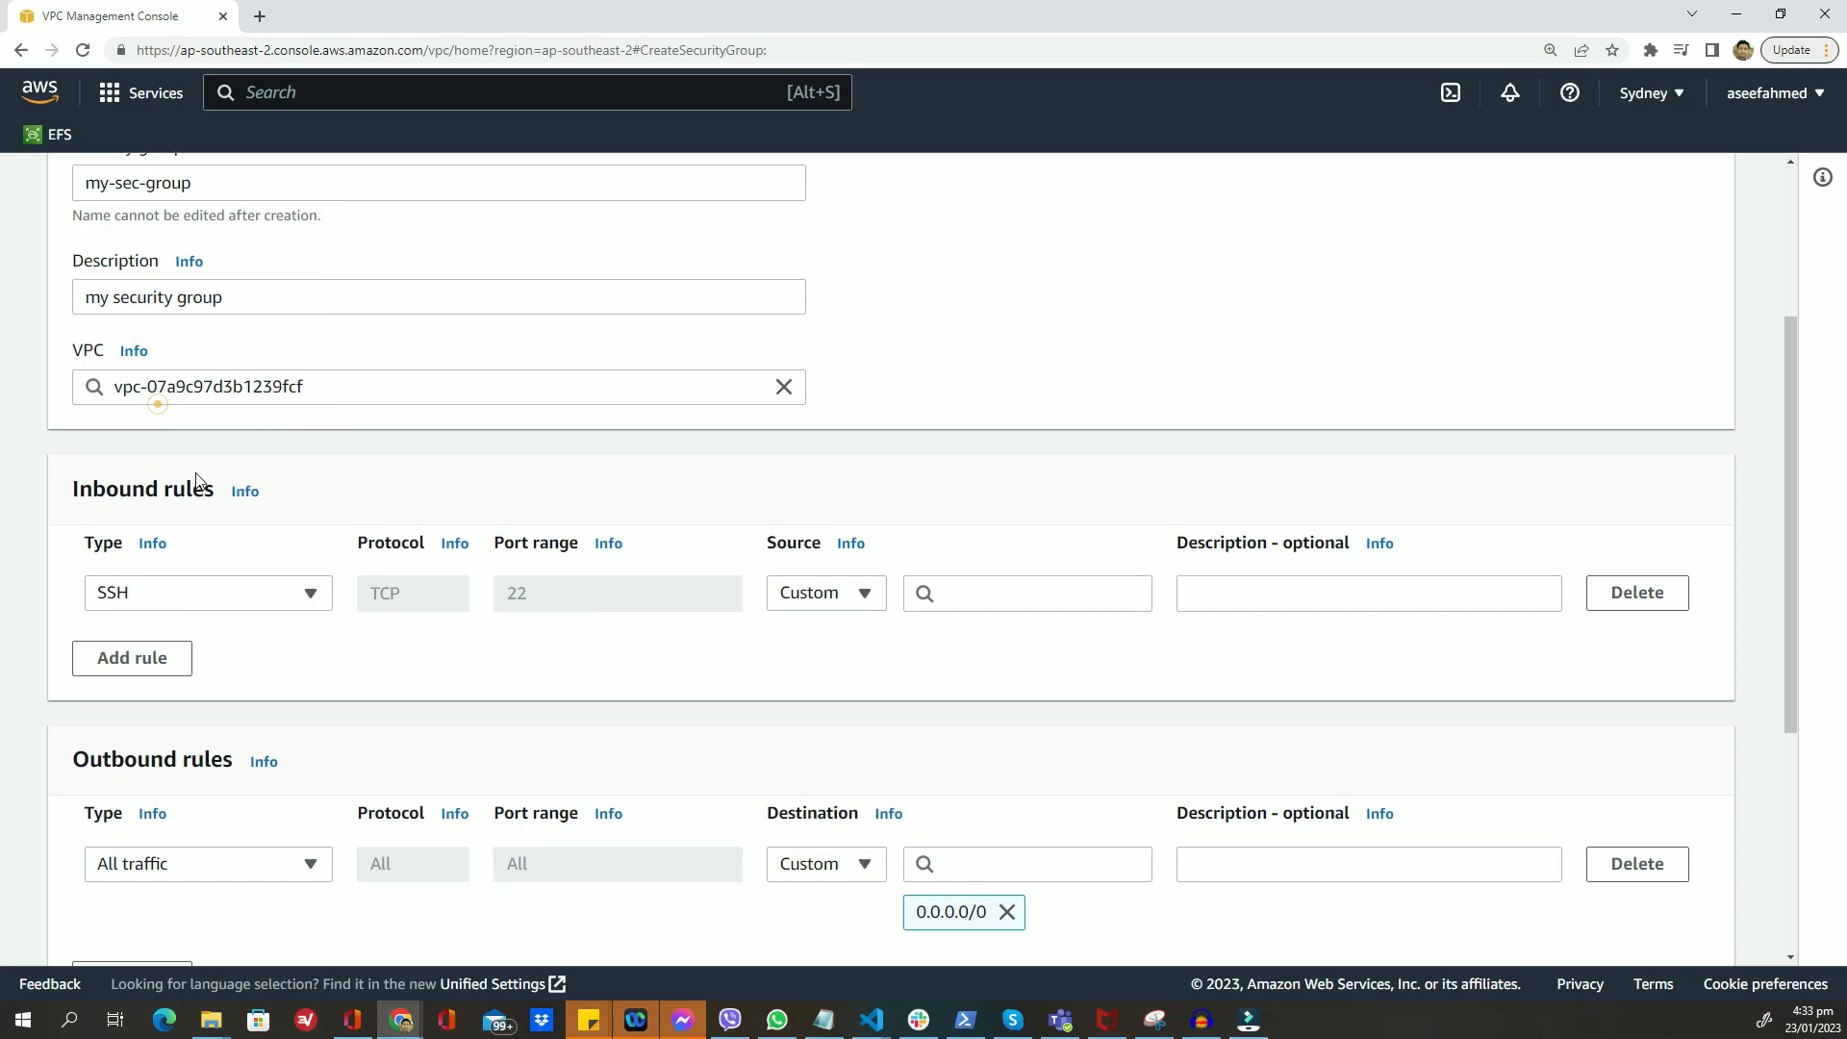
{"action": "left_click", "coordinate": [826, 593]}
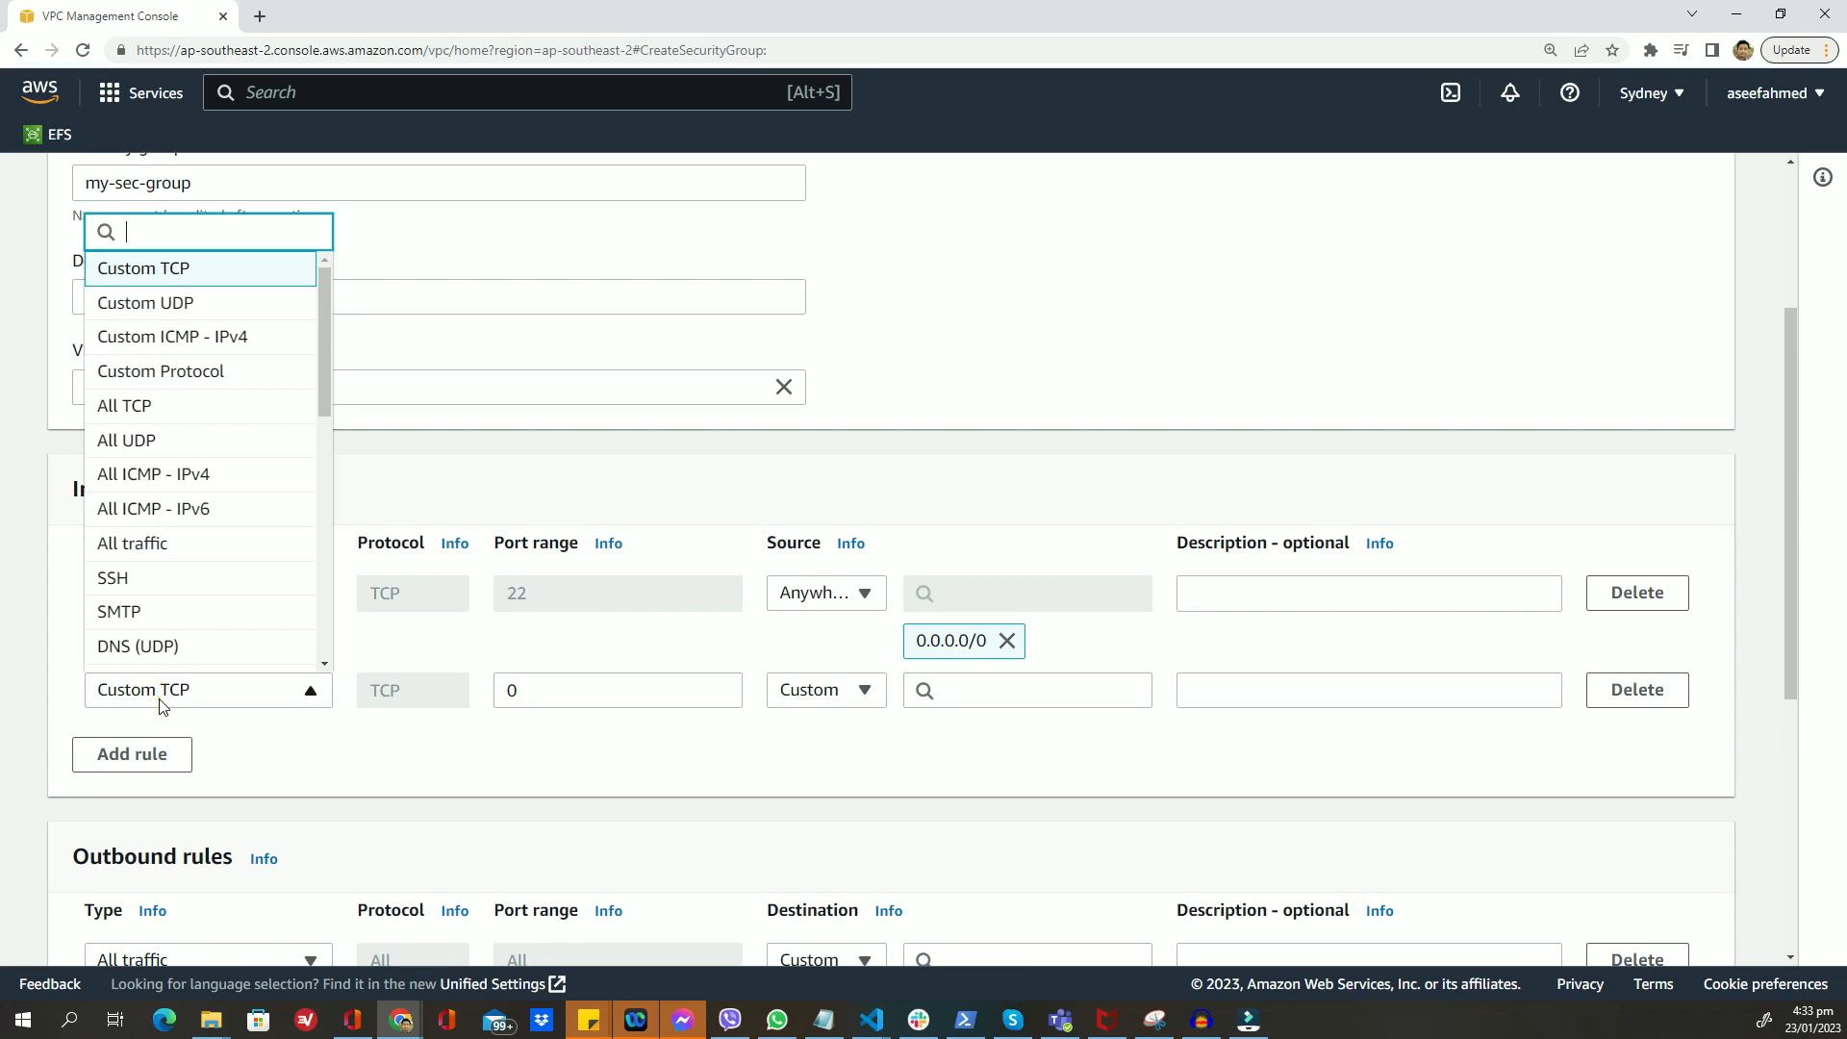
{"action": "type", "text": "h"}
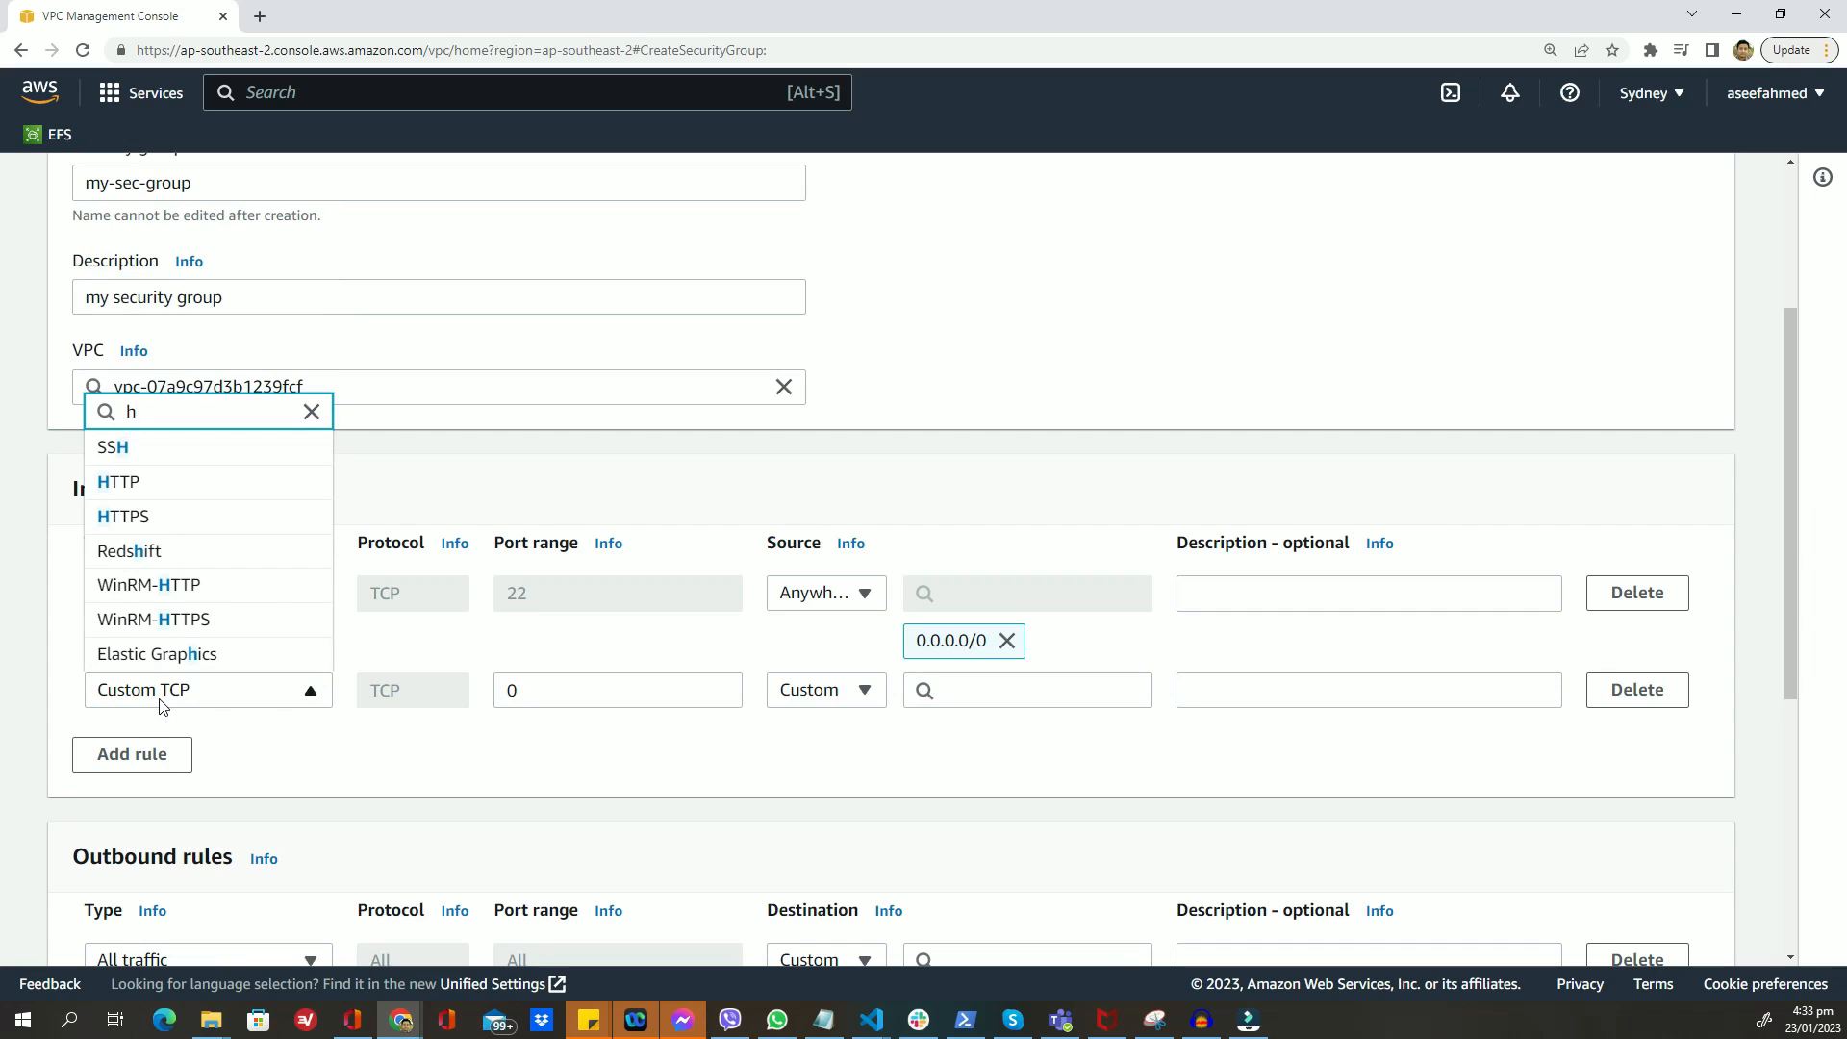
{"action": "mouse_move", "coordinate": [273, 481]}
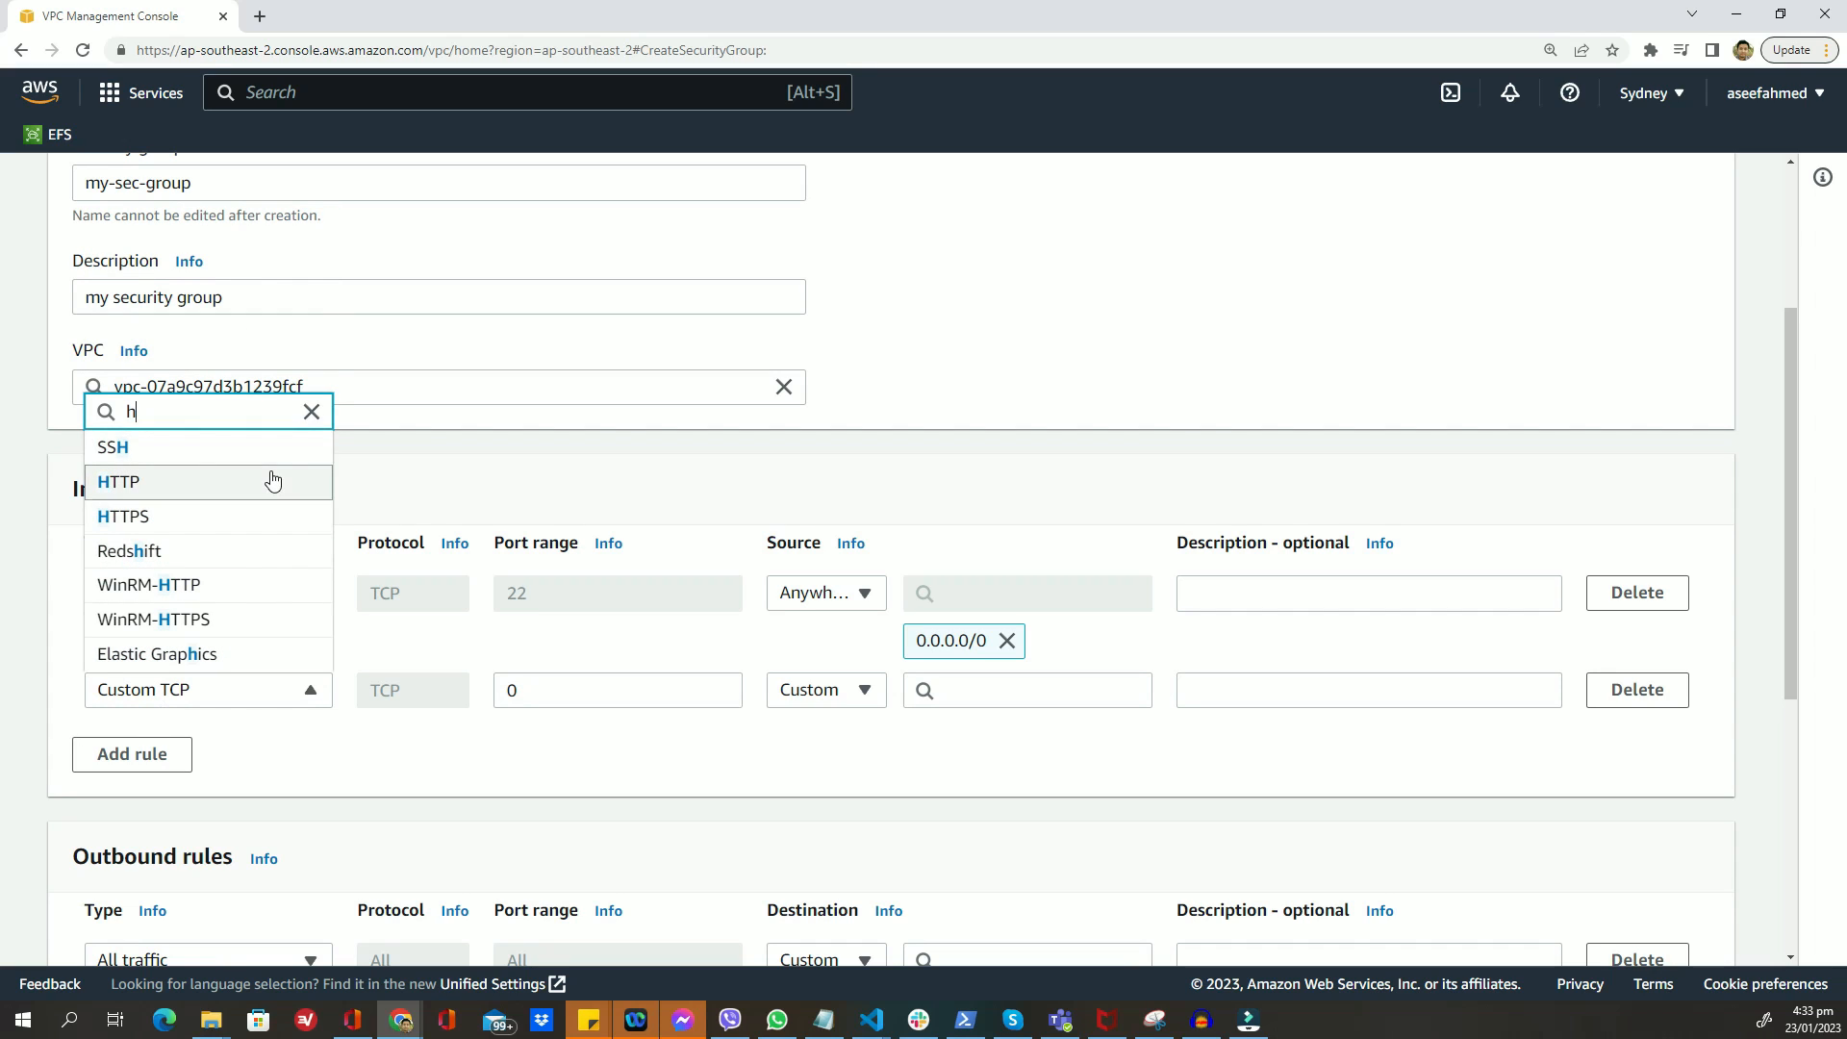
{"action": "left_click", "coordinate": [117, 481]}
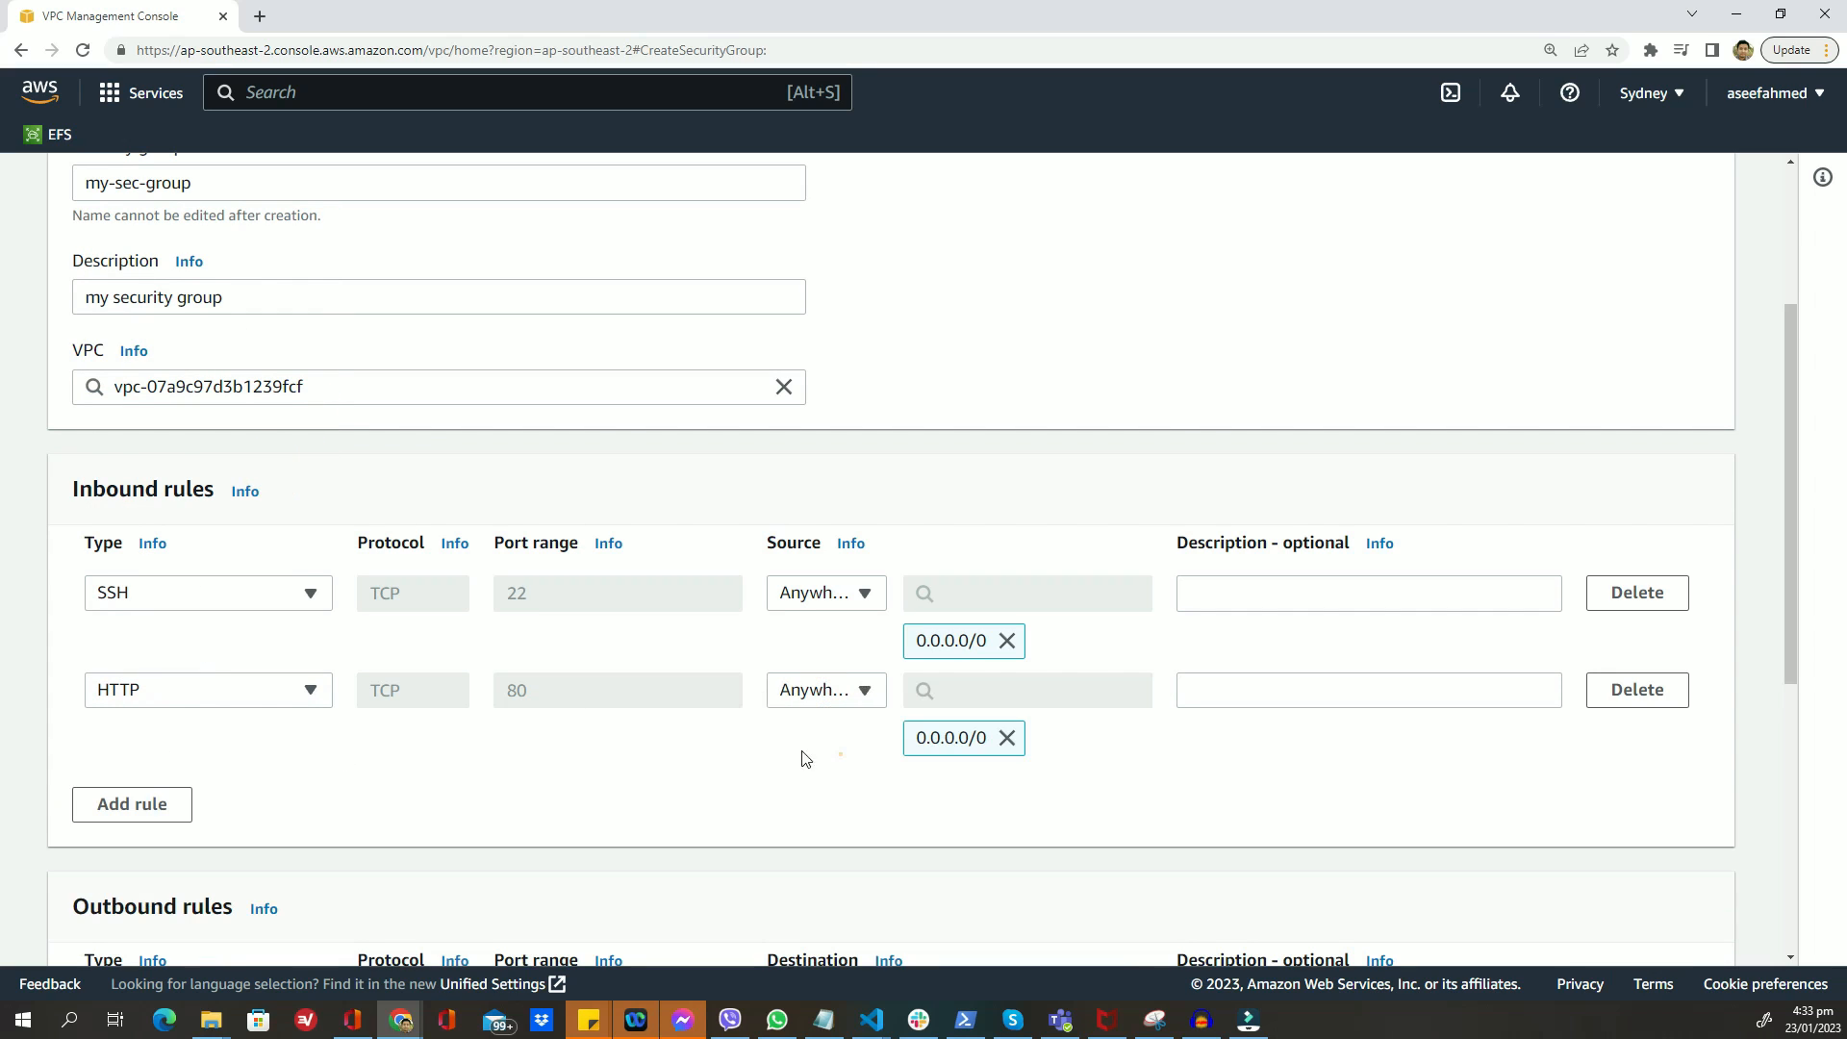
{"action": "scroll", "scroll_direction": "down", "scroll_amount": 3}
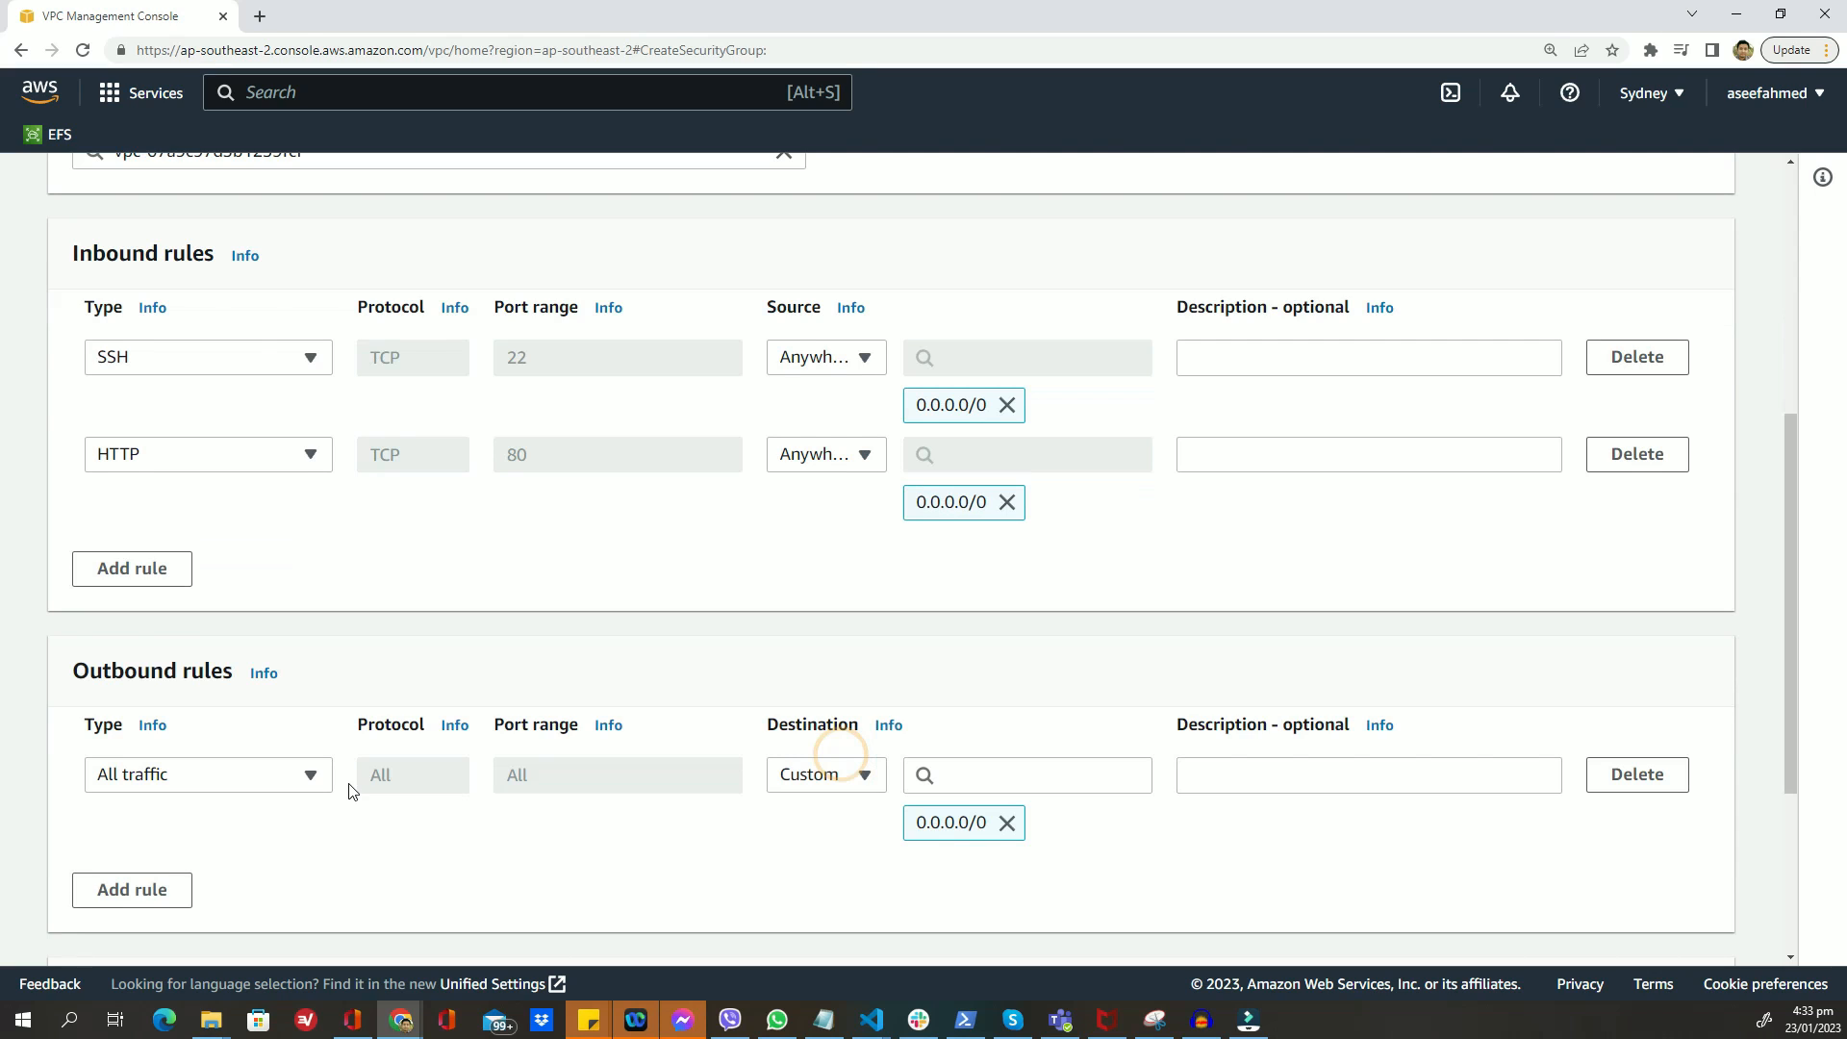
{"action": "scroll", "scroll_direction": "down", "scroll_amount": 3}
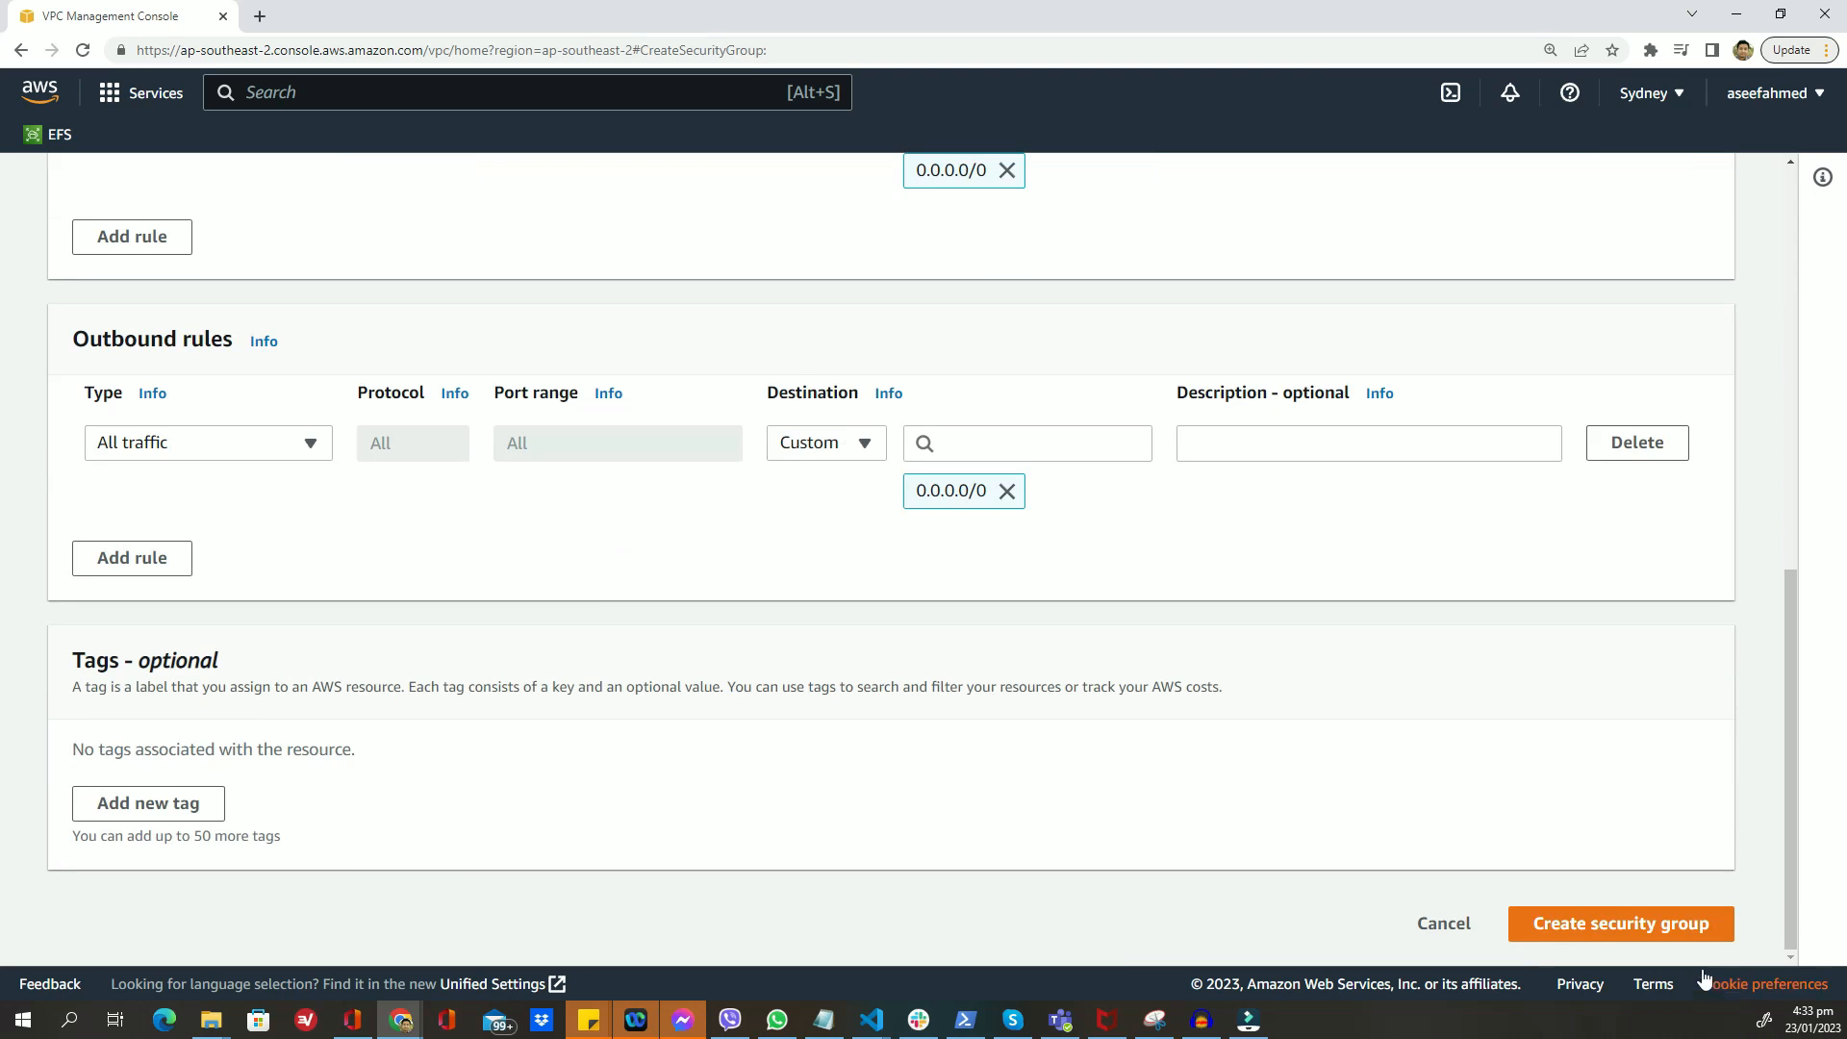
{"action": "mouse_move", "coordinate": [1621, 924]}
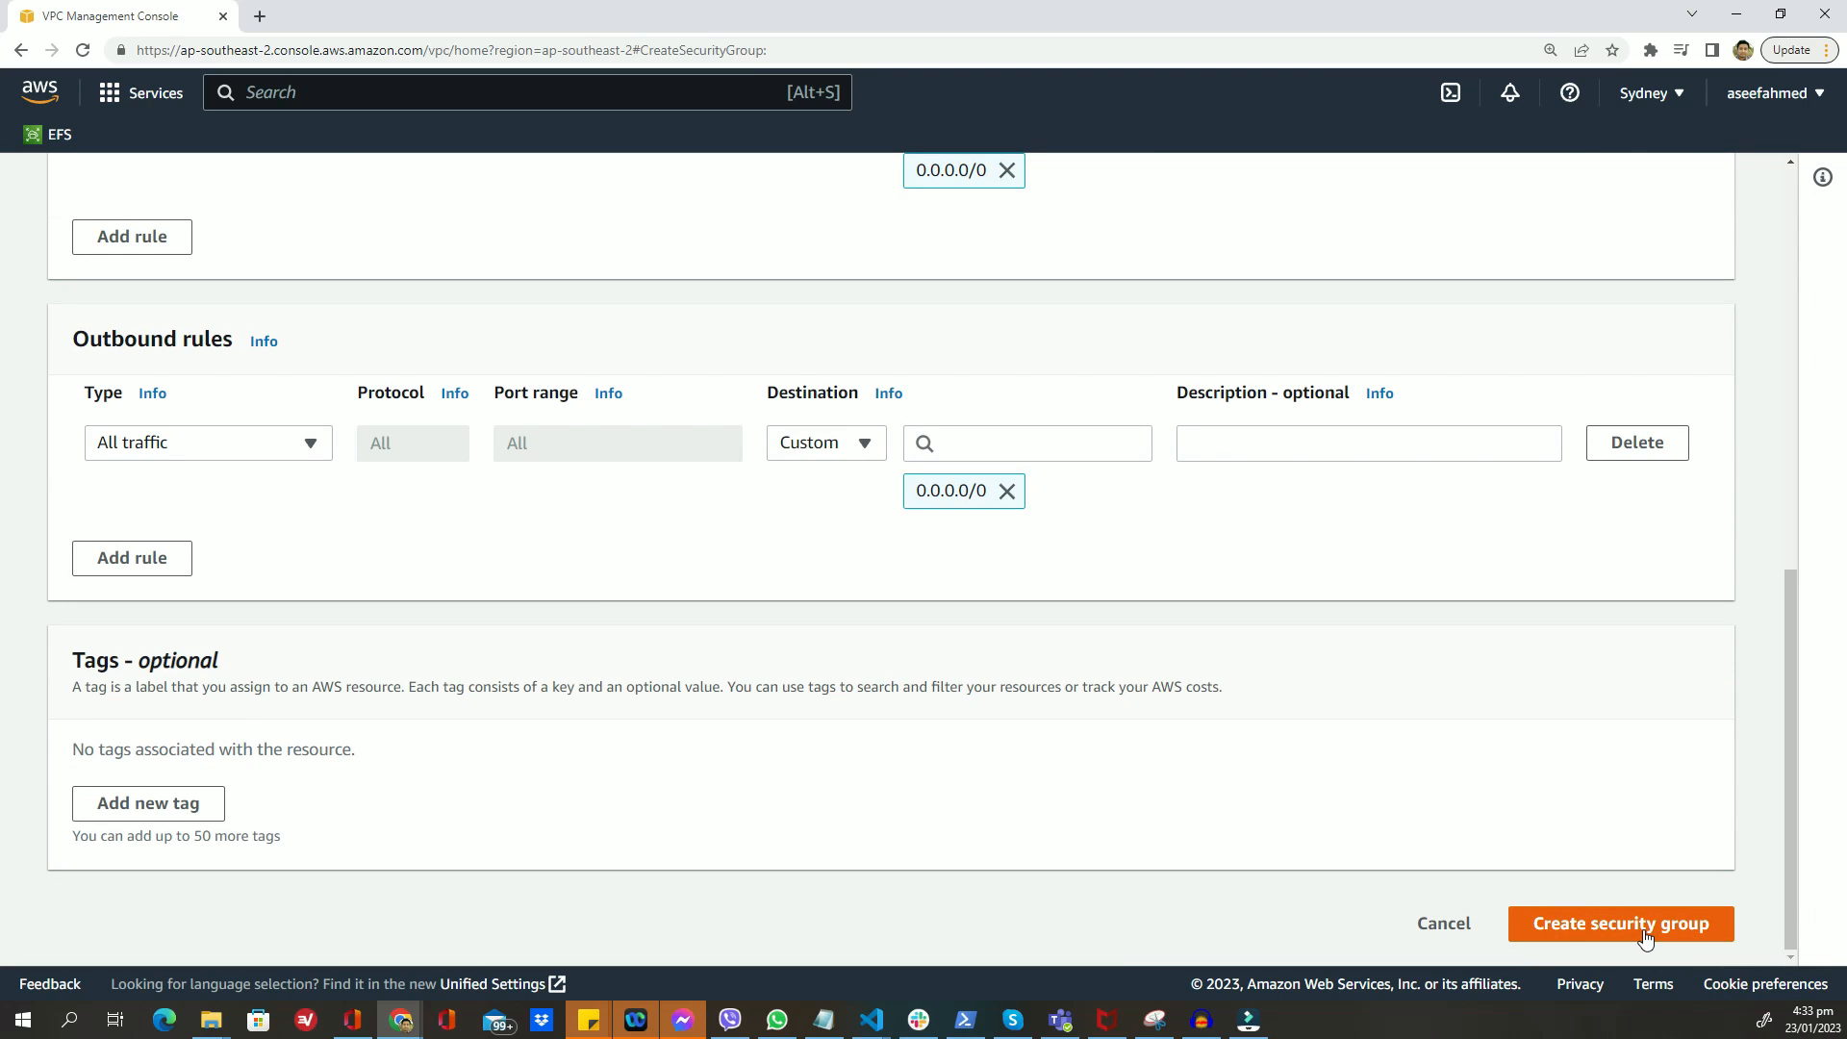
{"action": "left_click", "coordinate": [1622, 923]}
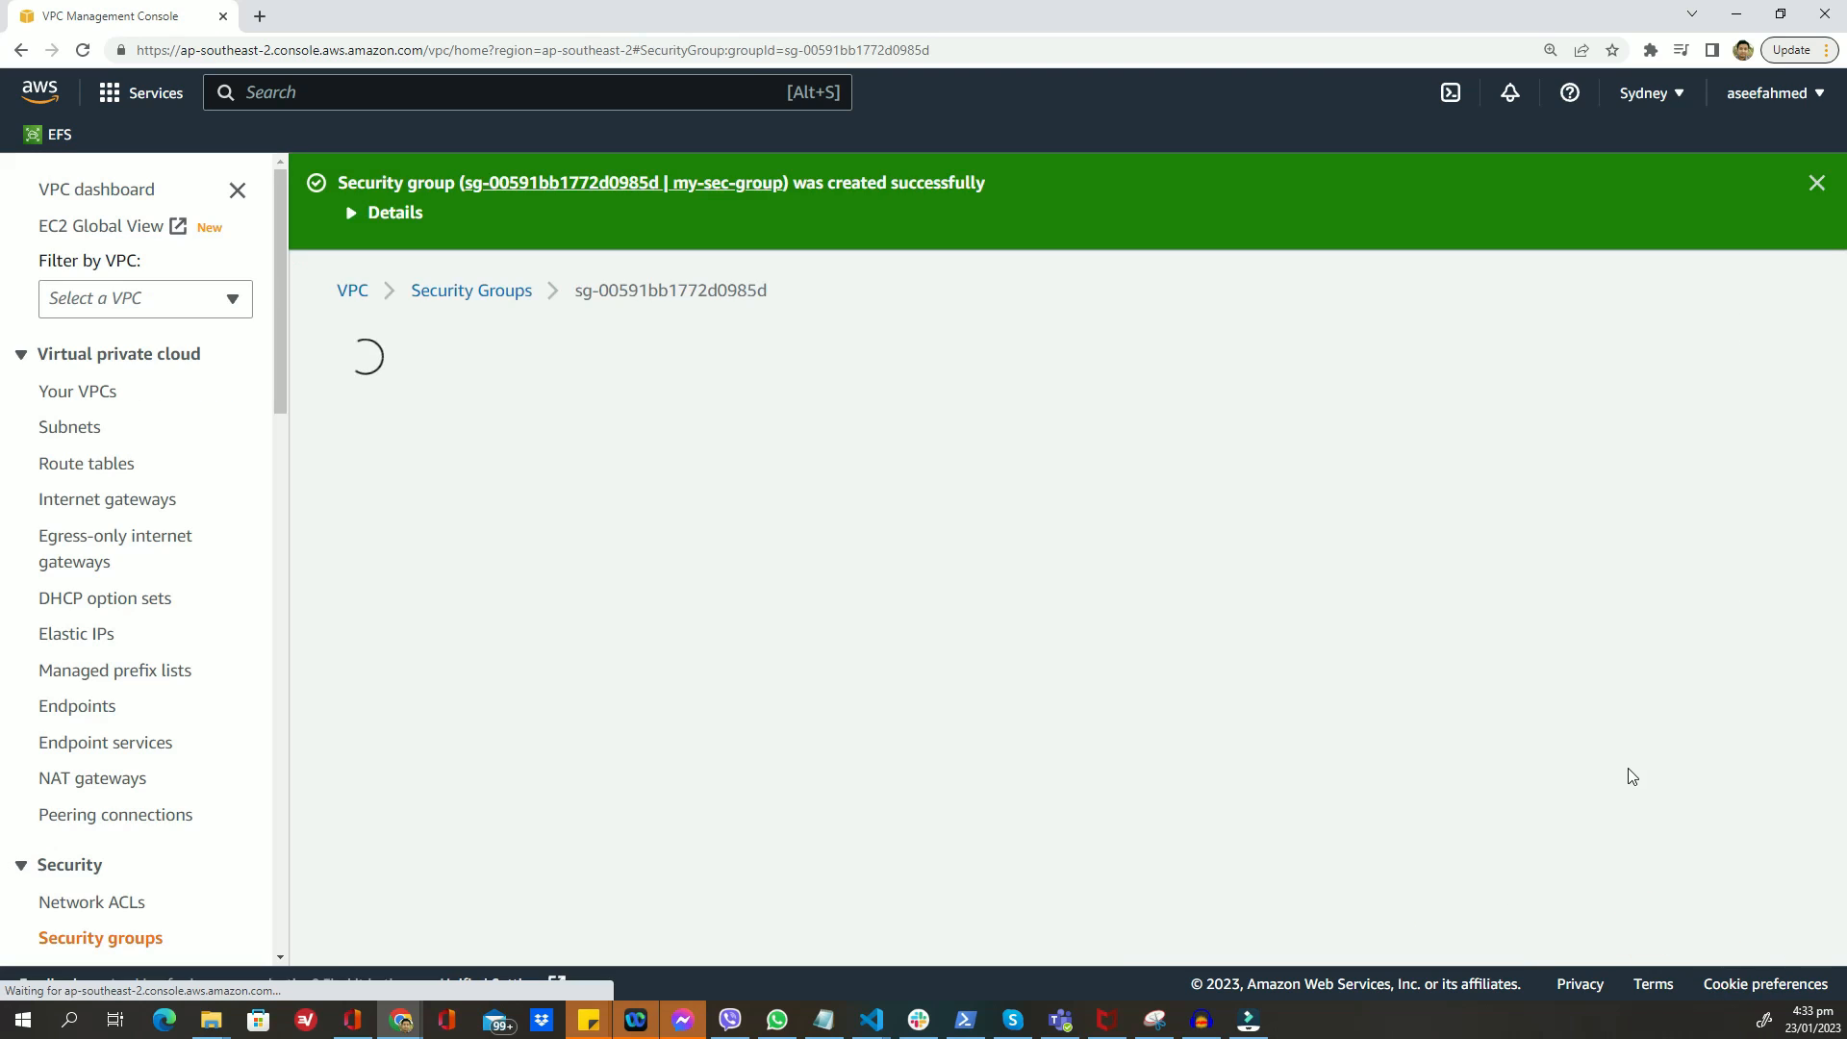